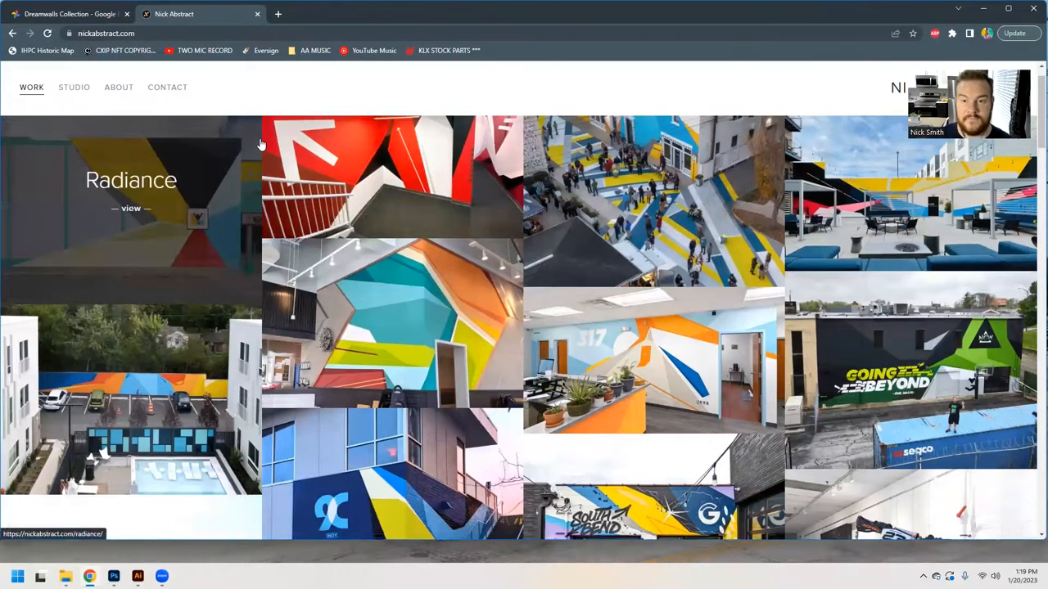
Step: Scroll down through the WORK gallery of mural project tiles toward the Outreach project
scroll("down", 3)
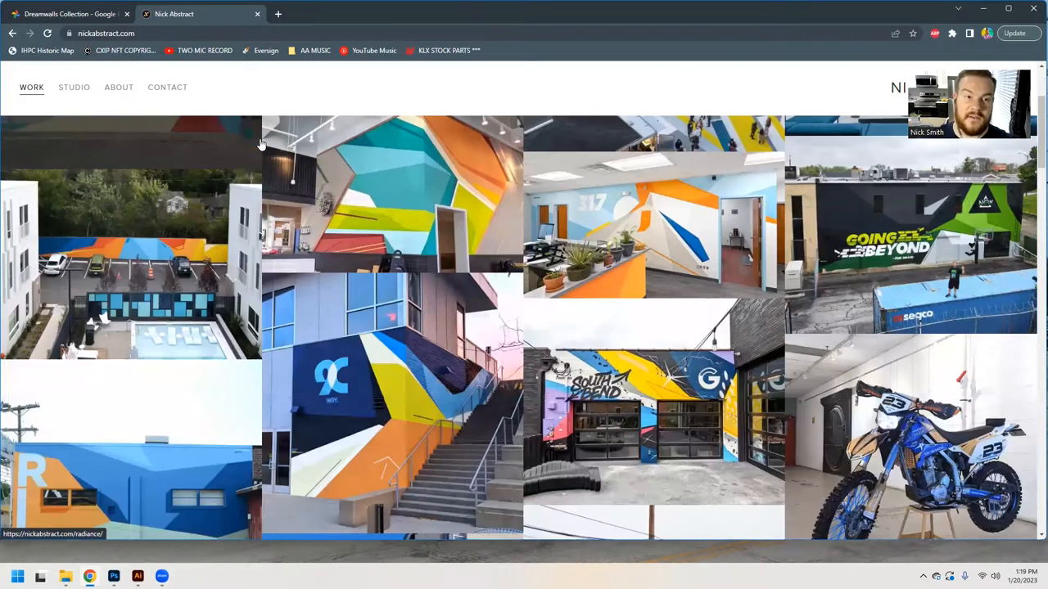
scroll("down", 3)
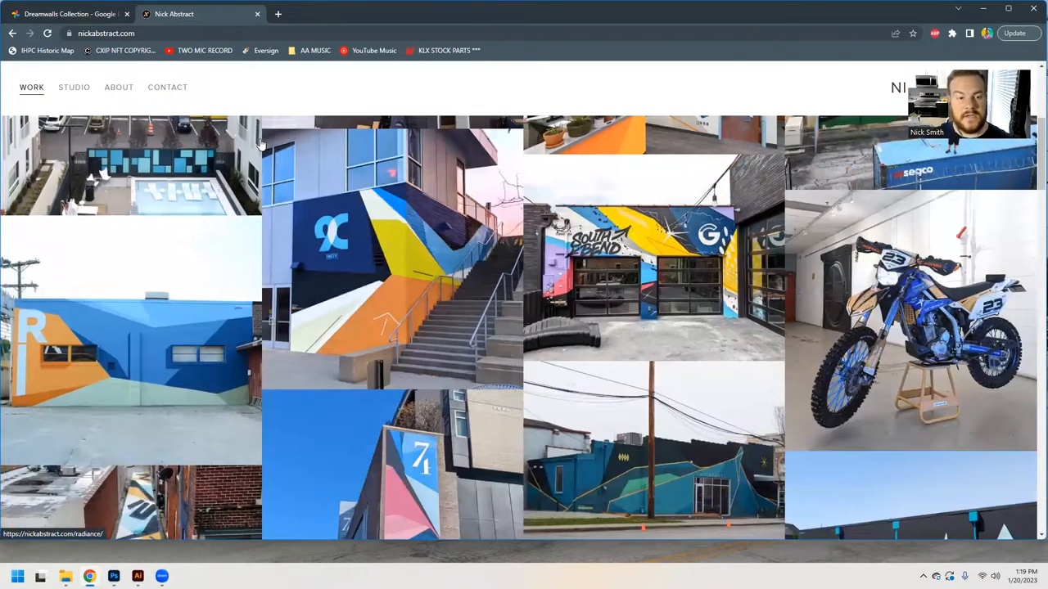
scroll("down", 3)
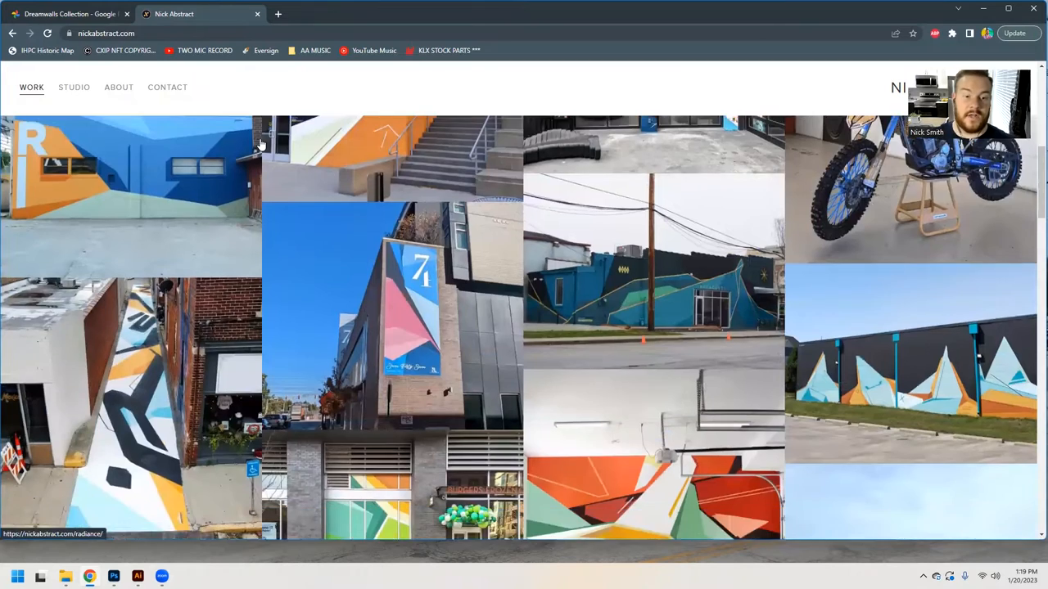
scroll("down", 3)
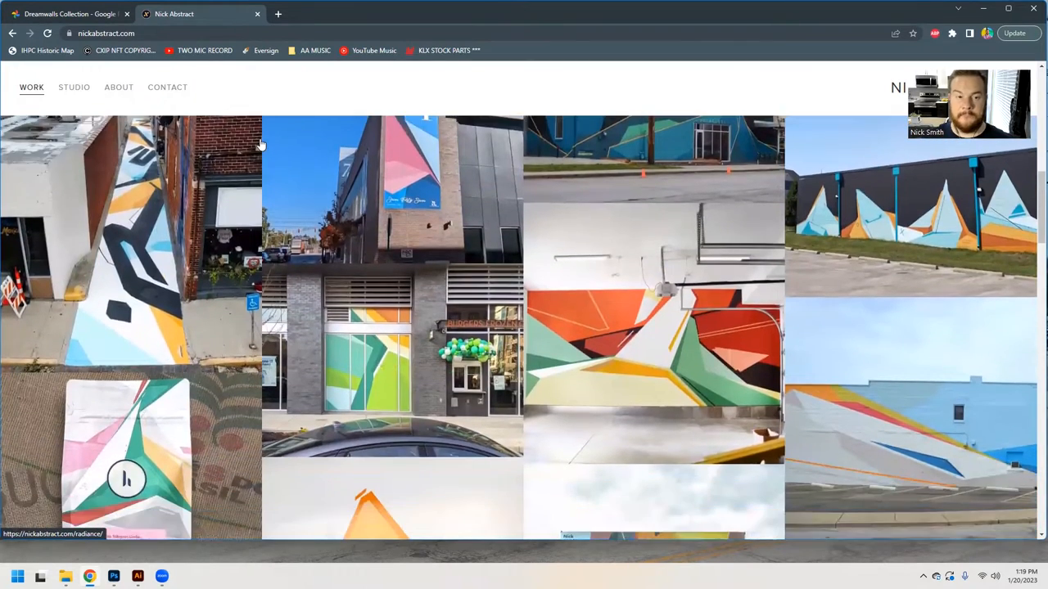
scroll("down", 3)
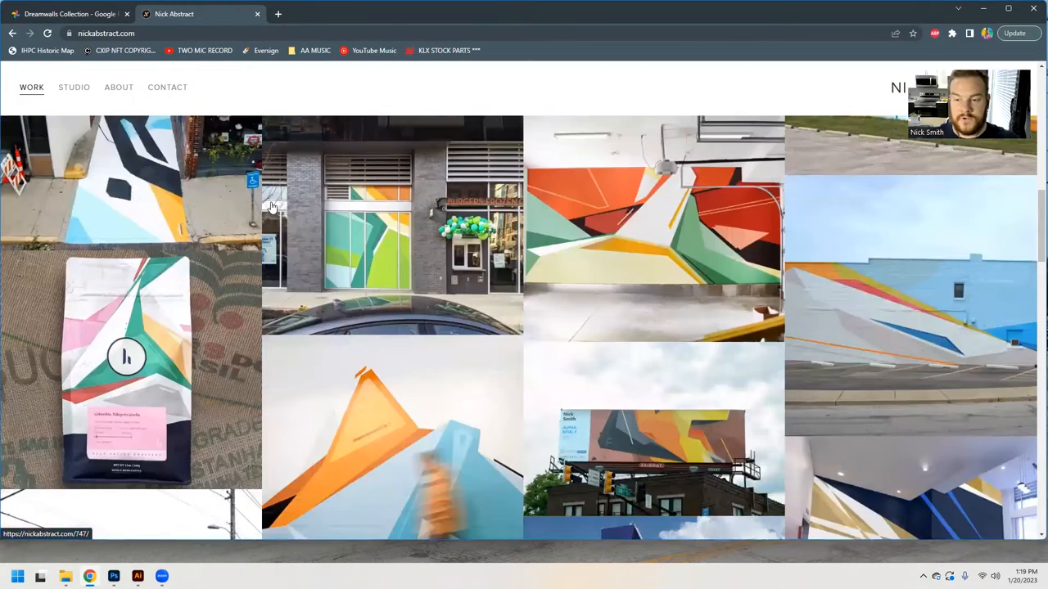
scroll("down", 3)
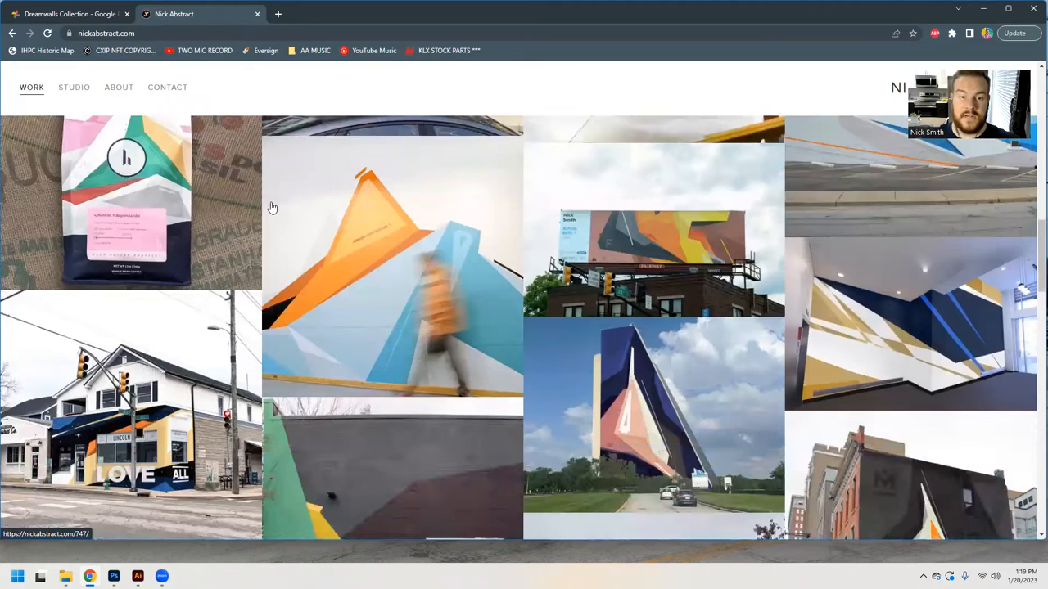
scroll("down", 3)
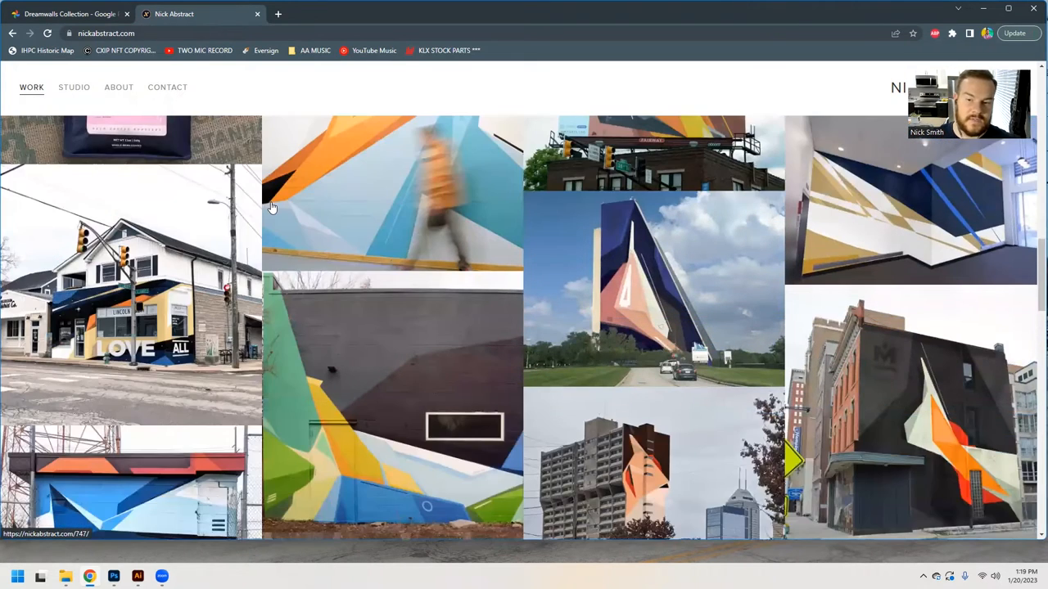
scroll("down", 3)
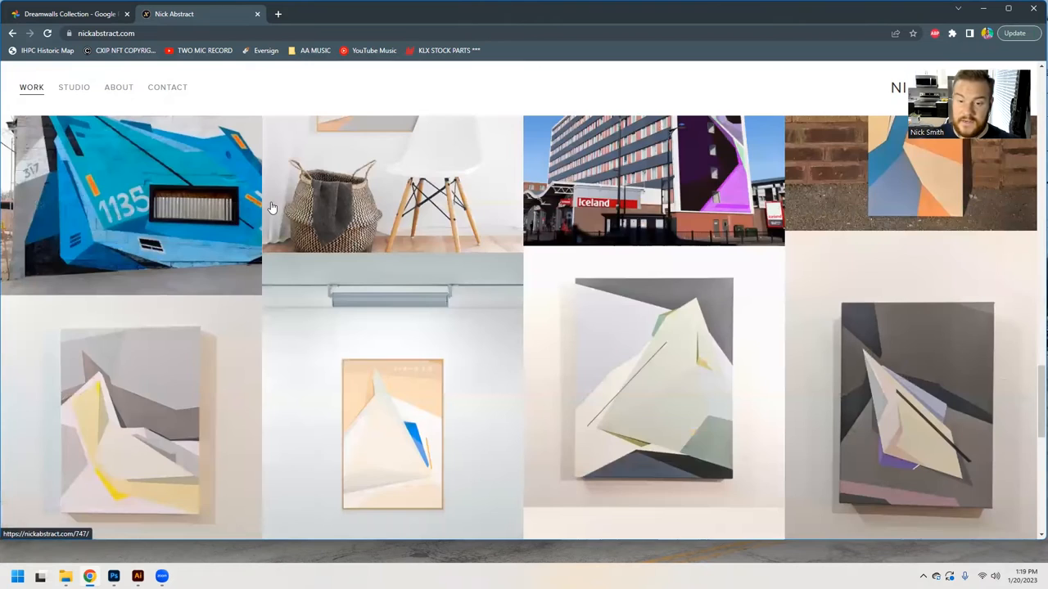
scroll("down", 3)
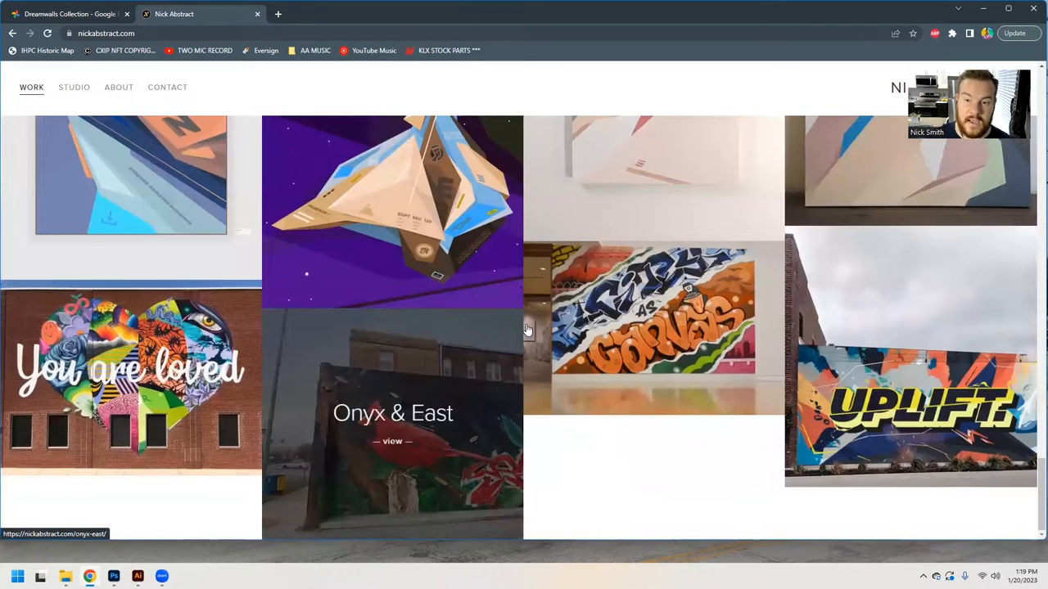
scroll("down", 3)
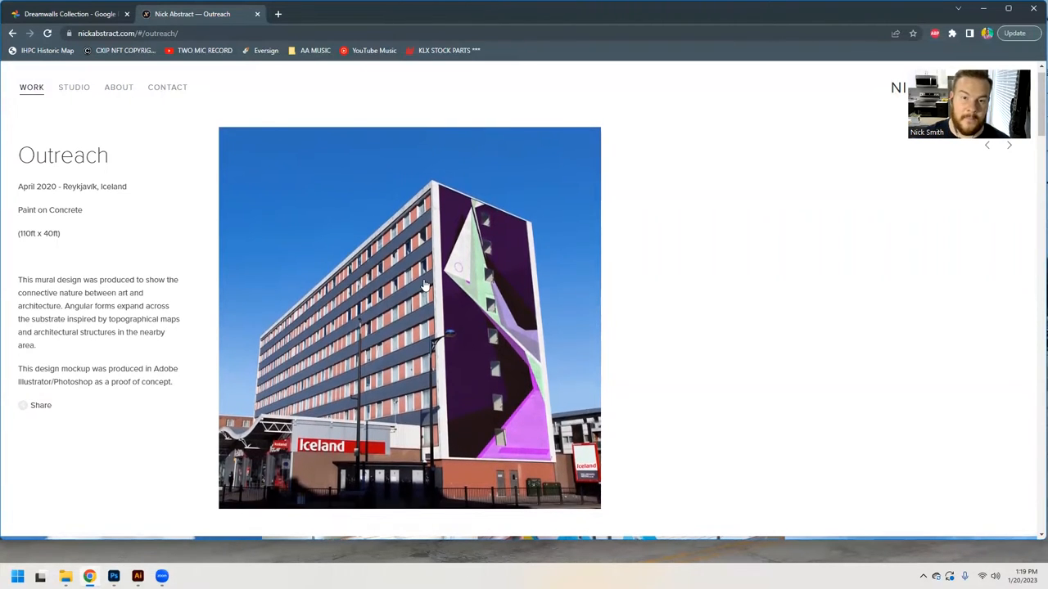
Step: Return to the WORK gallery and browse down through the project tiles
left_click(29, 89)
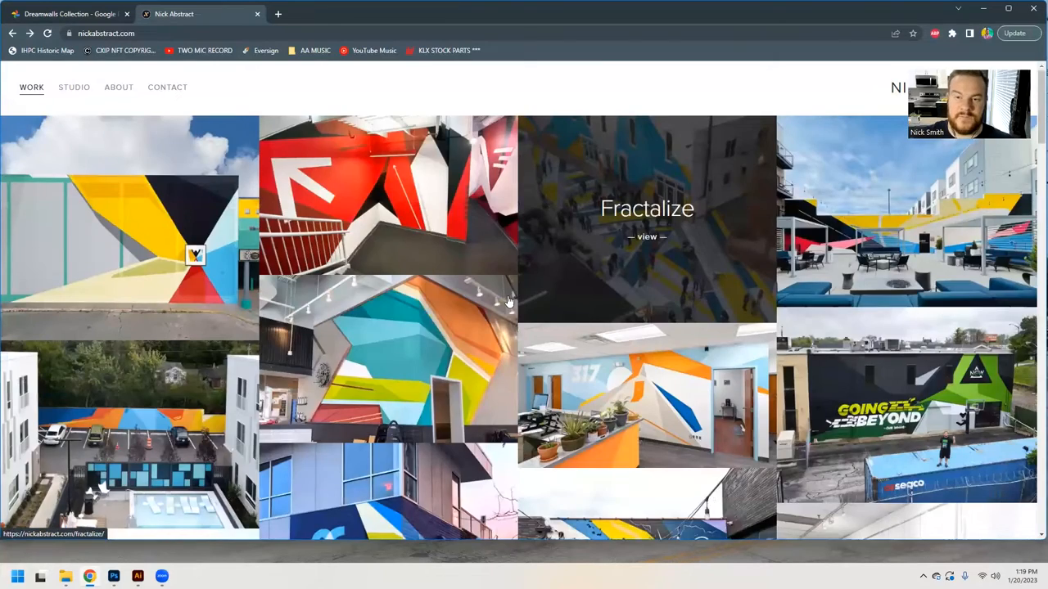
scroll("down", 3)
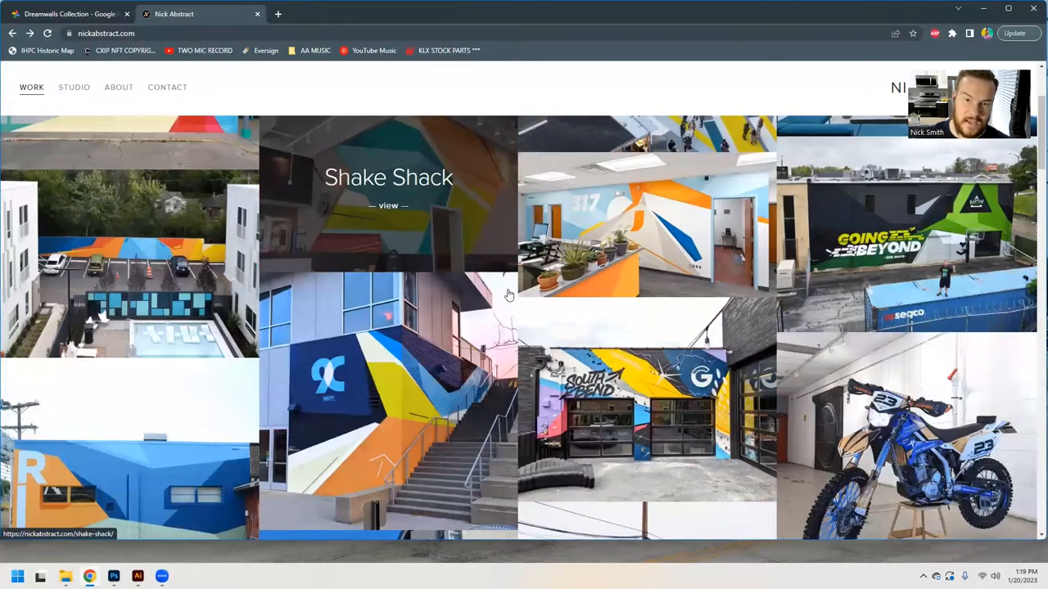
scroll("down", 3)
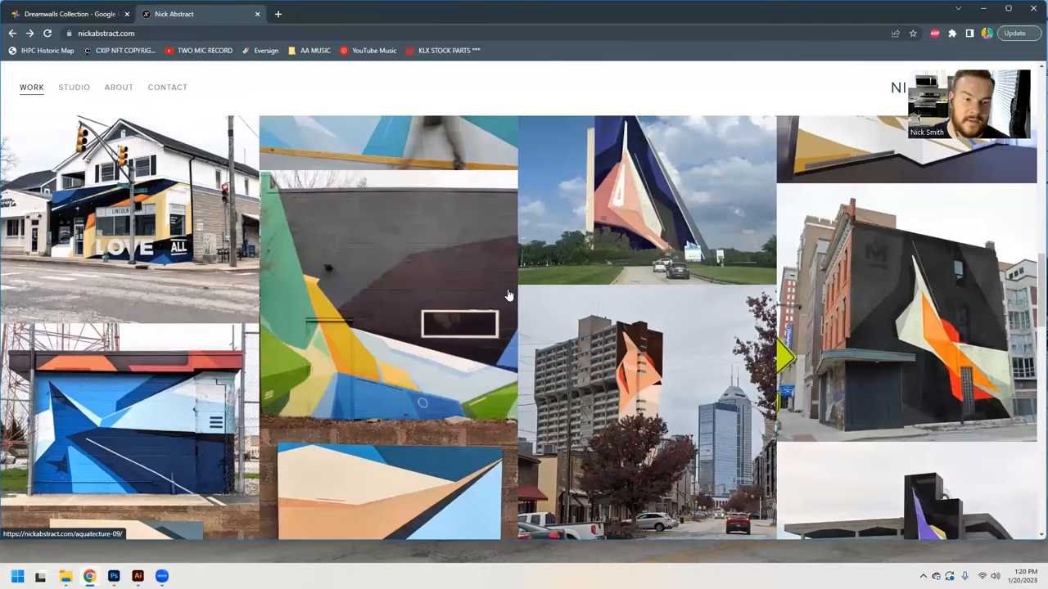
scroll("down", 3)
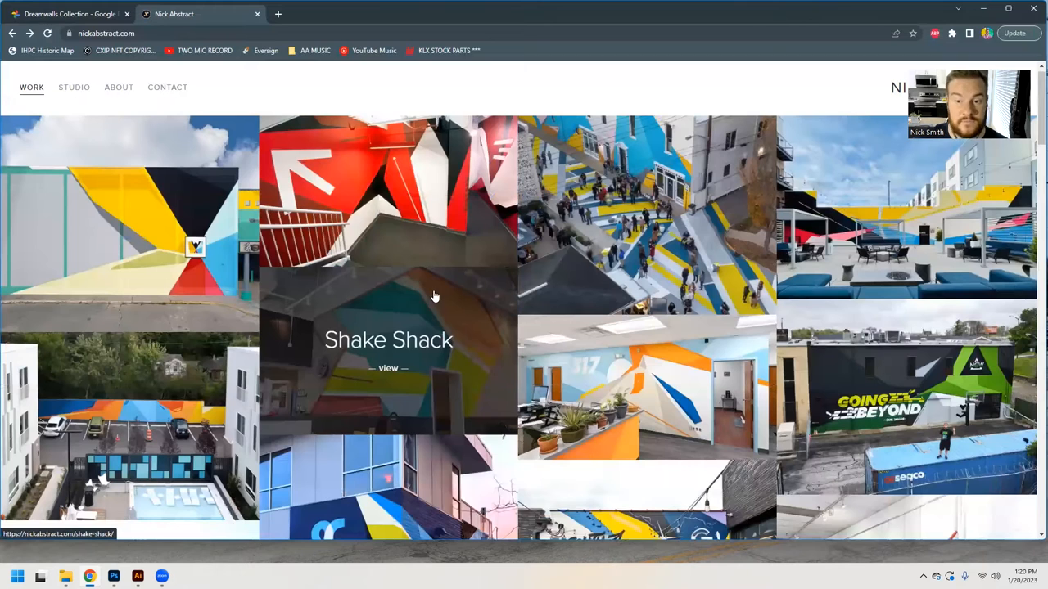
scroll("down", 3)
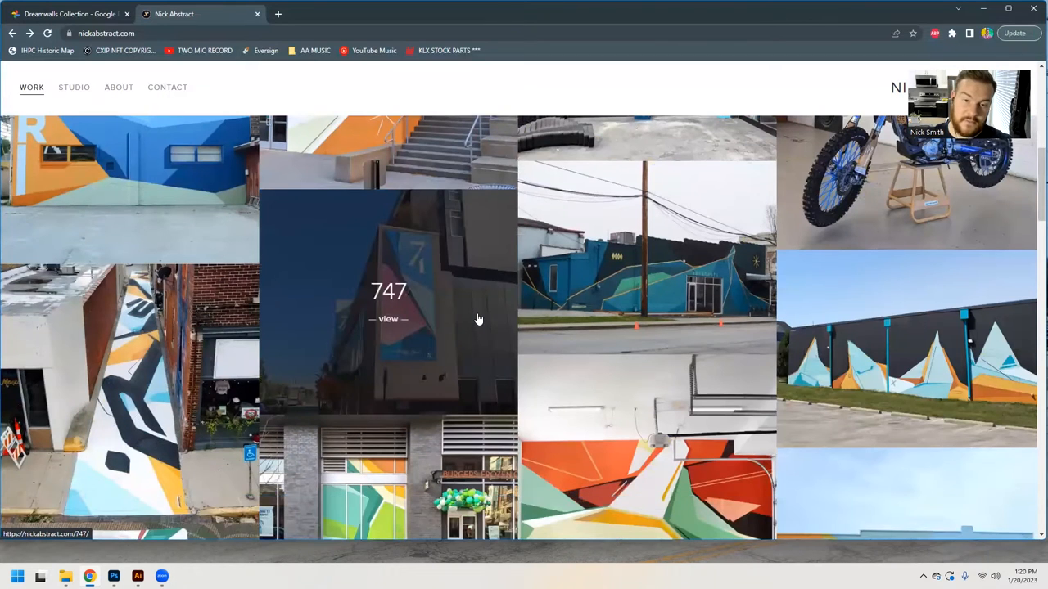
scroll("down", 3)
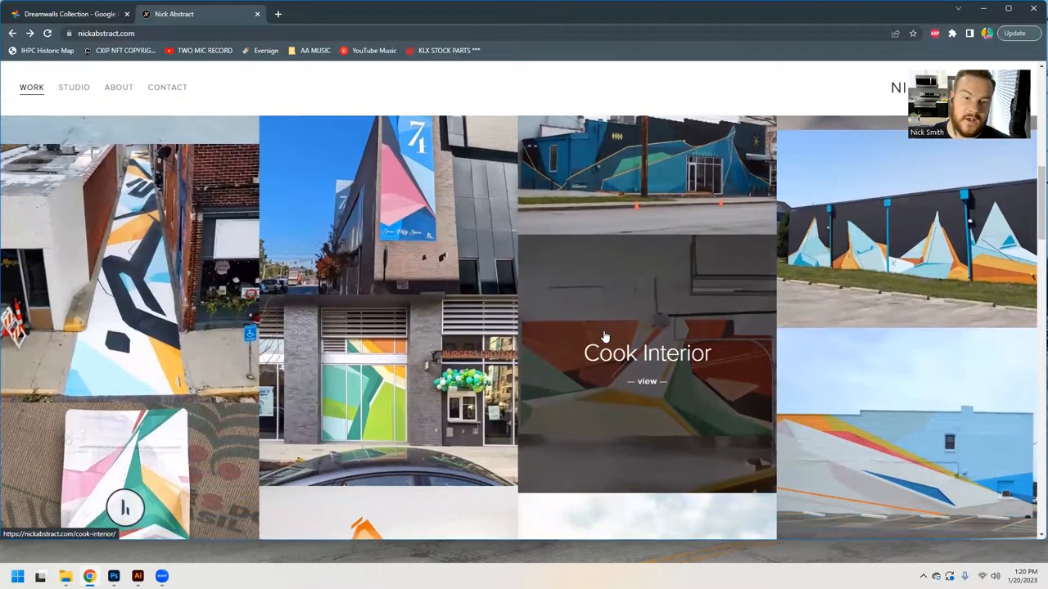
Step: Continue browsing further mural projects, then switch to the Photoshop Gator Motorsport mockup
scroll("down", 3)
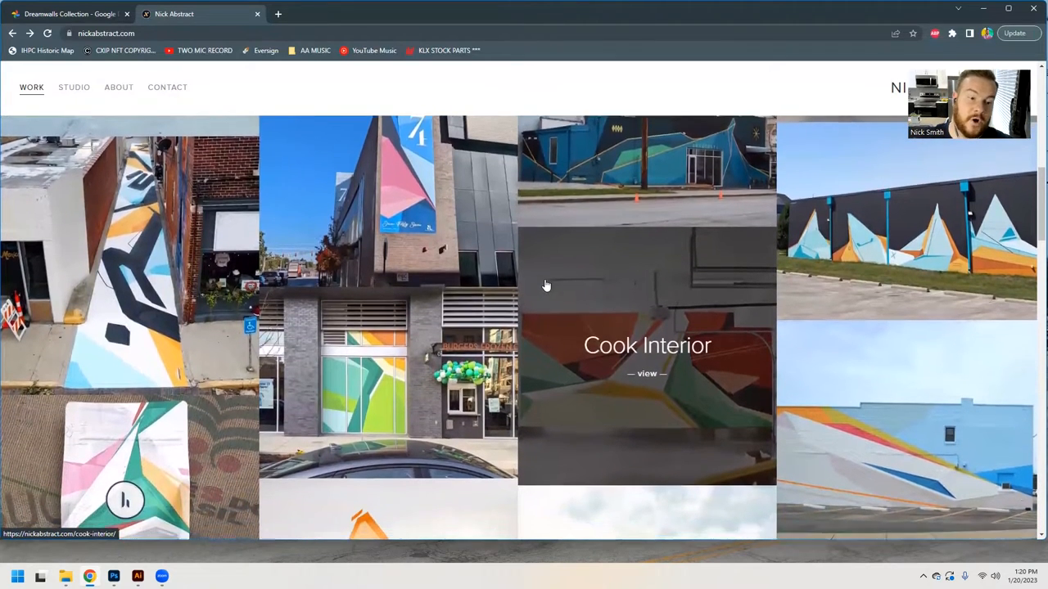
scroll("down", 3)
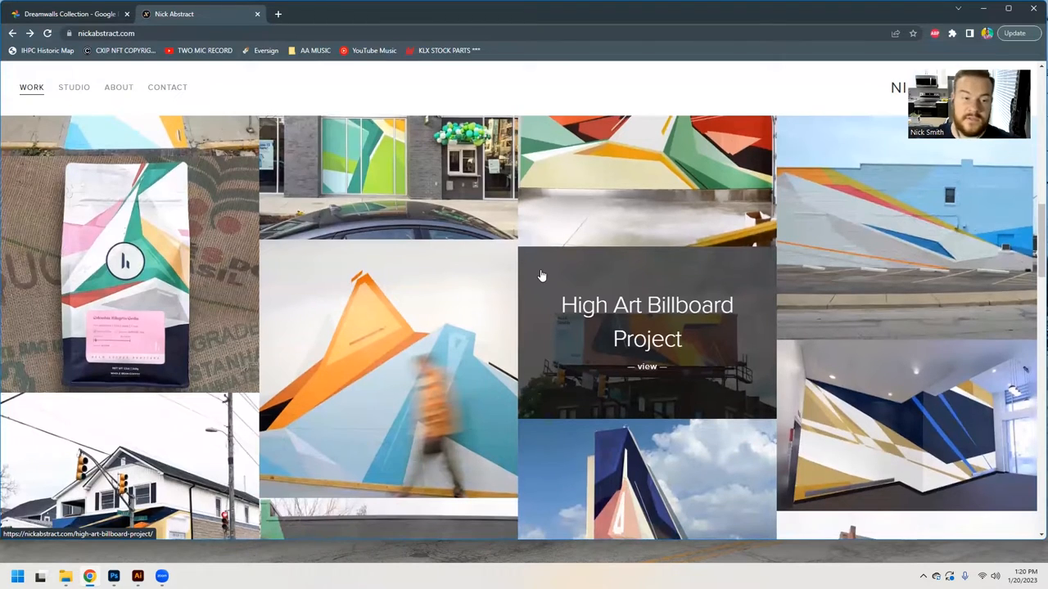
scroll("down", 3)
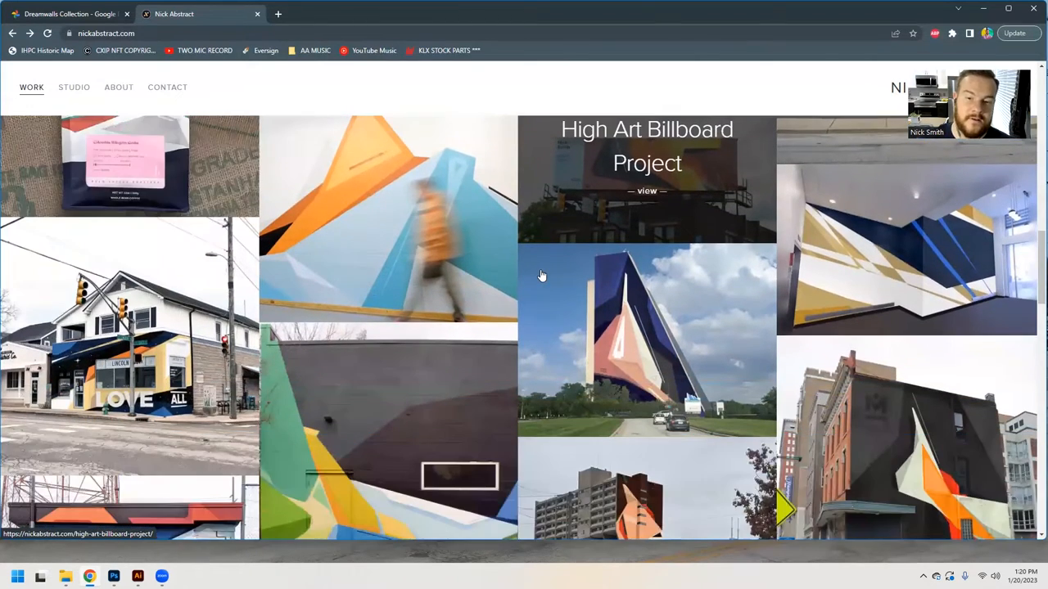
scroll("down", 3)
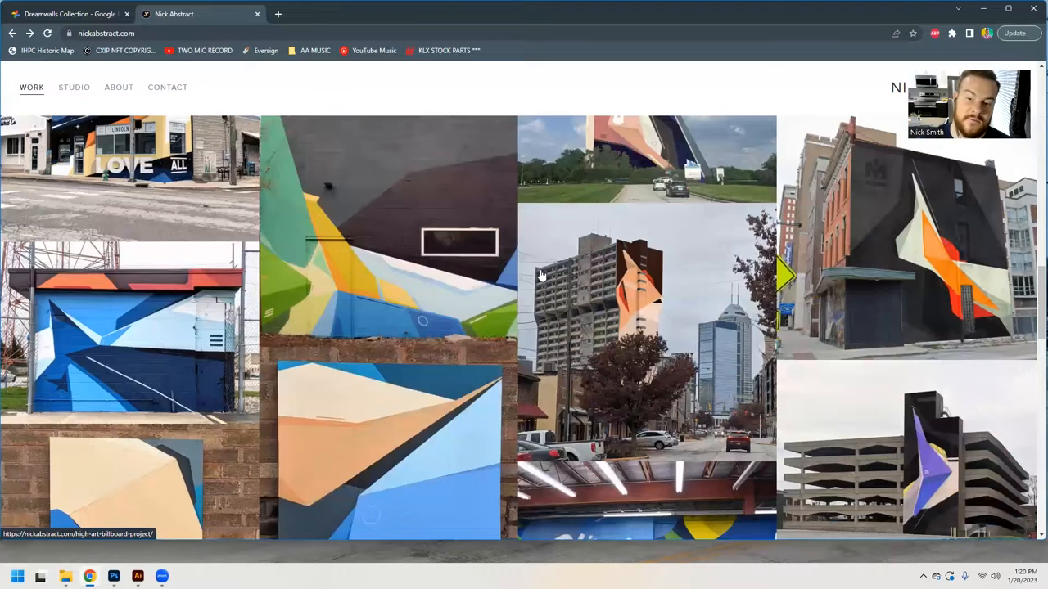
scroll("down", 3)
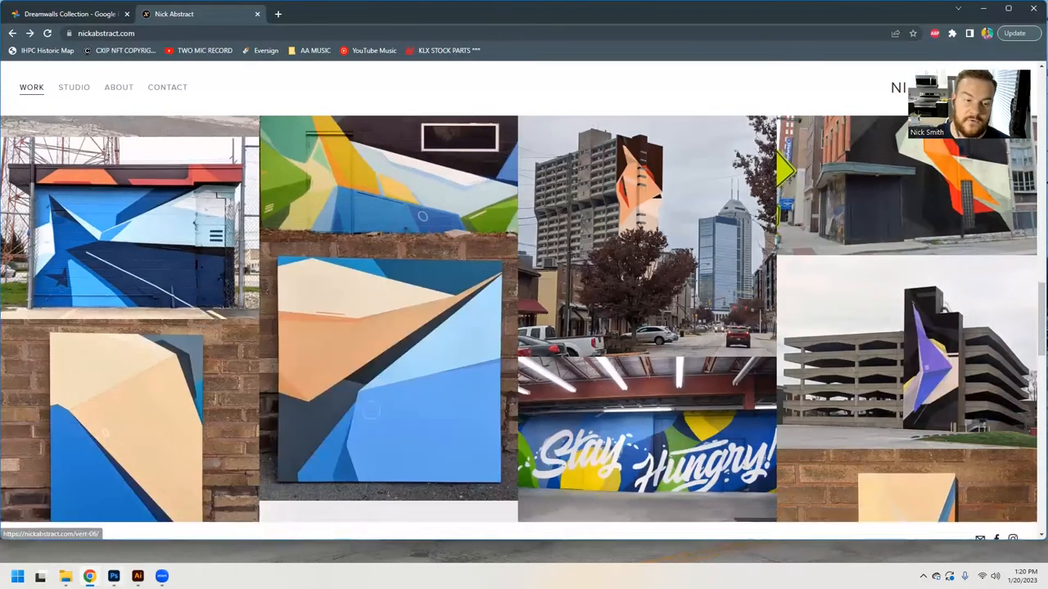
left_click(114, 577)
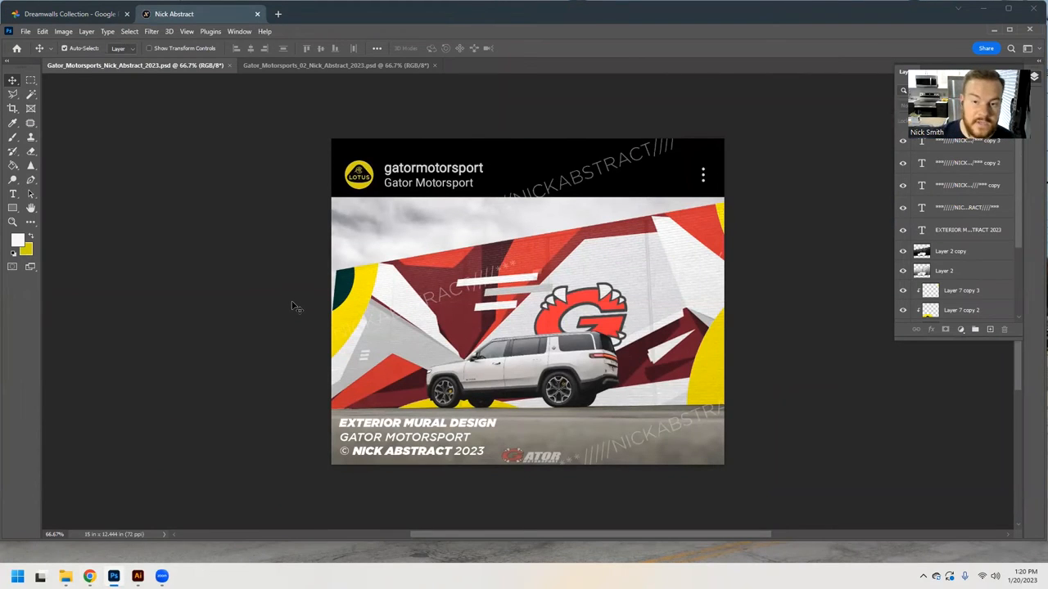
mouse_move(285, 232)
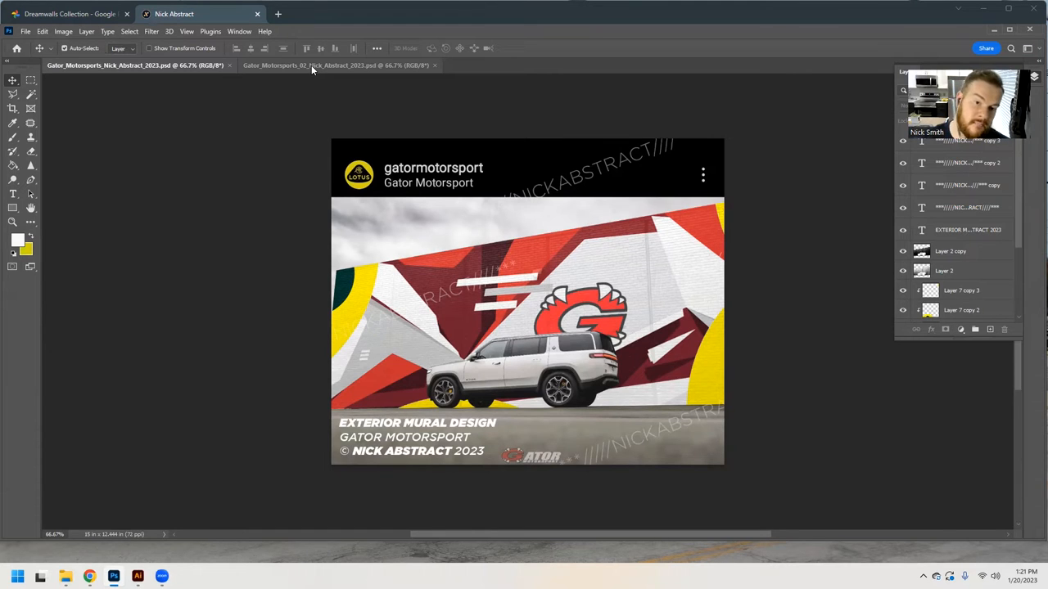
Step: Bring up the Downloads Photos-001 folder of mural photos in File Explorer
left_click(311, 66)
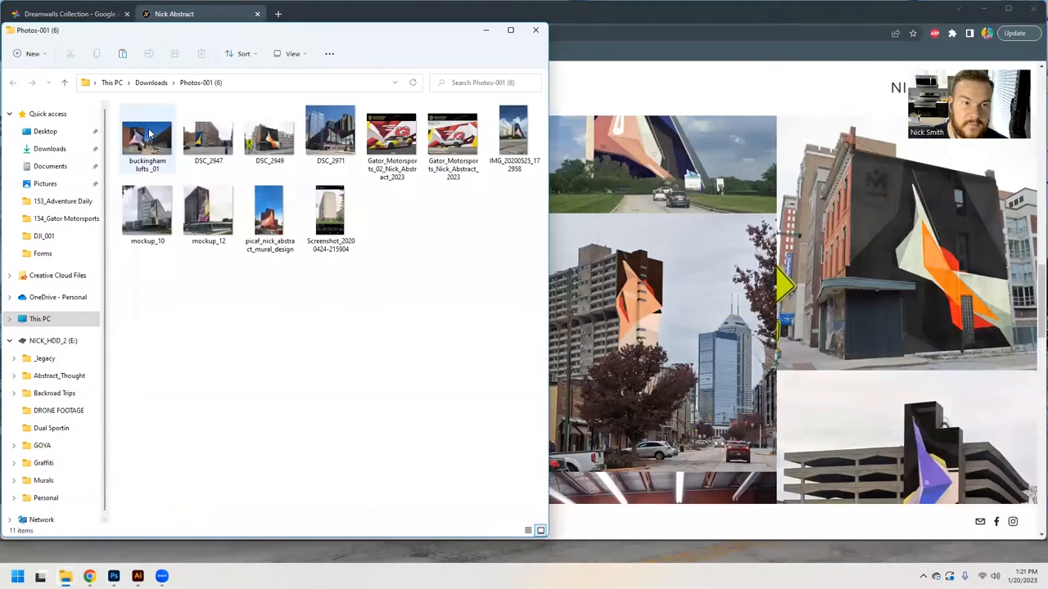
Step: View buckingham lofts_01, zoom into the brick-wall mural, pan to the lower wall, then fit the whole photo
double_click(147, 134)
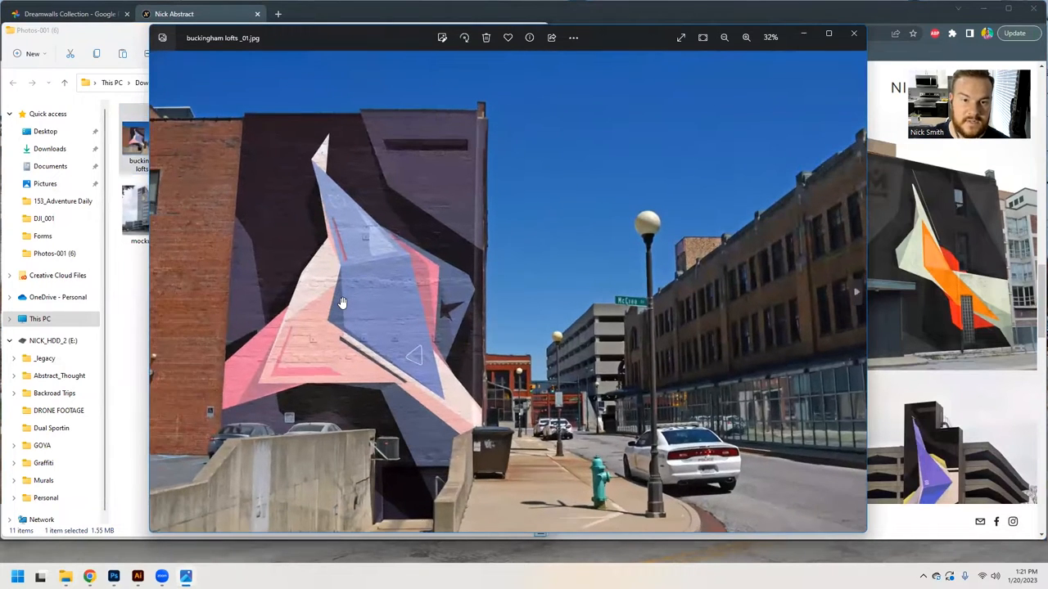
left_click(745, 38)
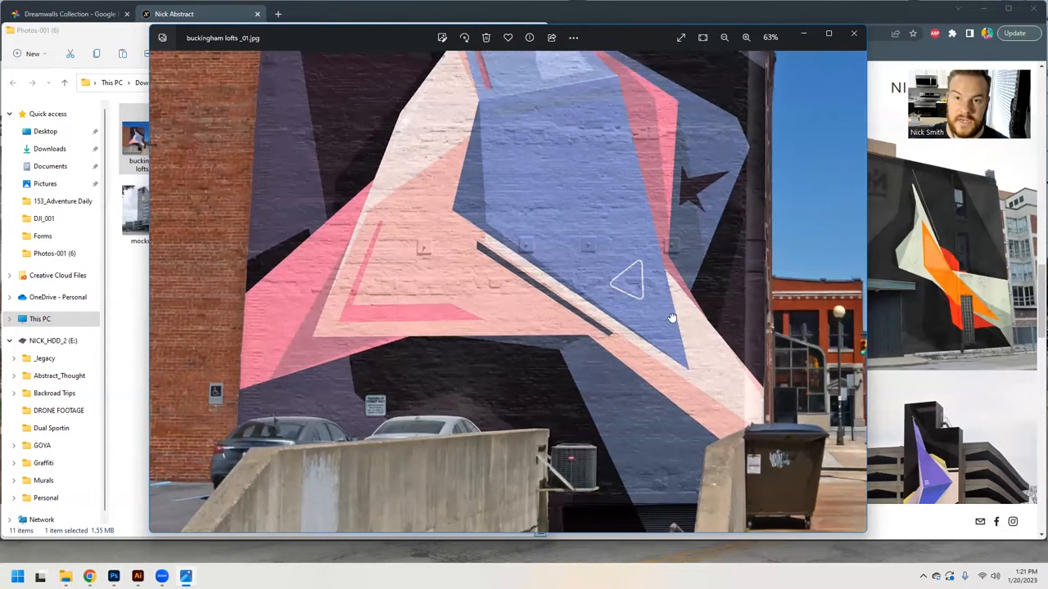
left_click_drag(672, 317, 383, 114)
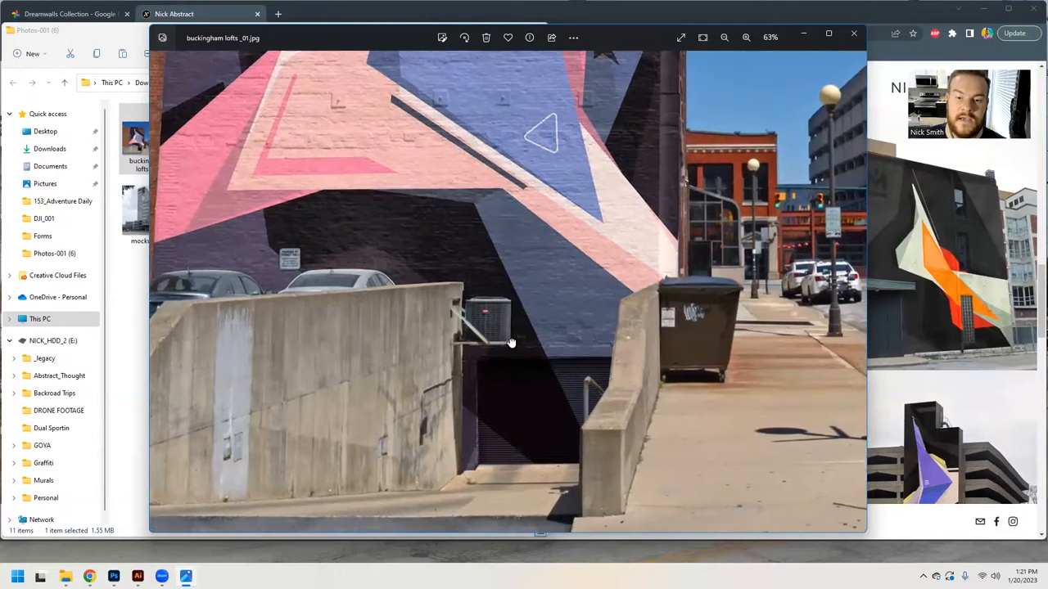
left_click(743, 38)
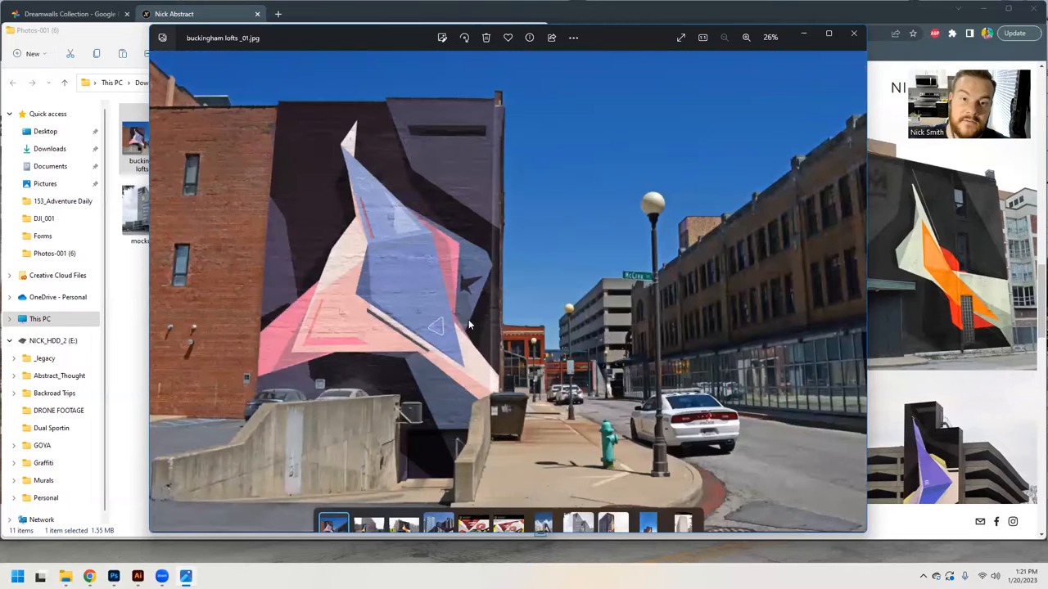
left_click(727, 38)
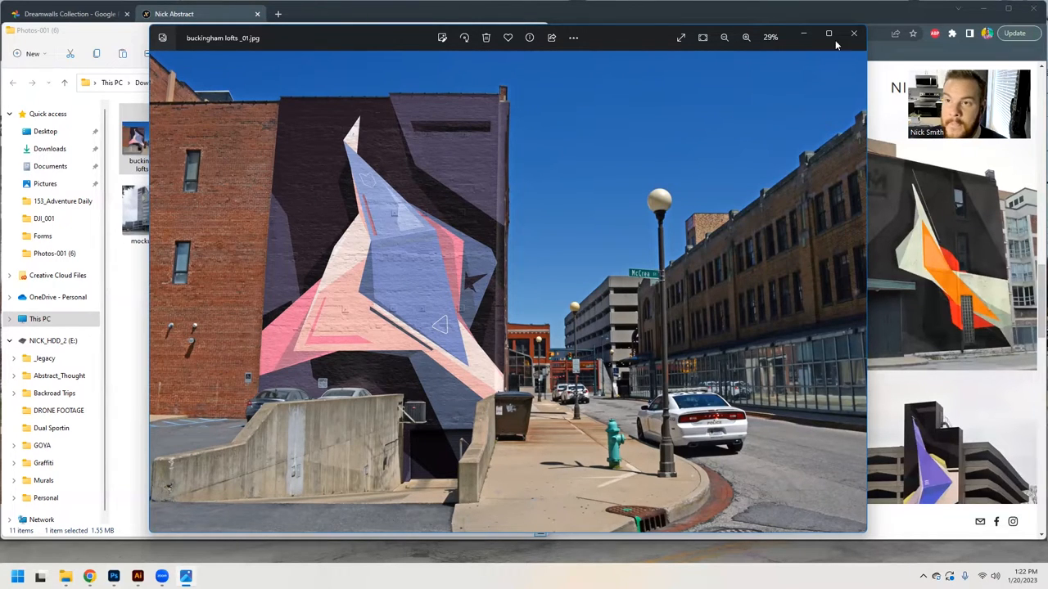
Step: View DSC_2947, advance to DSC_2949 and inspect the orange mural details up close
left_click(852, 36)
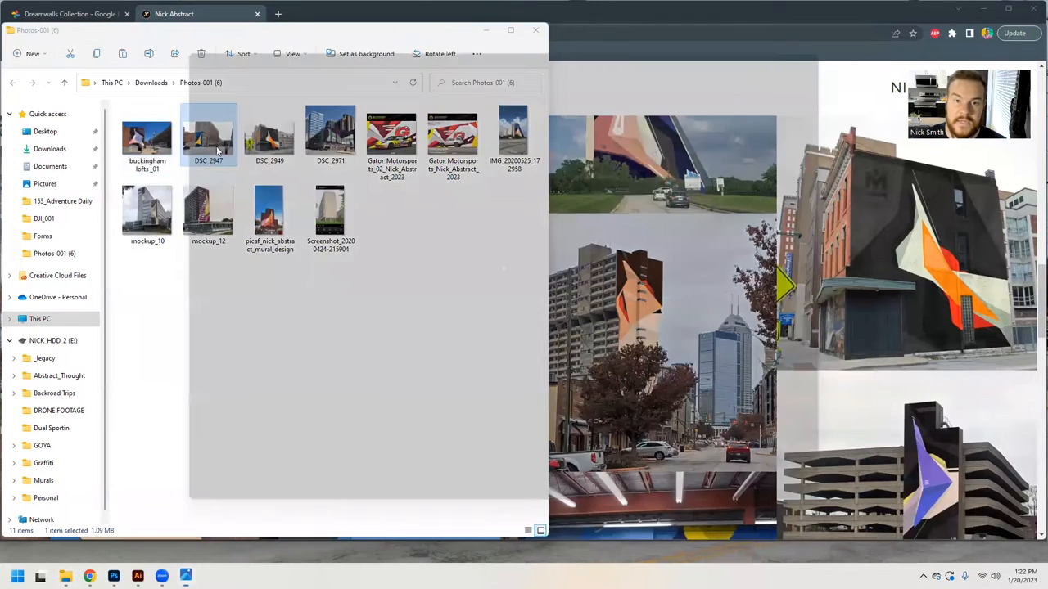
double_click(208, 134)
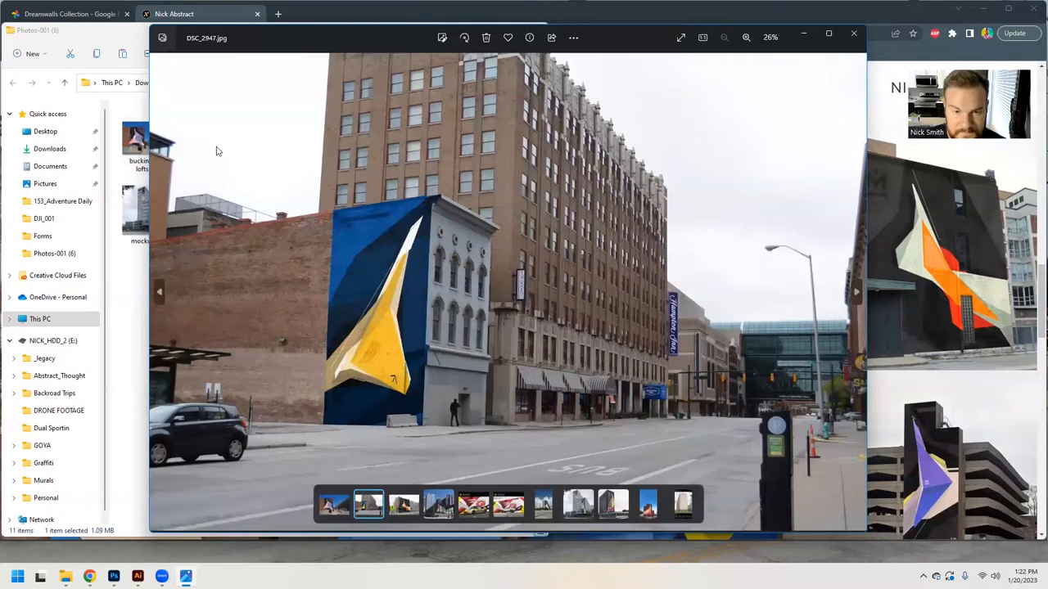
left_click(400, 505)
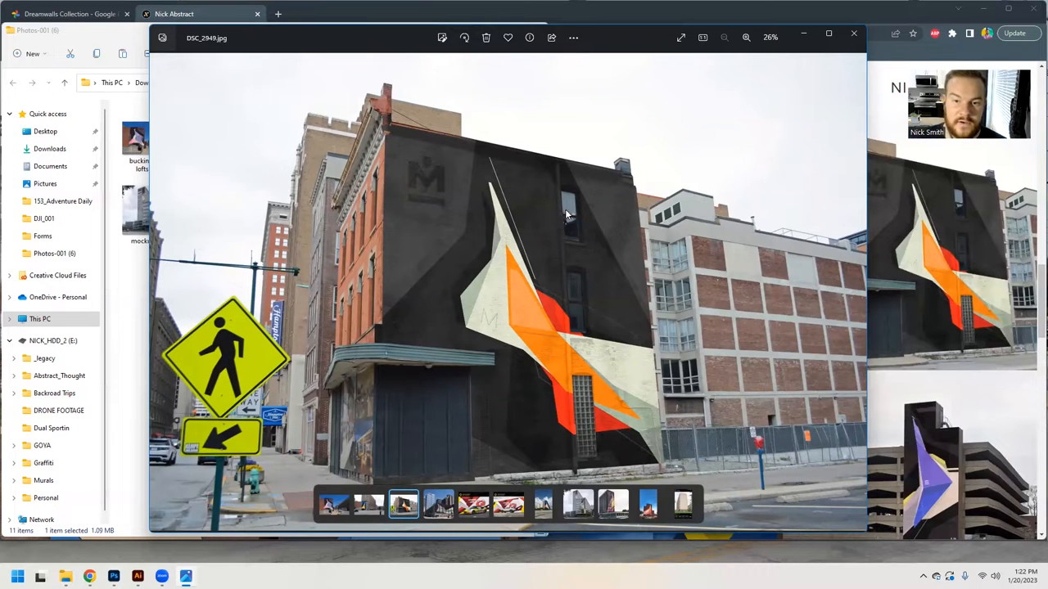
mouse_move(560, 326)
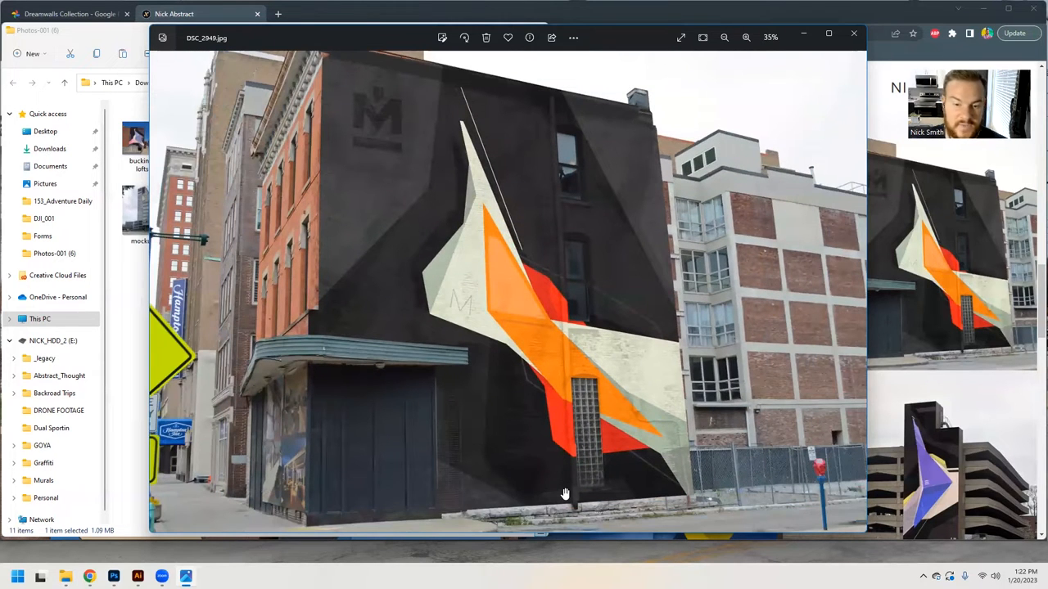
left_click(743, 37)
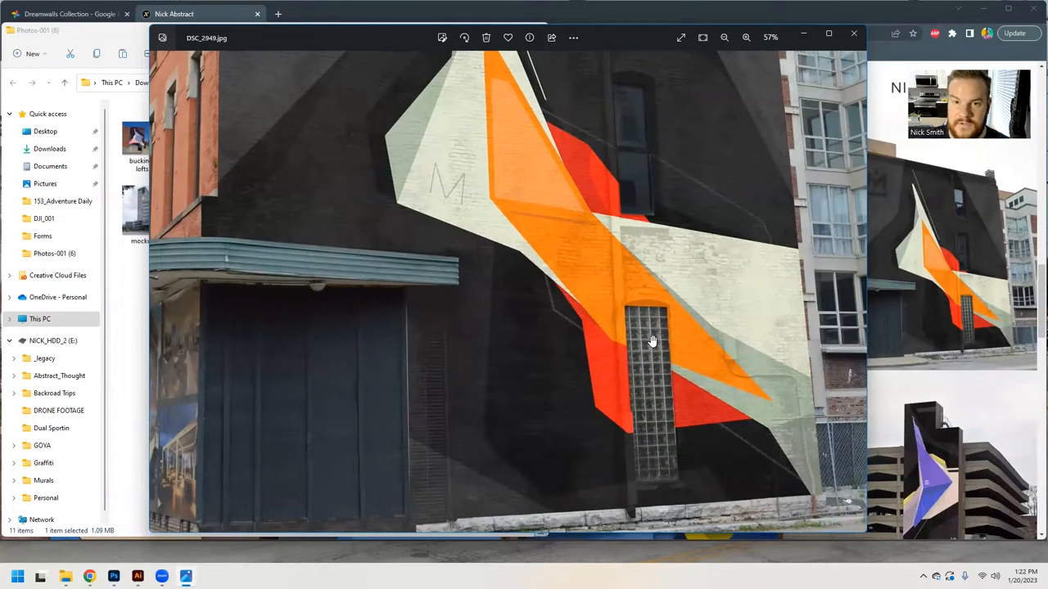
left_click(721, 36)
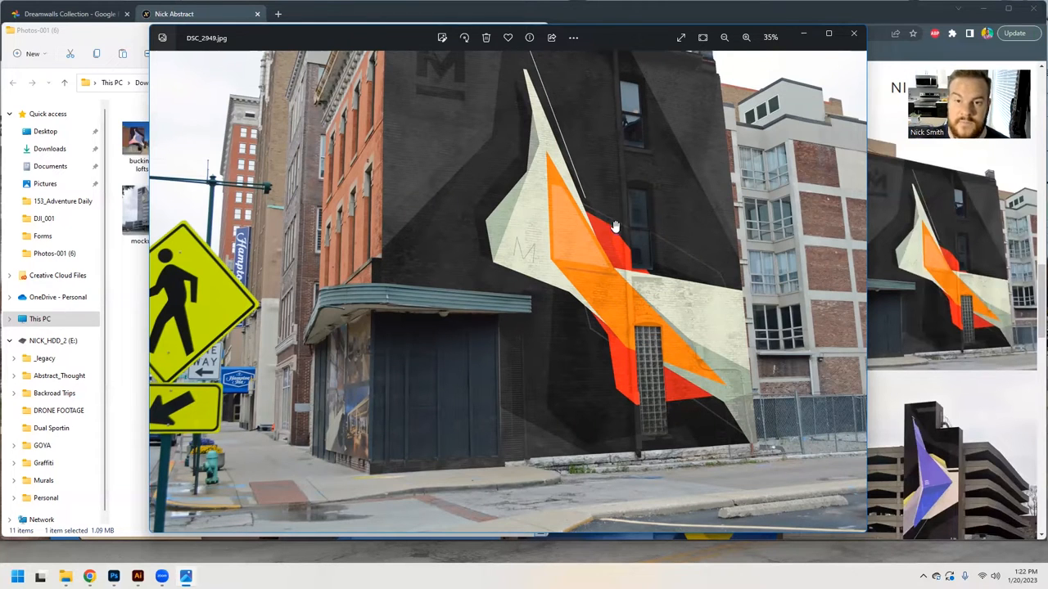
left_click_drag(616, 226, 529, 269)
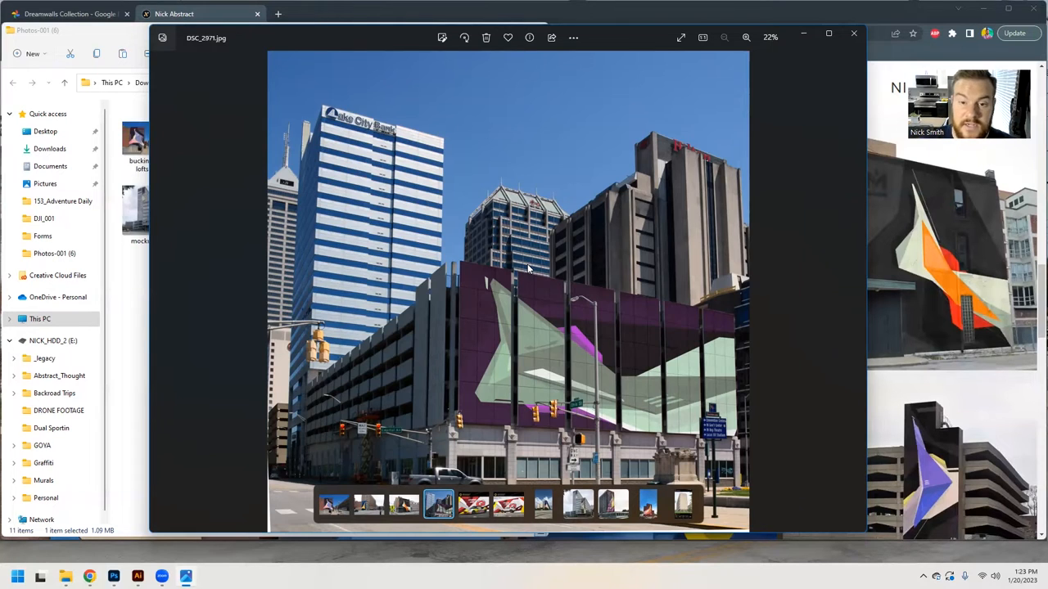
Step: Step through the Lotus car design and Gator Motorsport mural images to the next photo
left_click(471, 504)
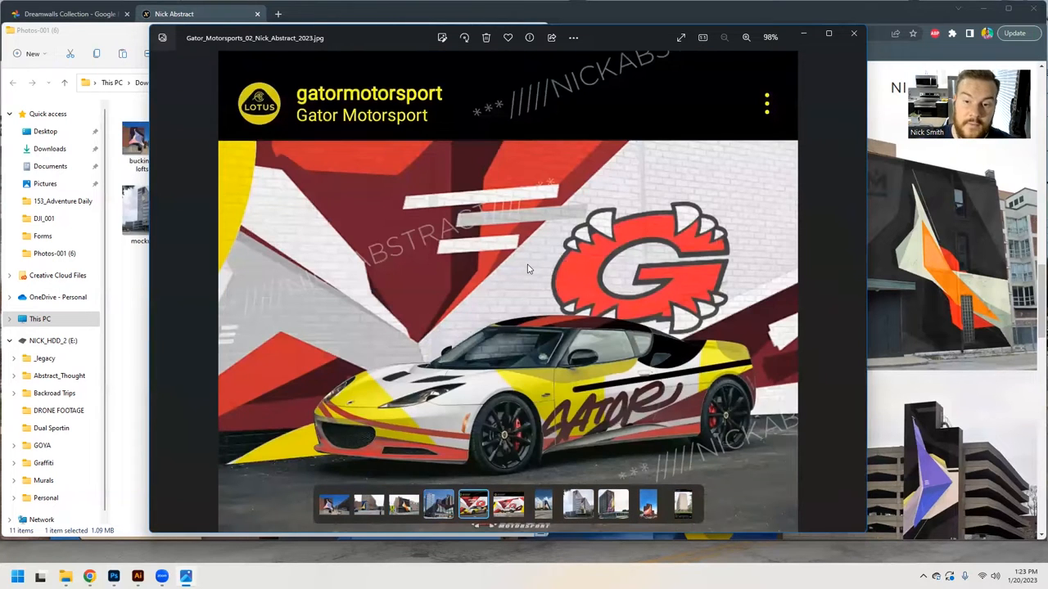
left_click(509, 504)
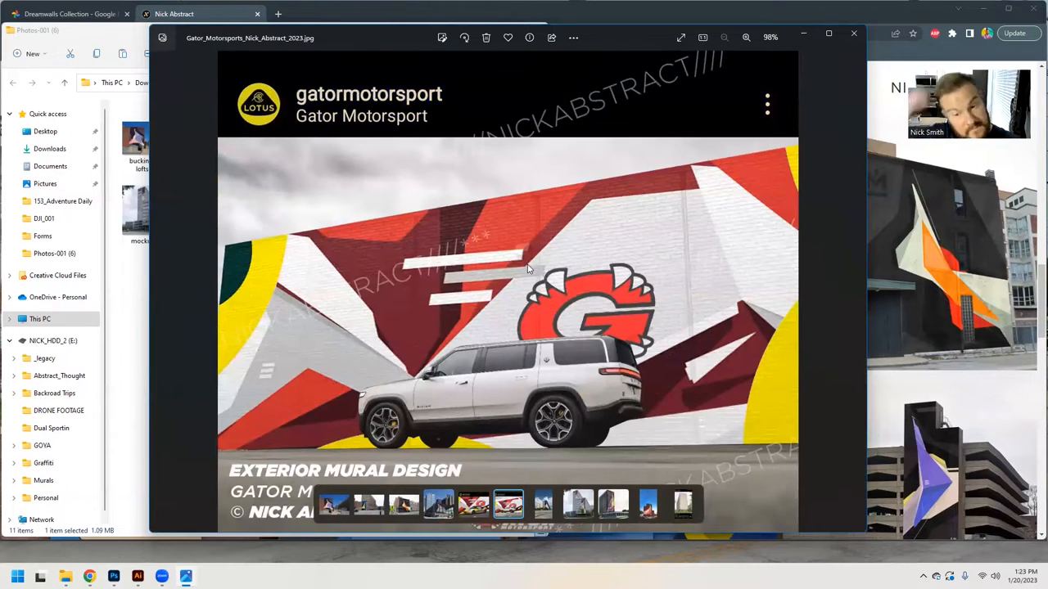
left_click(544, 506)
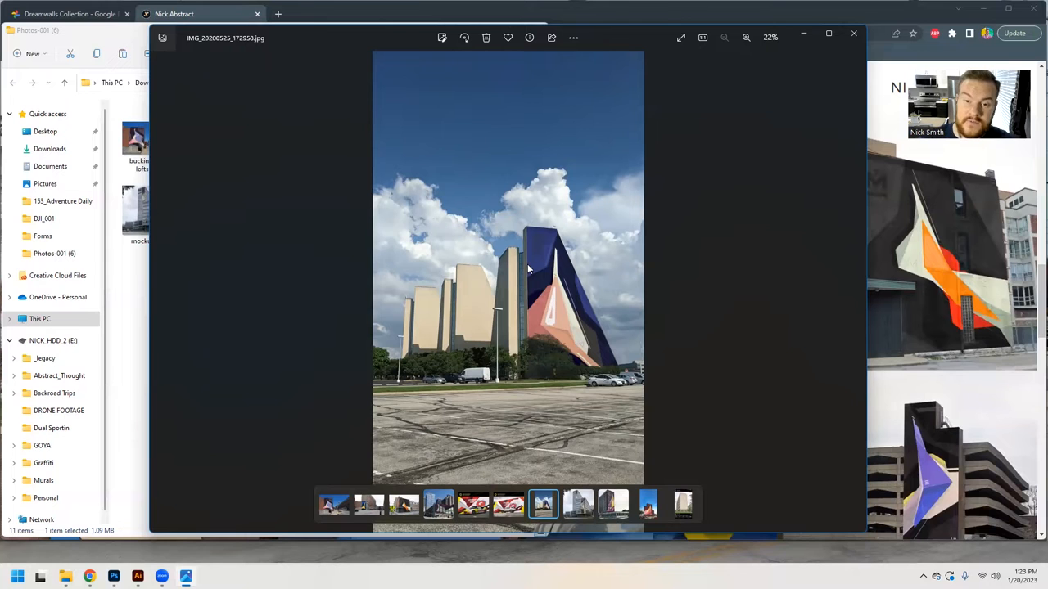
Step: Inspect the blue and pink tower mural zoomed in, fit to window, then advance to the mockup_10 building photo
left_click(747, 38)
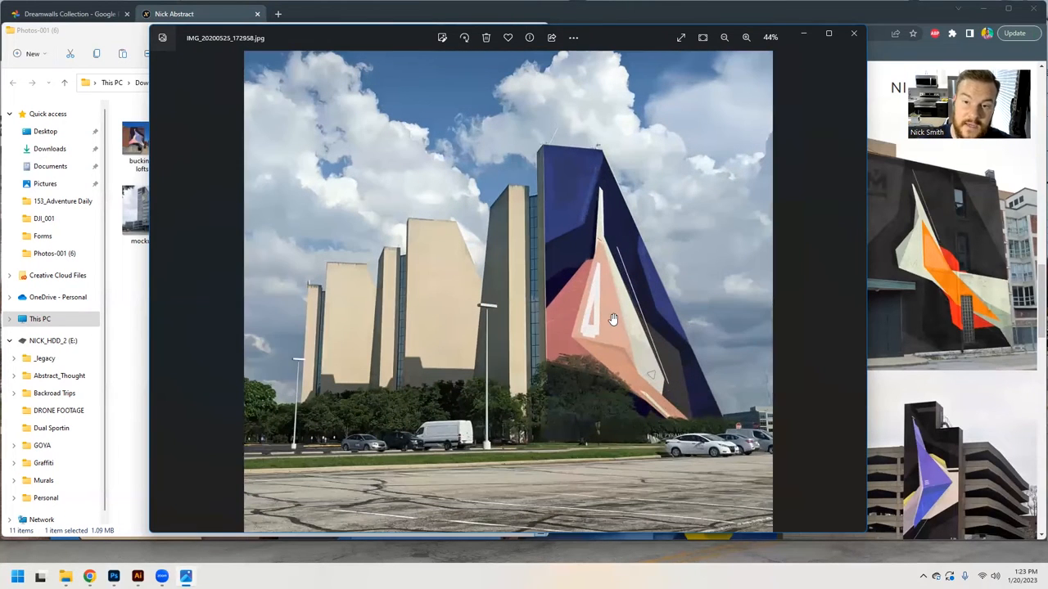
left_click(743, 38)
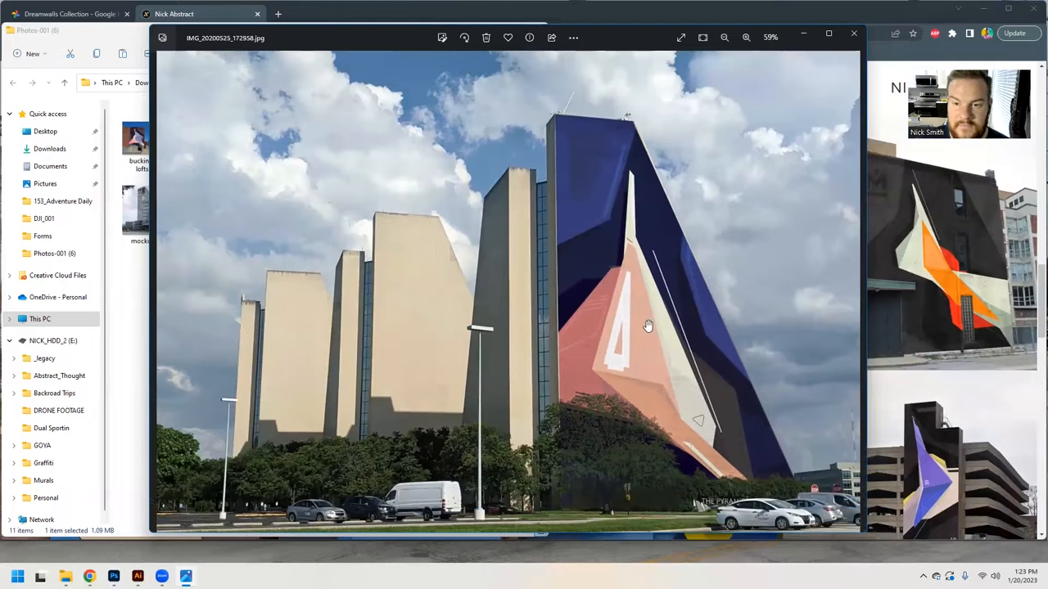
mouse_move(639, 326)
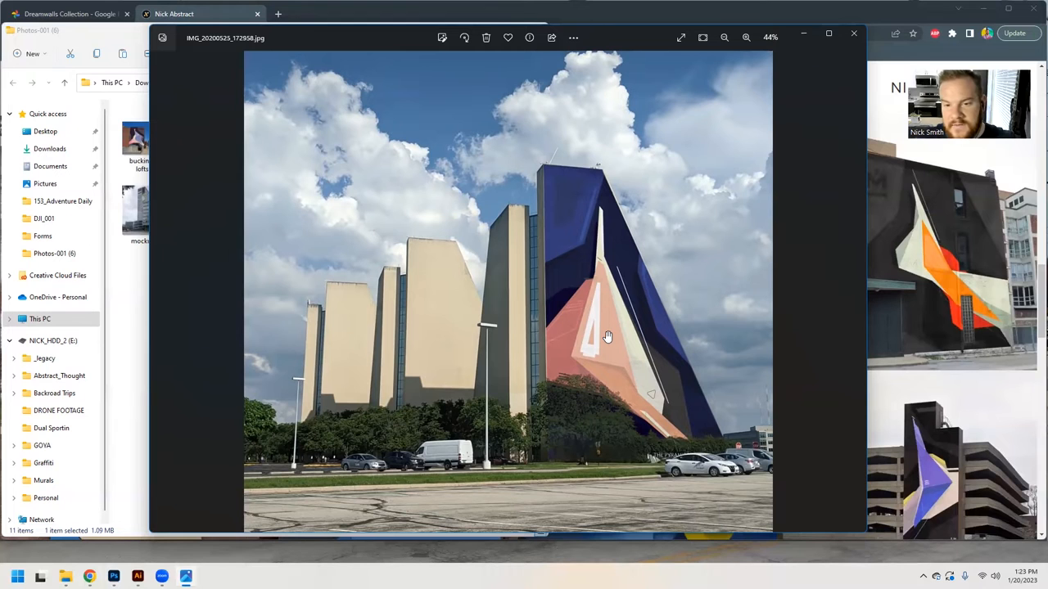
left_click(724, 38)
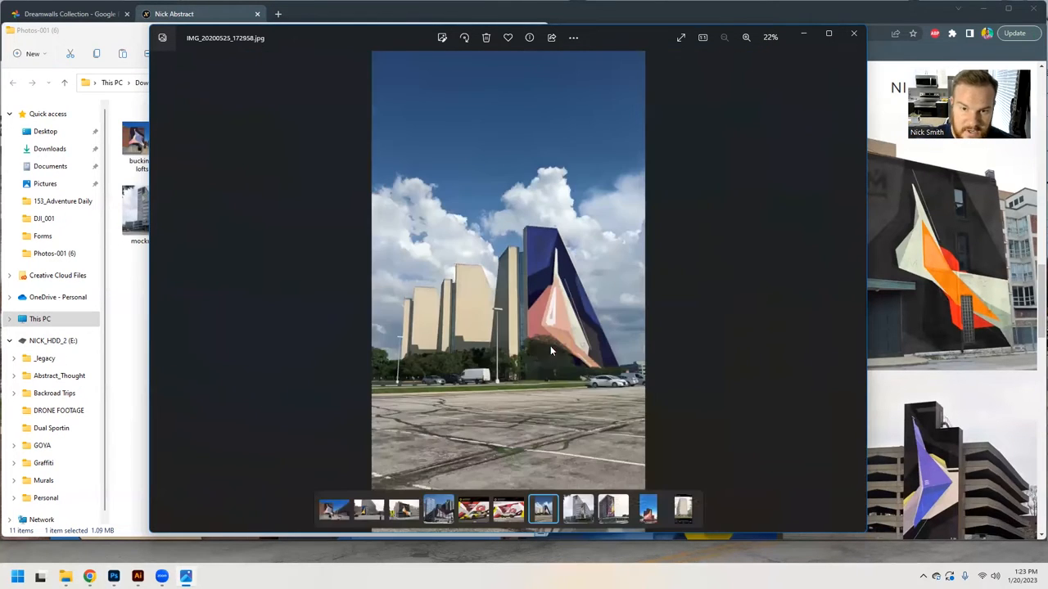
left_click(747, 37)
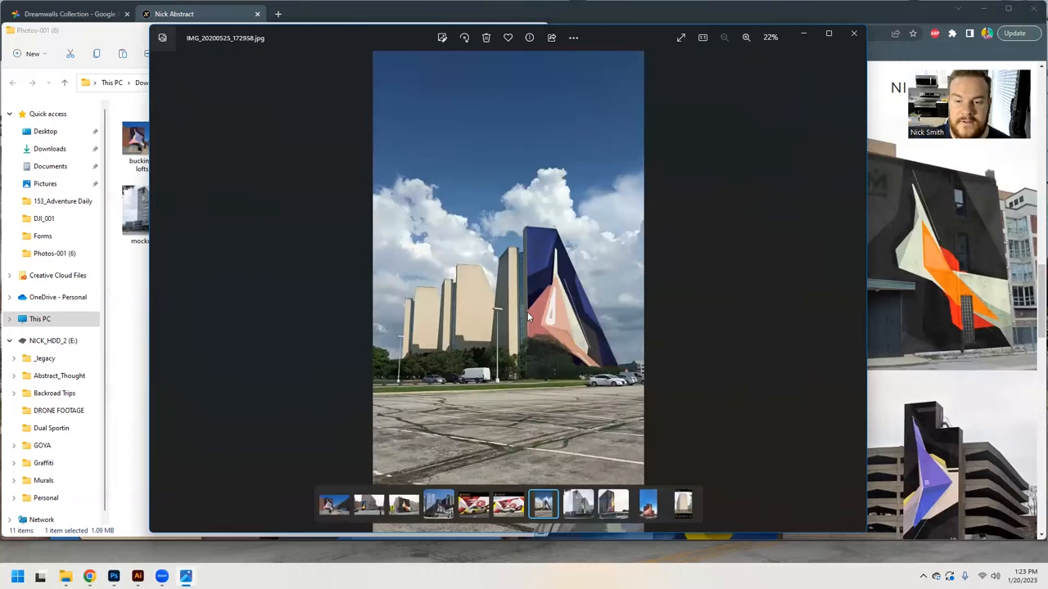
left_click(593, 506)
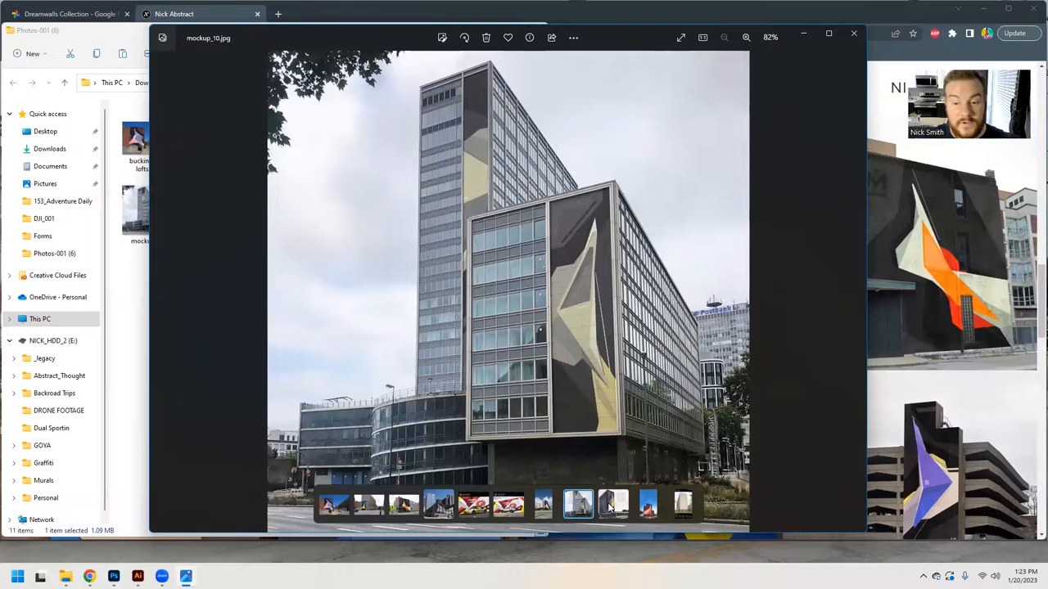
Step: Advance to the mockup_12 apartment tower with the magenta and yellow mural
left_click(610, 511)
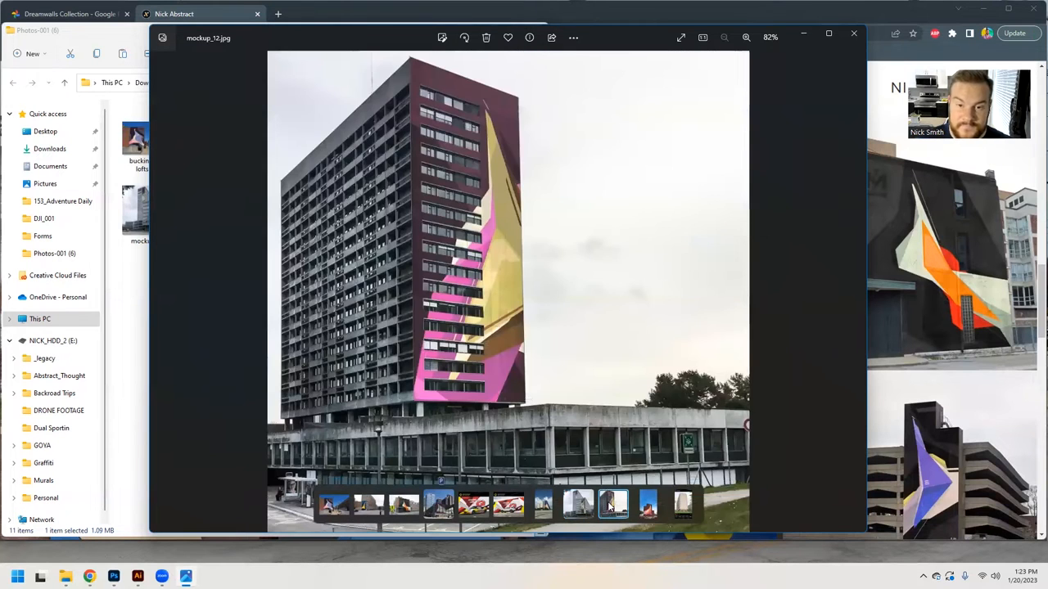
mouse_move(455, 69)
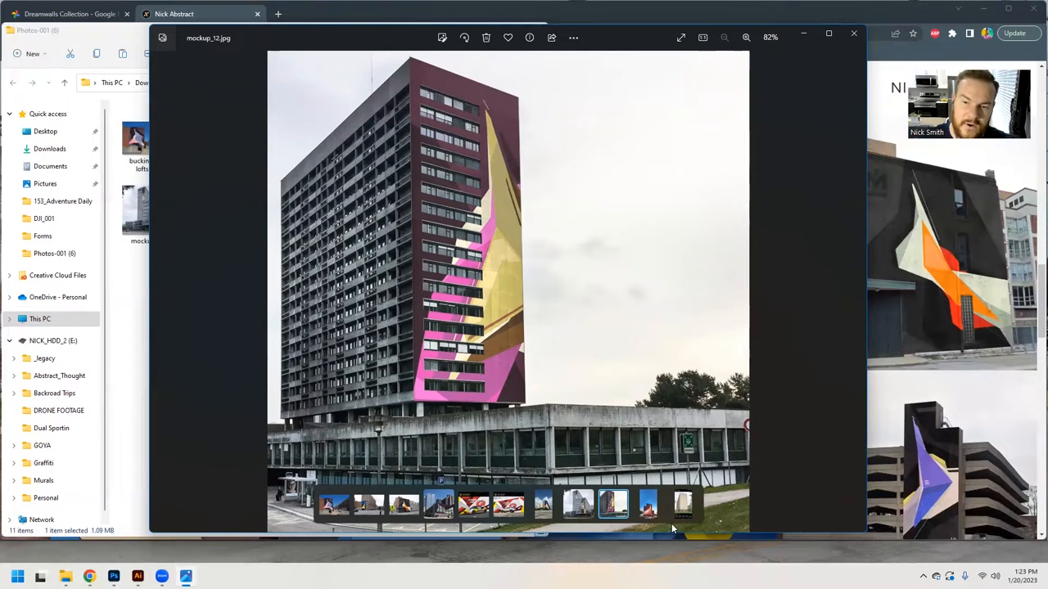
Step: View the picaf orange mural design enlarged, then advance to the Screenshot_20200424 concrete tower image
left_click(648, 504)
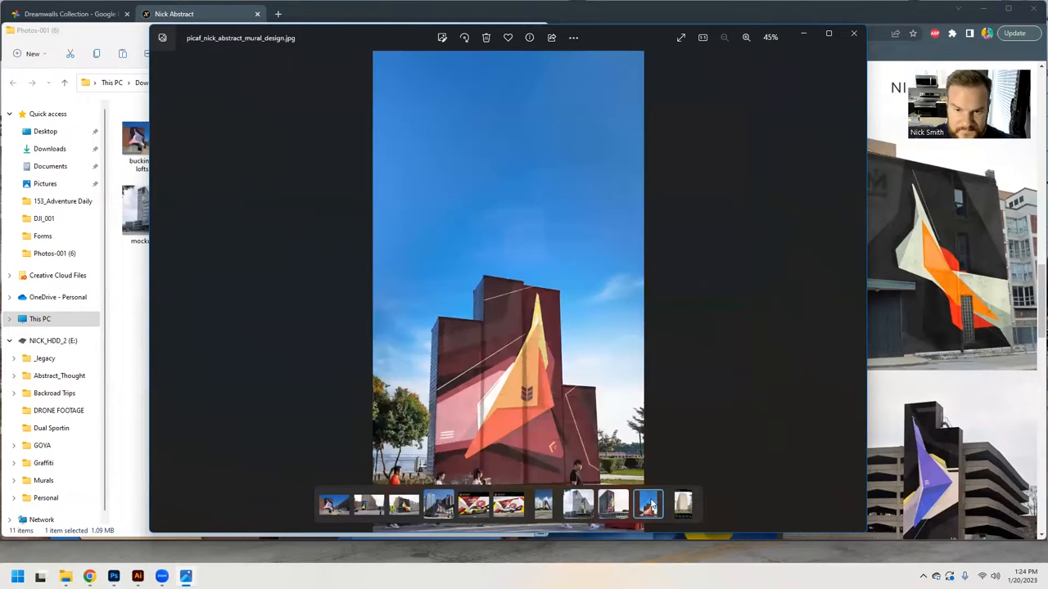
left_click(747, 38)
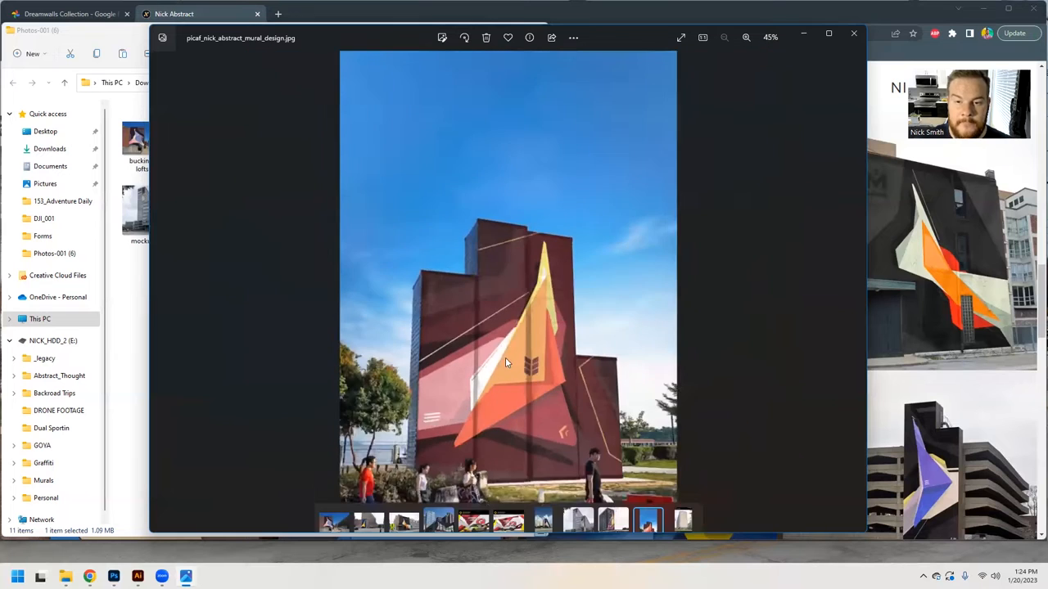
left_click(682, 504)
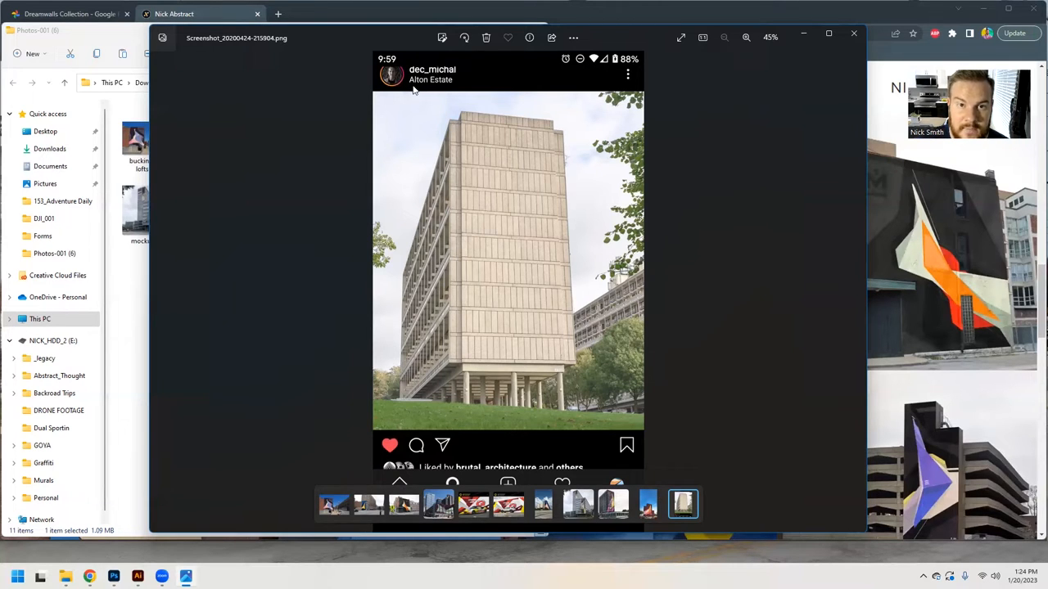
mouse_move(400, 184)
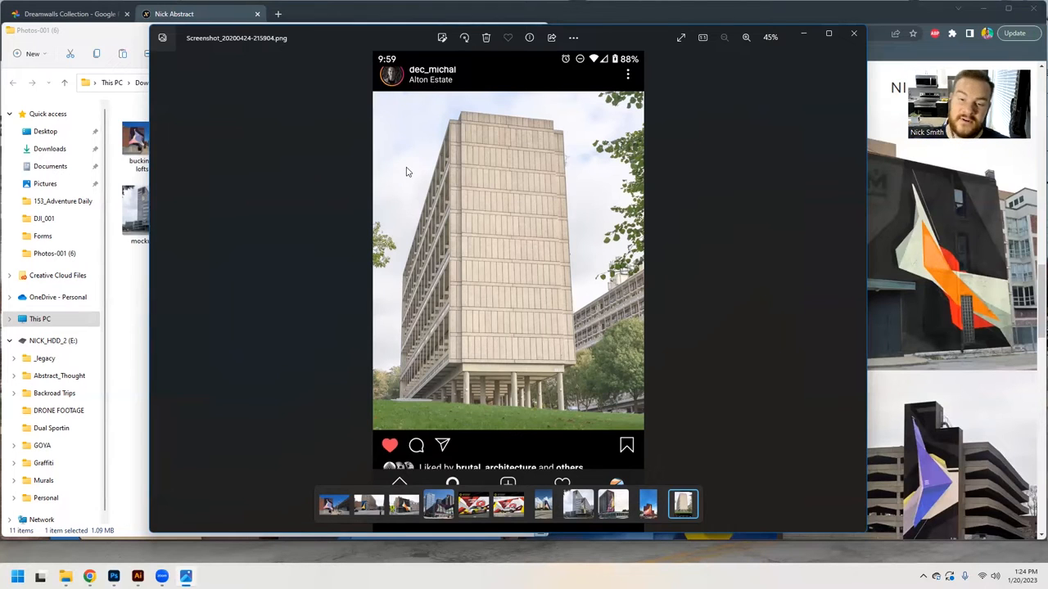
mouse_move(492, 162)
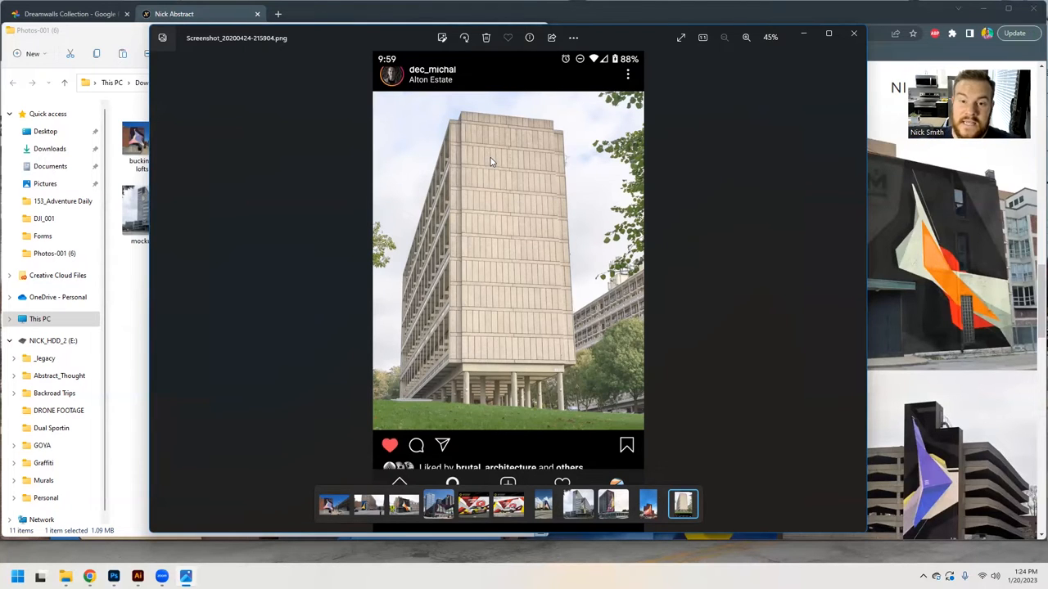
mouse_move(499, 195)
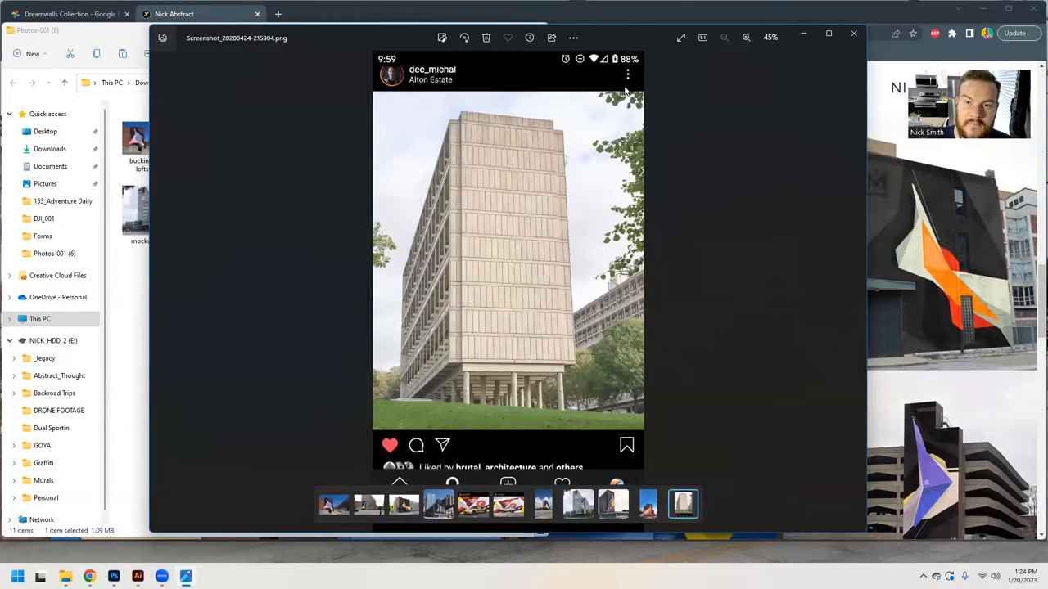
mouse_move(450, 166)
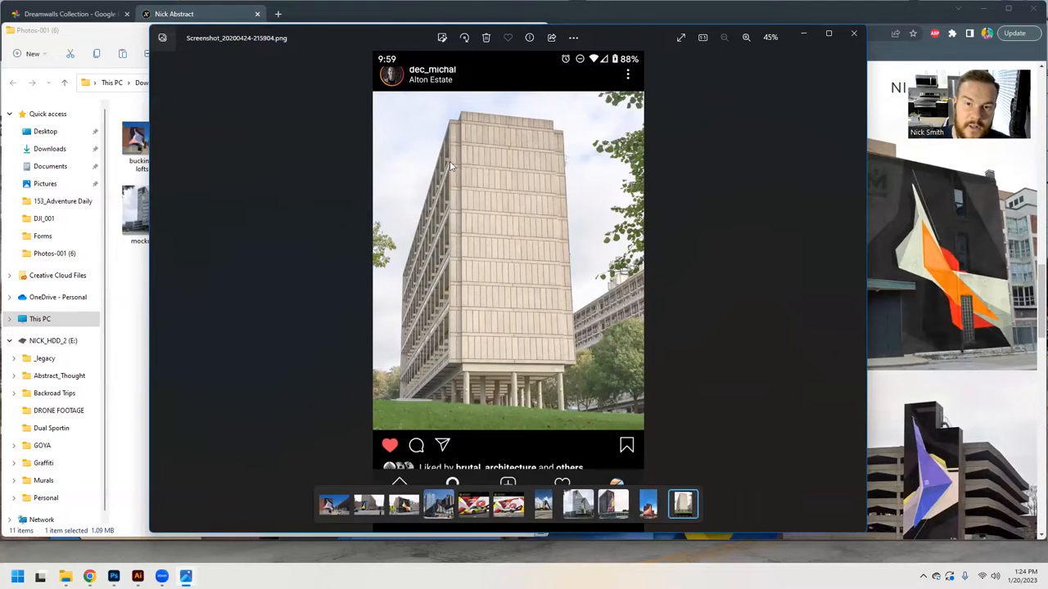
mouse_move(853, 36)
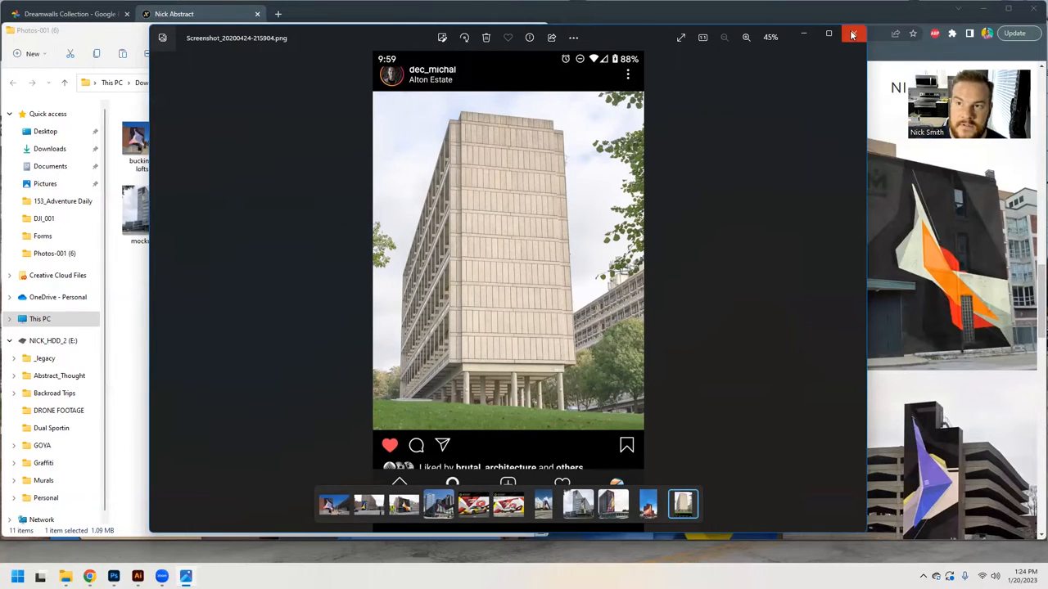
Step: Load the Alton Estate tower screenshot PNG as a Photoshop document ready for editing
left_click(852, 34)
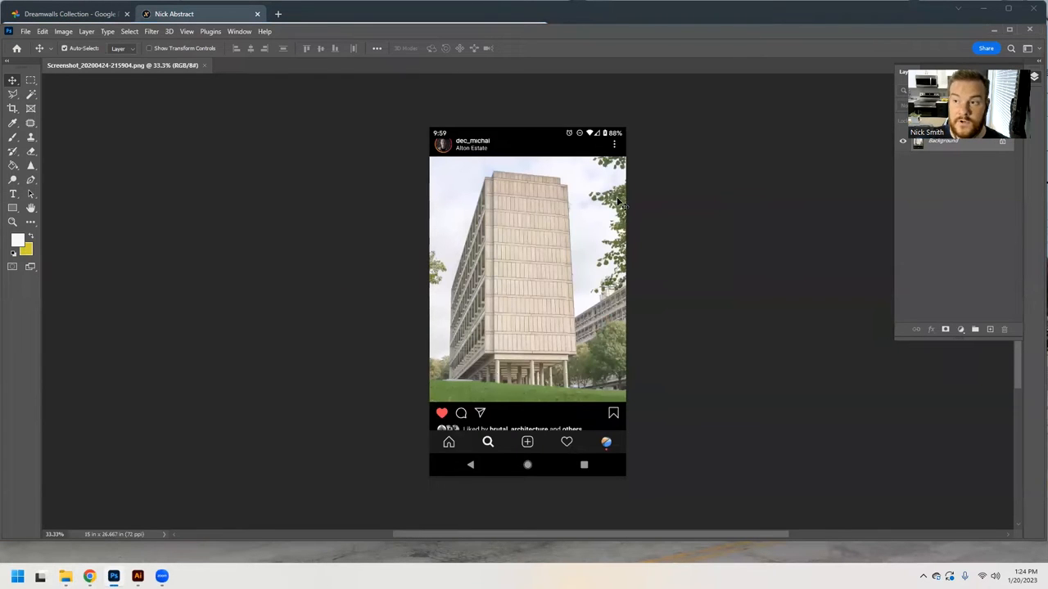
left_click(36, 32)
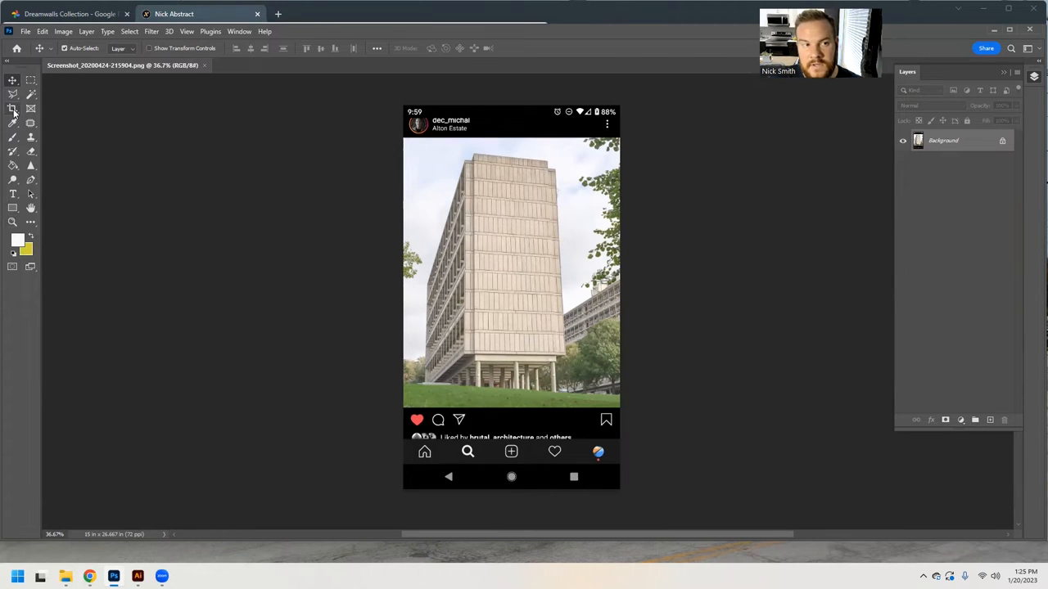
Step: Crop the screenshot down to the tower photo, removing the phone interface around it
left_click(11, 111)
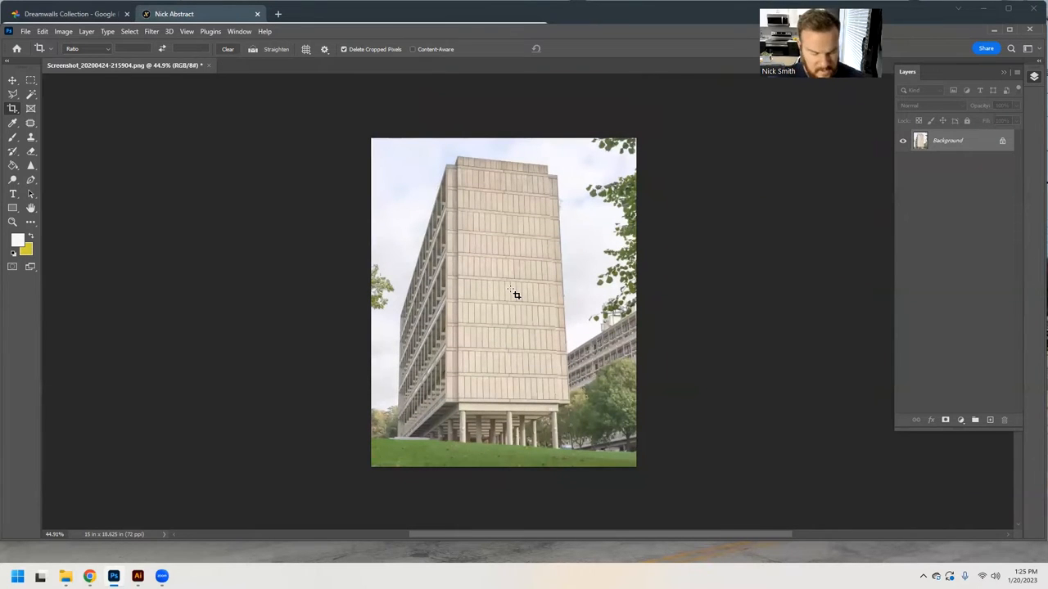
left_click(10, 80)
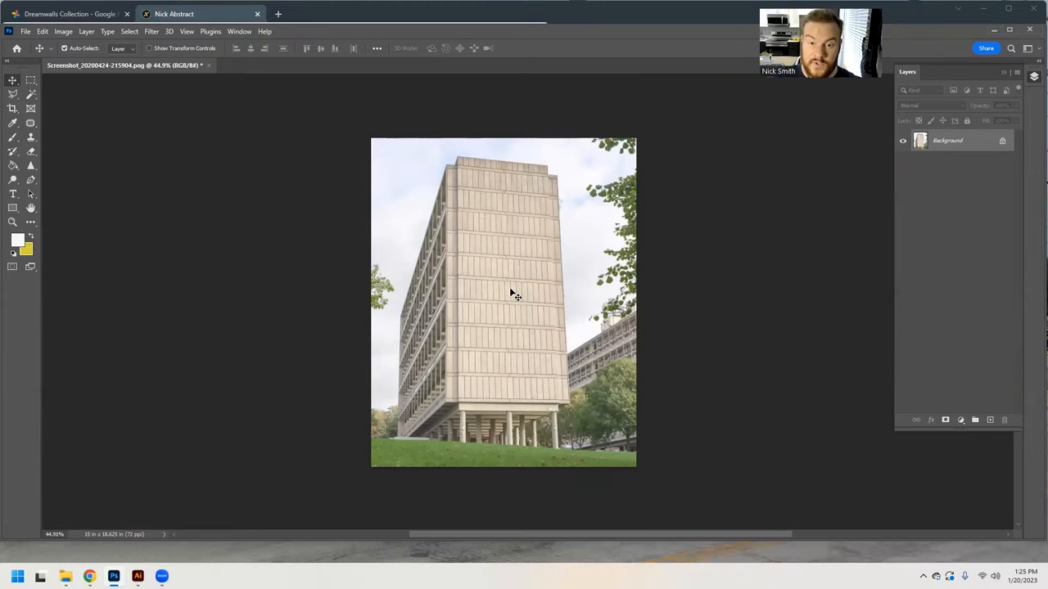
mouse_move(511, 284)
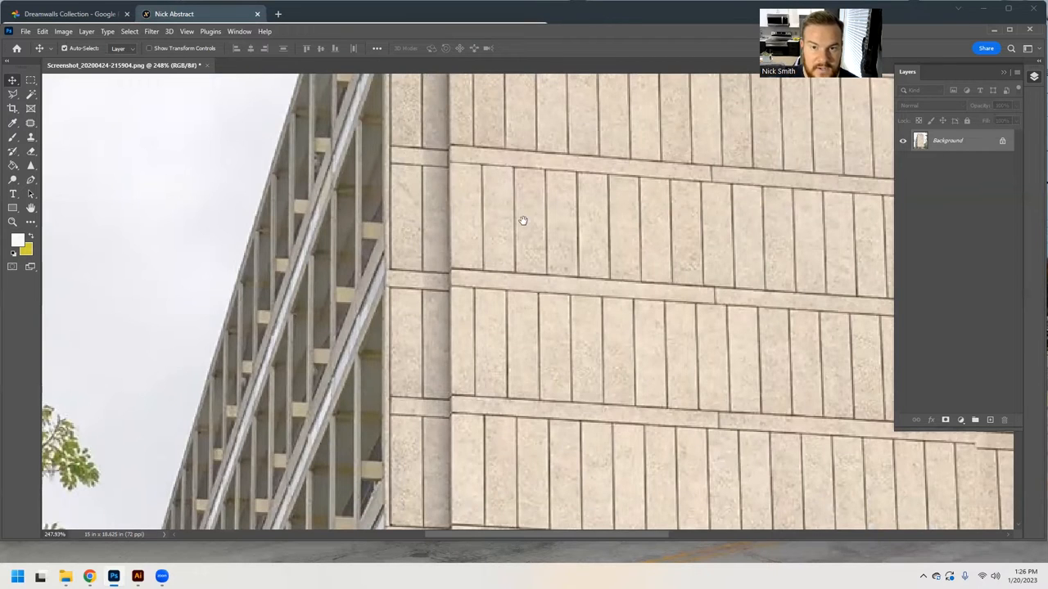
left_click_drag(524, 221, 393, 295)
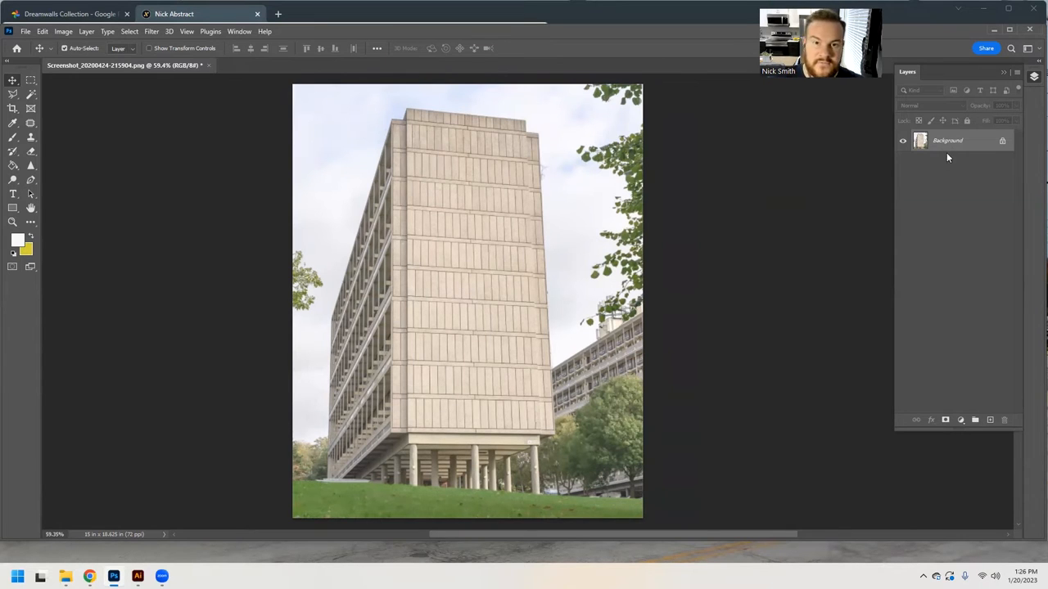
mouse_move(488, 100)
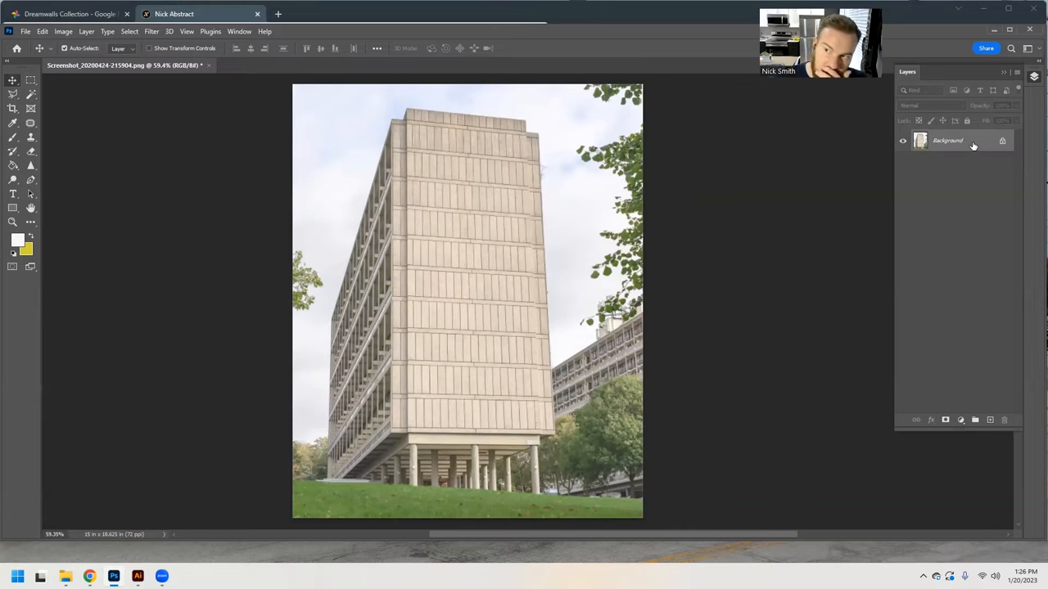
left_click(1032, 75)
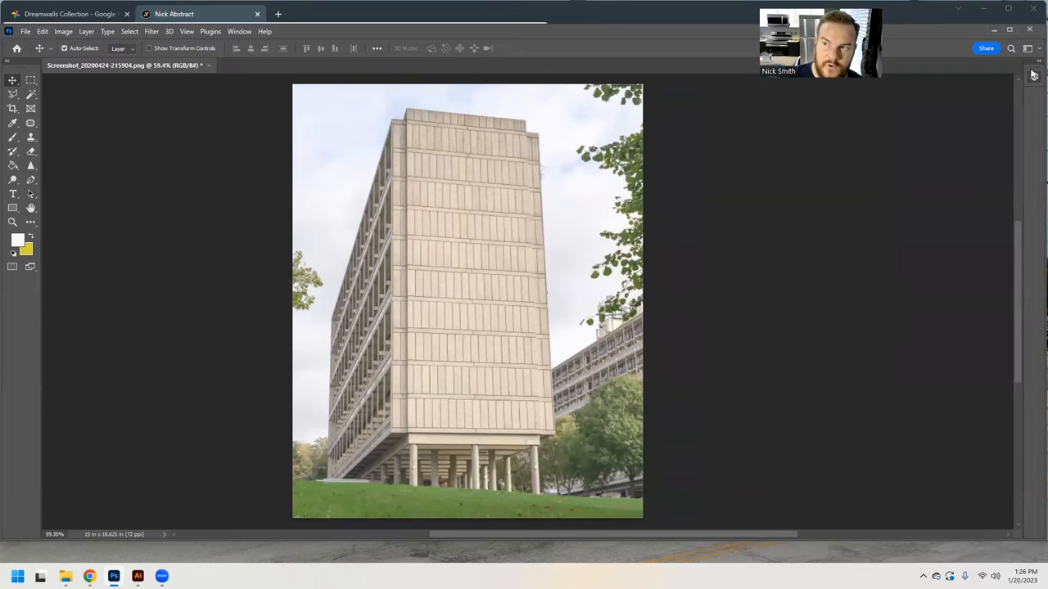
left_click(1035, 72)
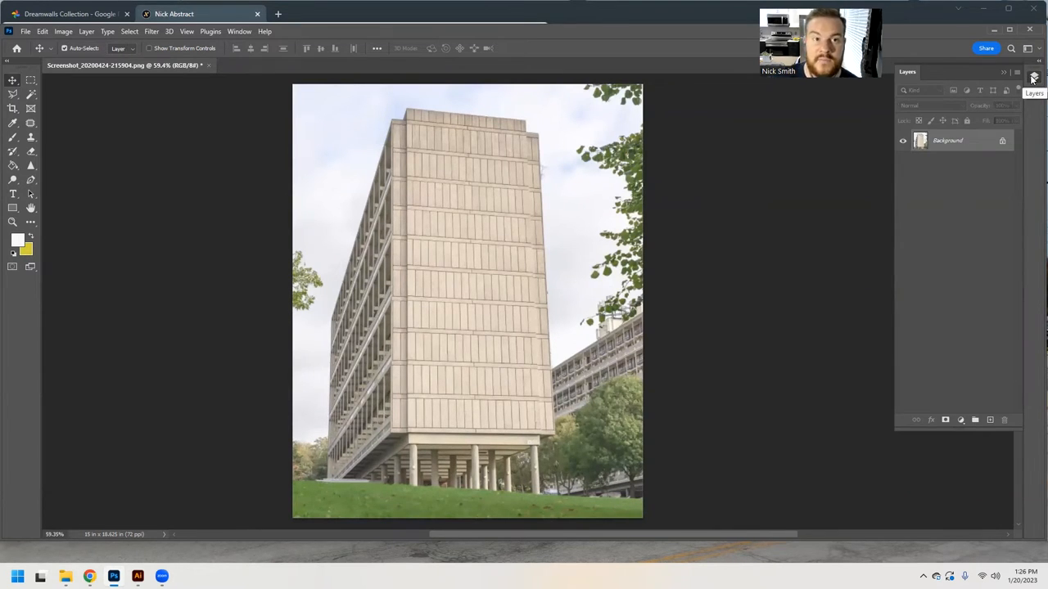
left_click(1032, 77)
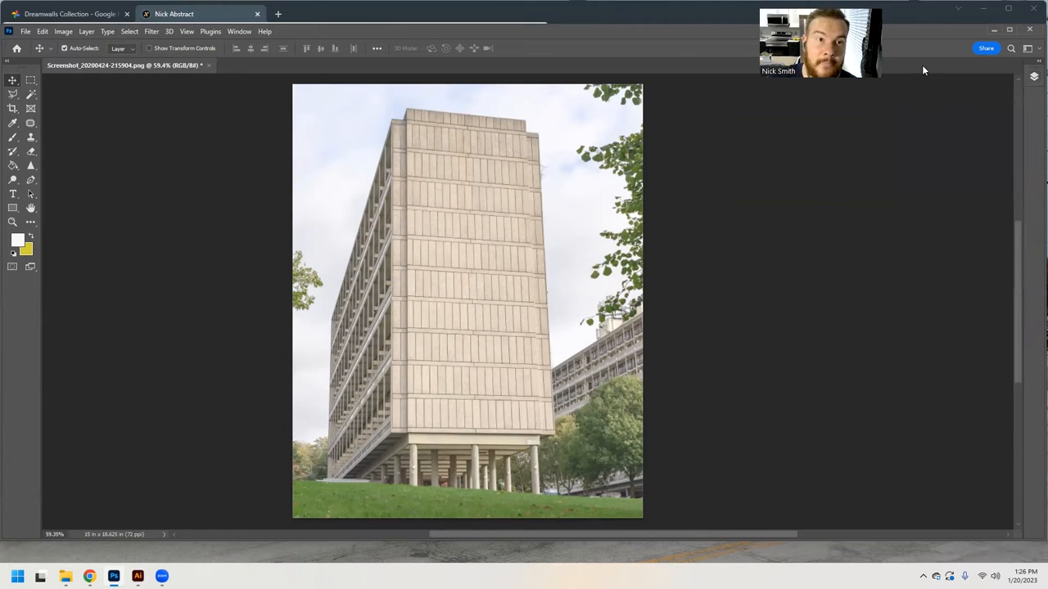
left_click(226, 31)
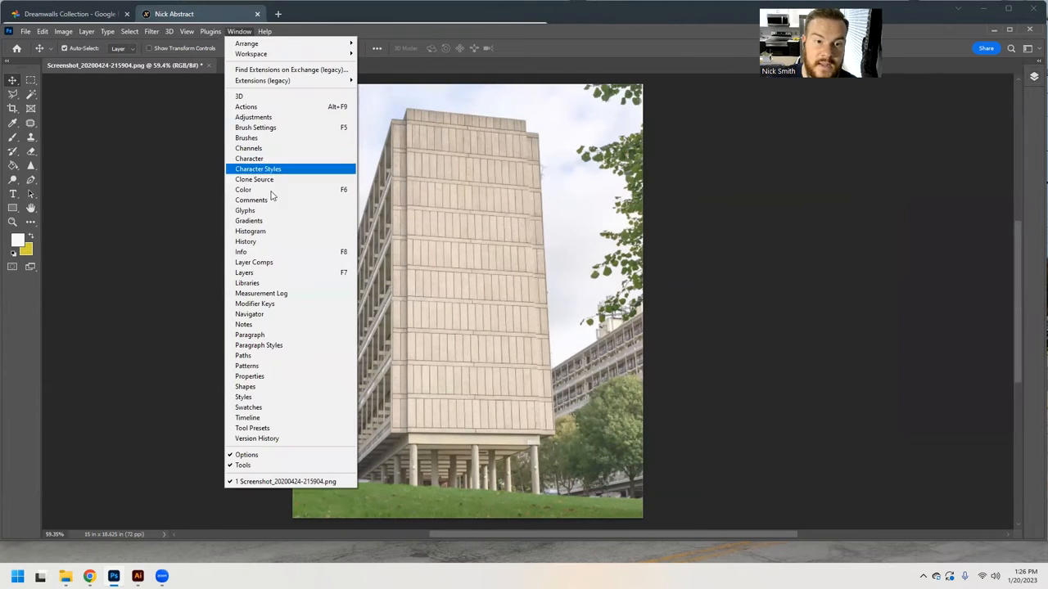
left_click(244, 271)
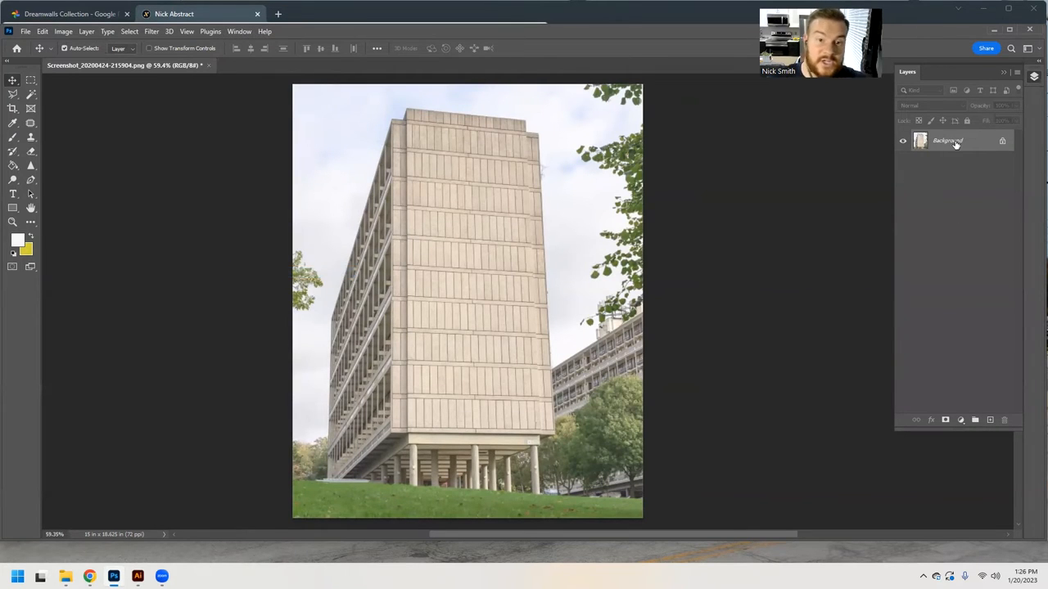
mouse_move(972, 136)
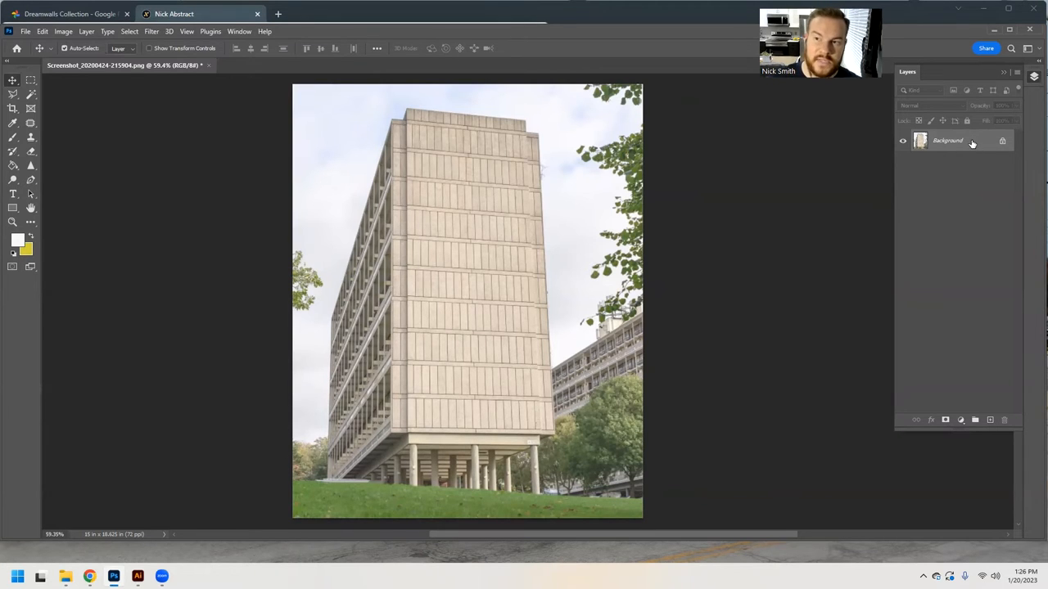
mouse_move(719, 172)
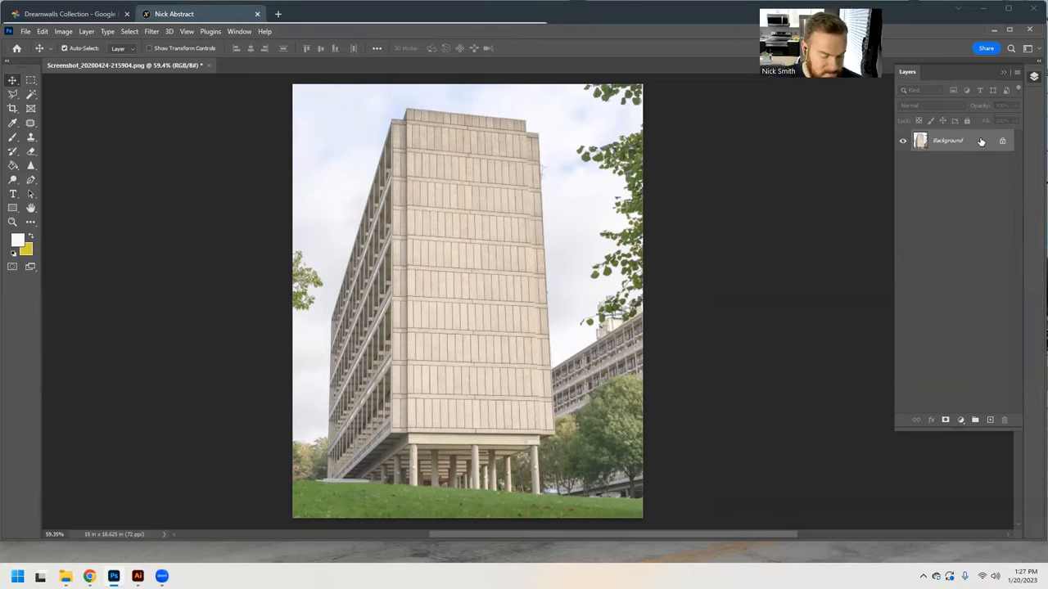
Step: Duplicate the Background photo into Layer 1, nudge it to verify, and keep Layer 1 selected
right_click(946, 141)
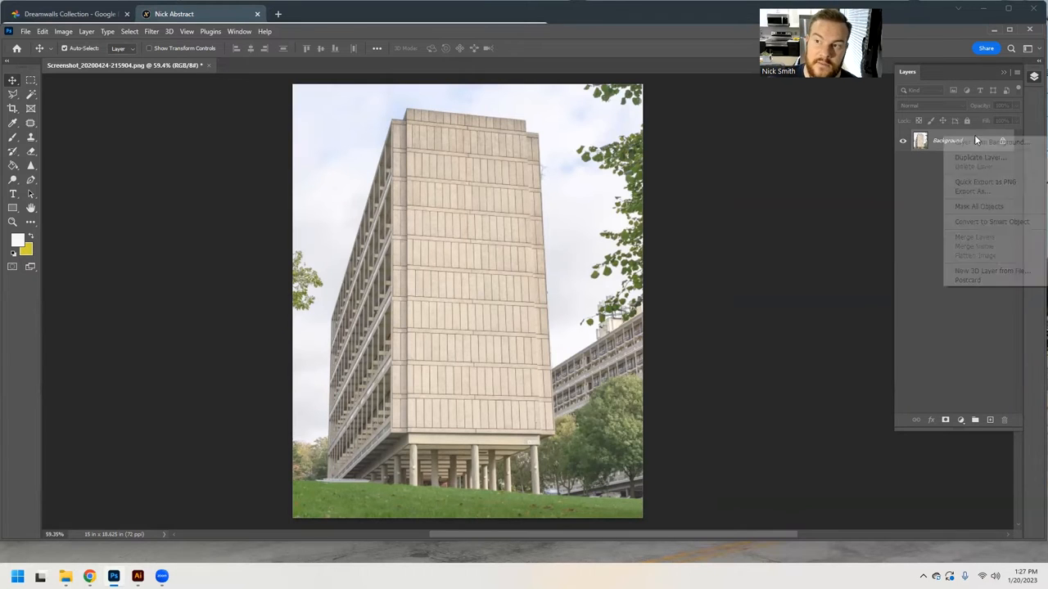
left_click(964, 140)
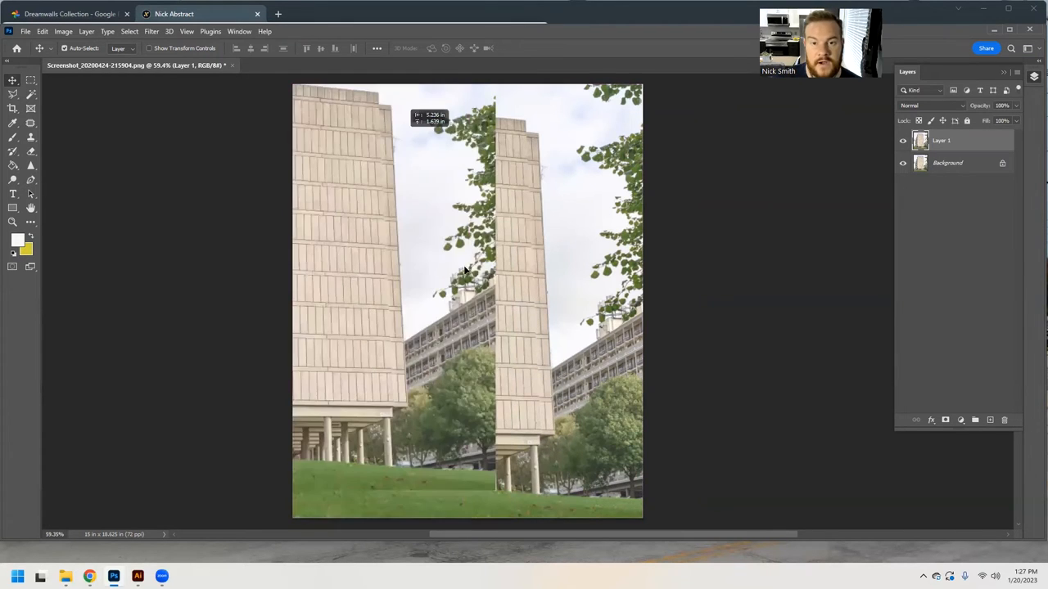
left_click_drag(459, 270, 500, 266)
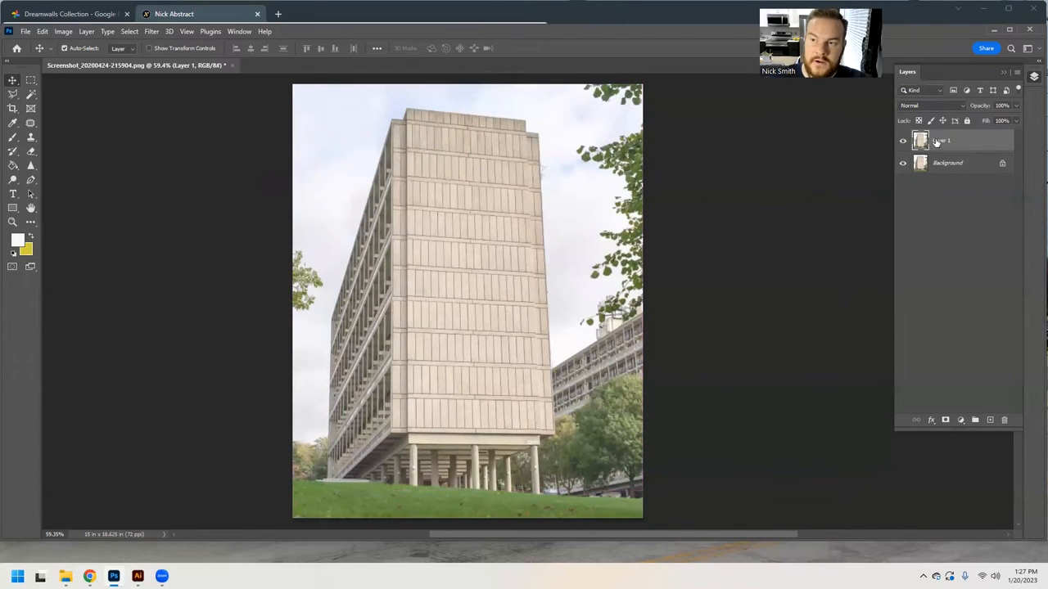
left_click(902, 140)
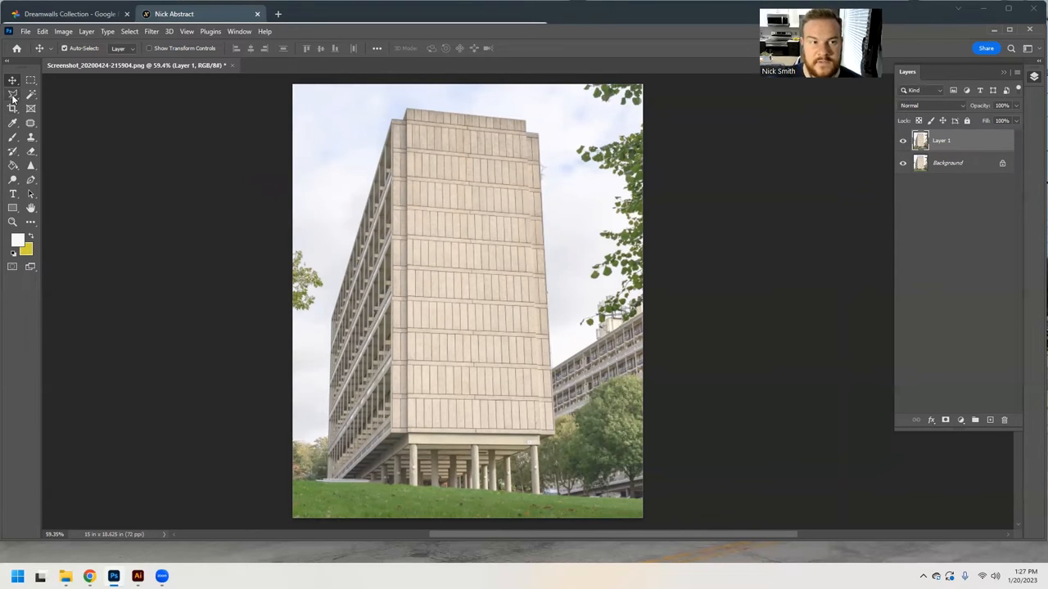
mouse_move(12, 178)
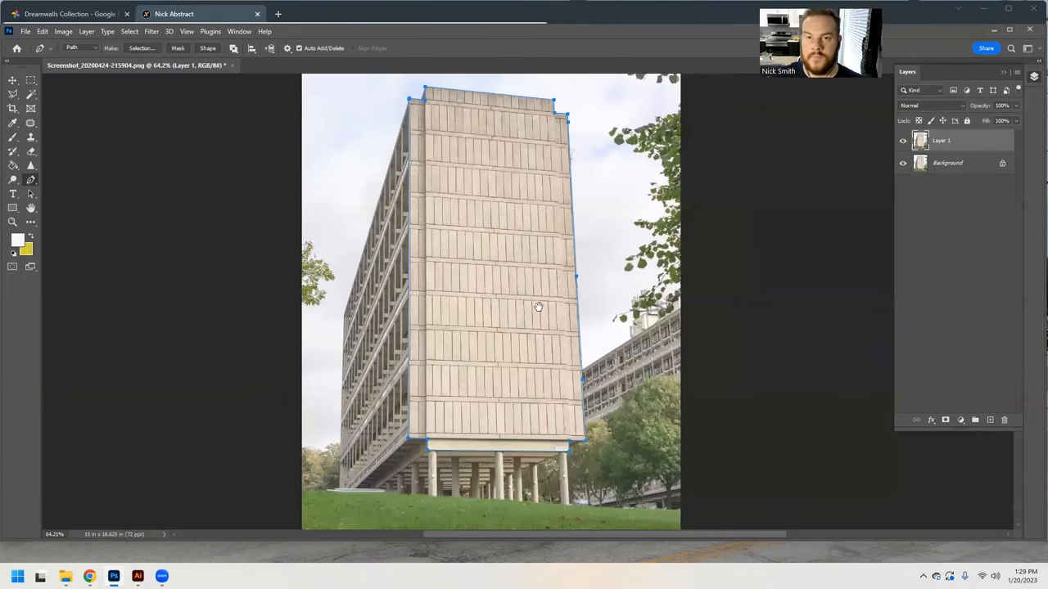
Step: Pan the canvas to frame the traced front-wall path
left_click_drag(538, 308, 481, 306)
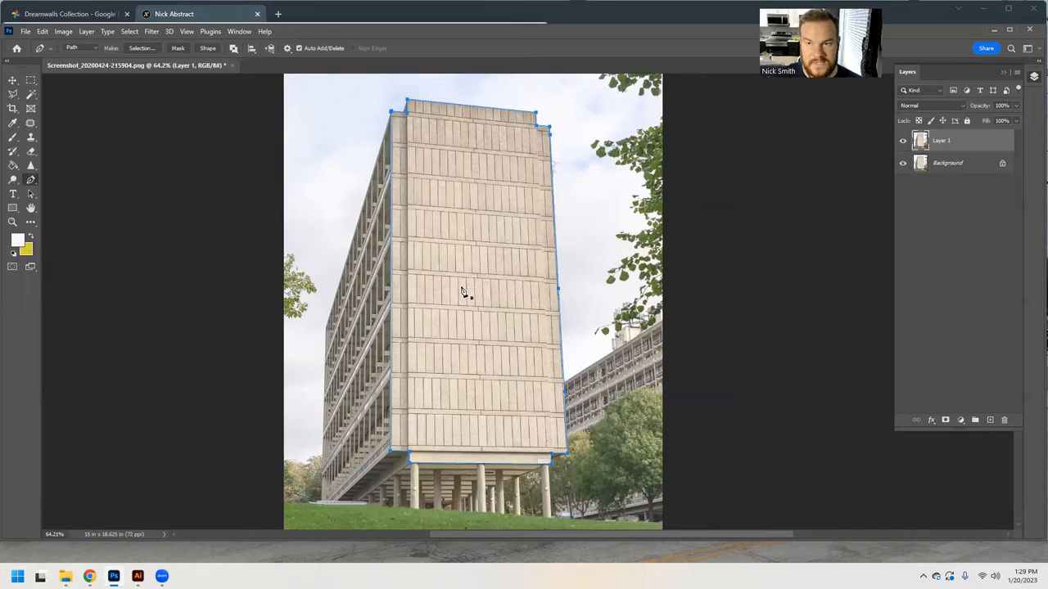
Step: Make a selection from the wall path with Feather Radius 0 and return to the Move tool
right_click(462, 293)
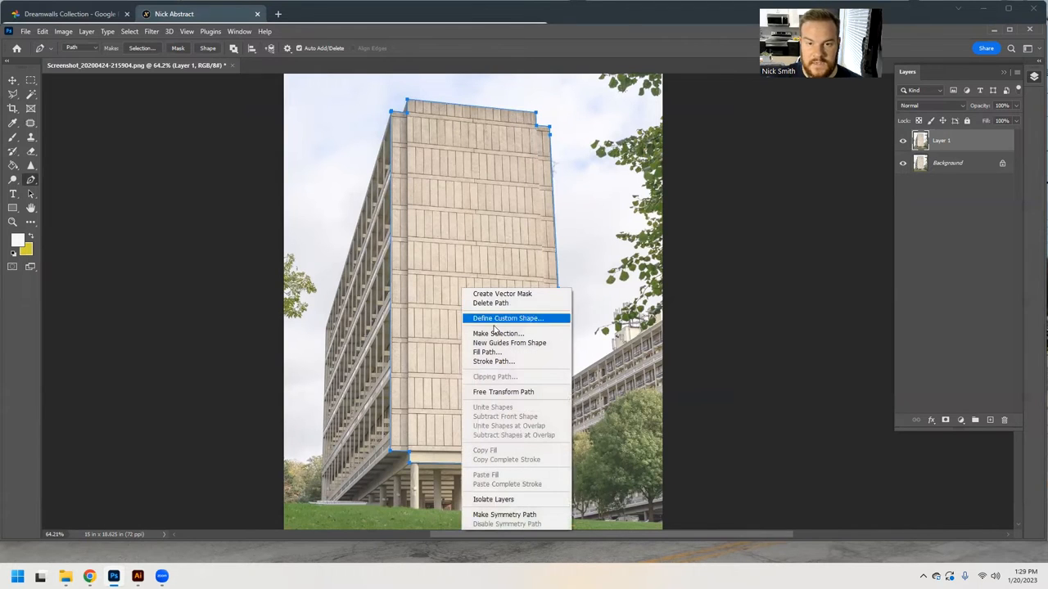
left_click(498, 334)
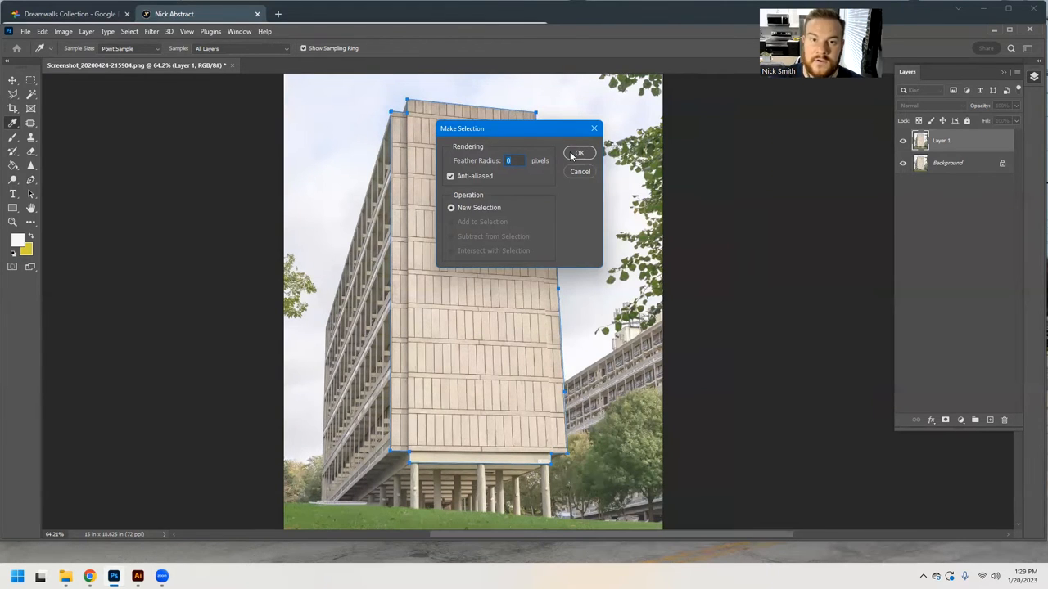
left_click(579, 154)
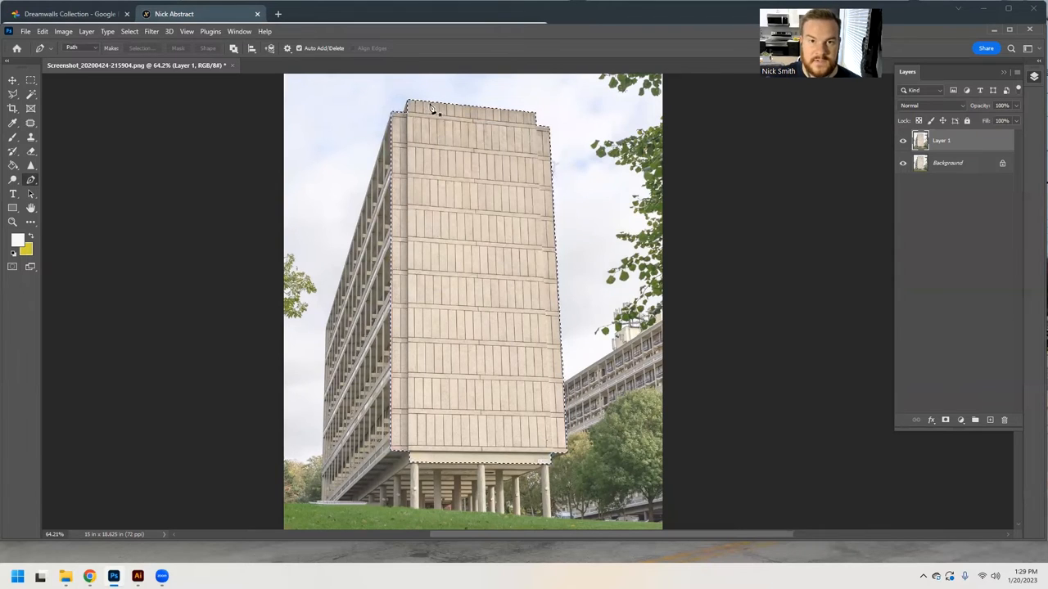
left_click(10, 82)
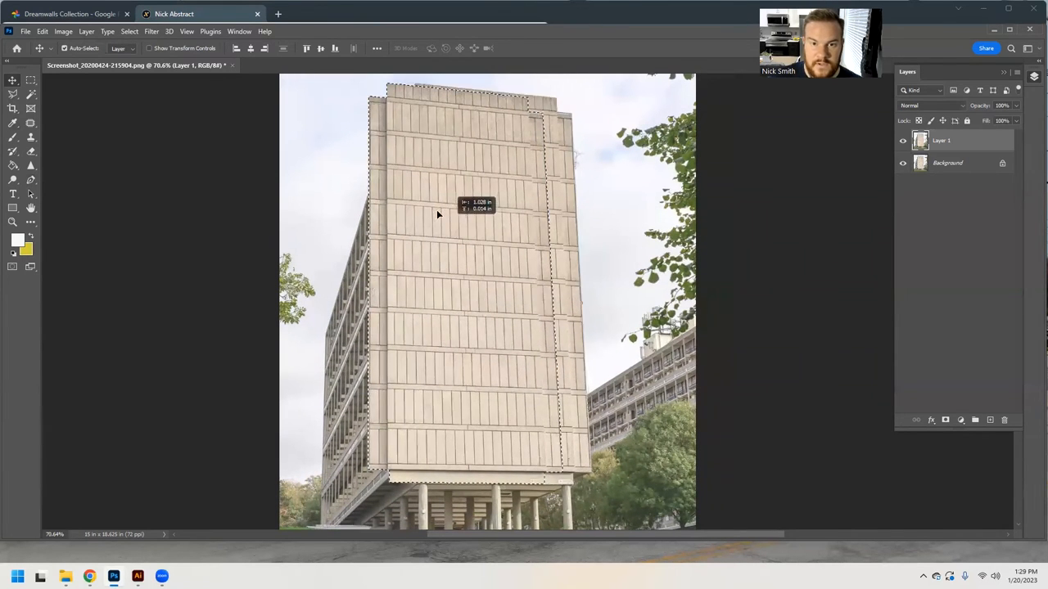
Step: Copy the wall selection to Layer 2 and toggle Background and Layer 1 visibility to view it alone
left_click_drag(439, 214, 573, 270)
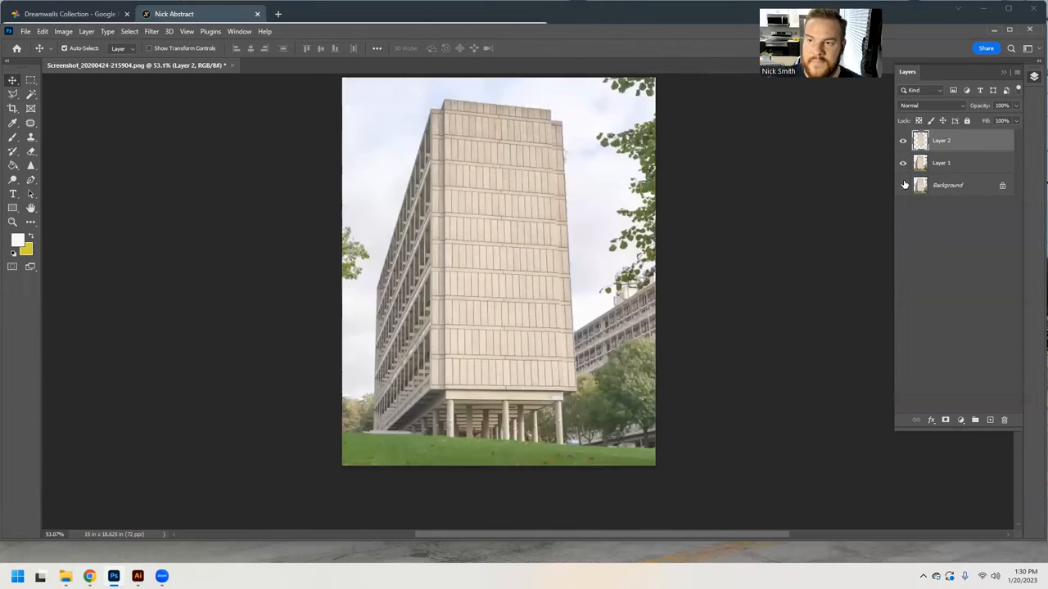
left_click(904, 162)
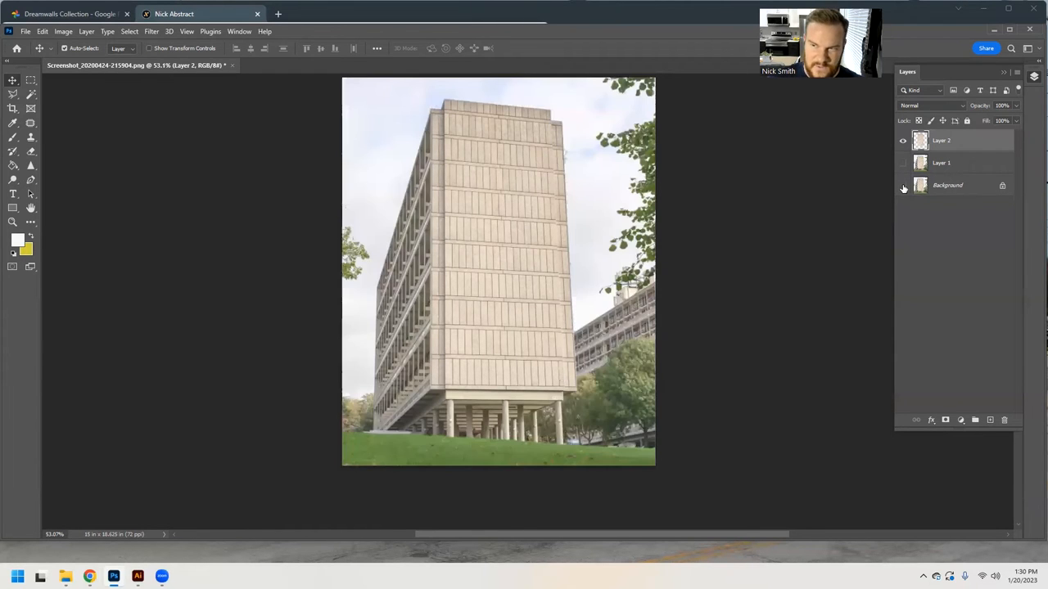
left_click(904, 164)
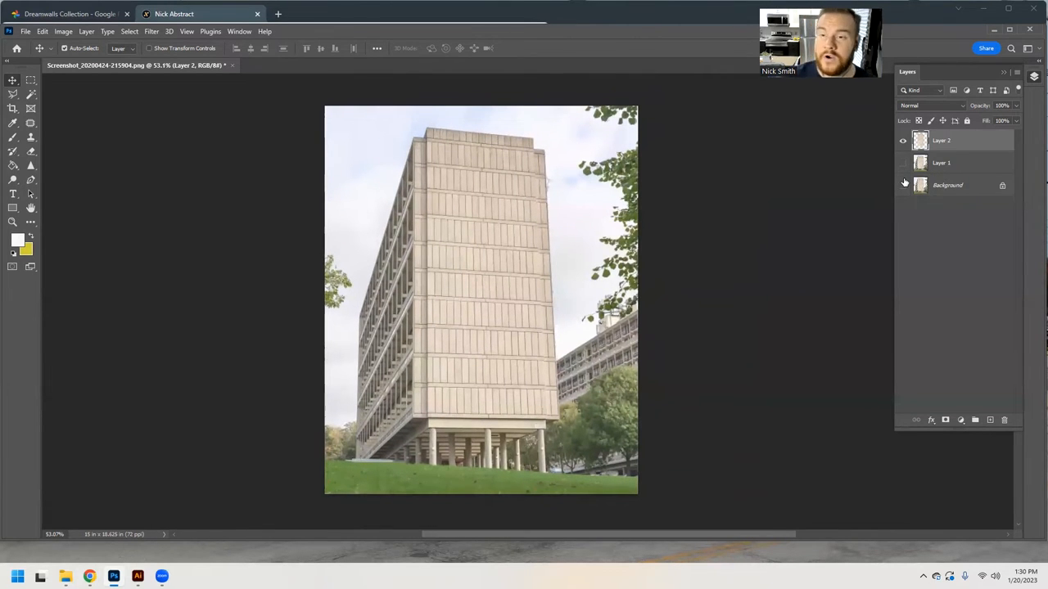
left_click(904, 184)
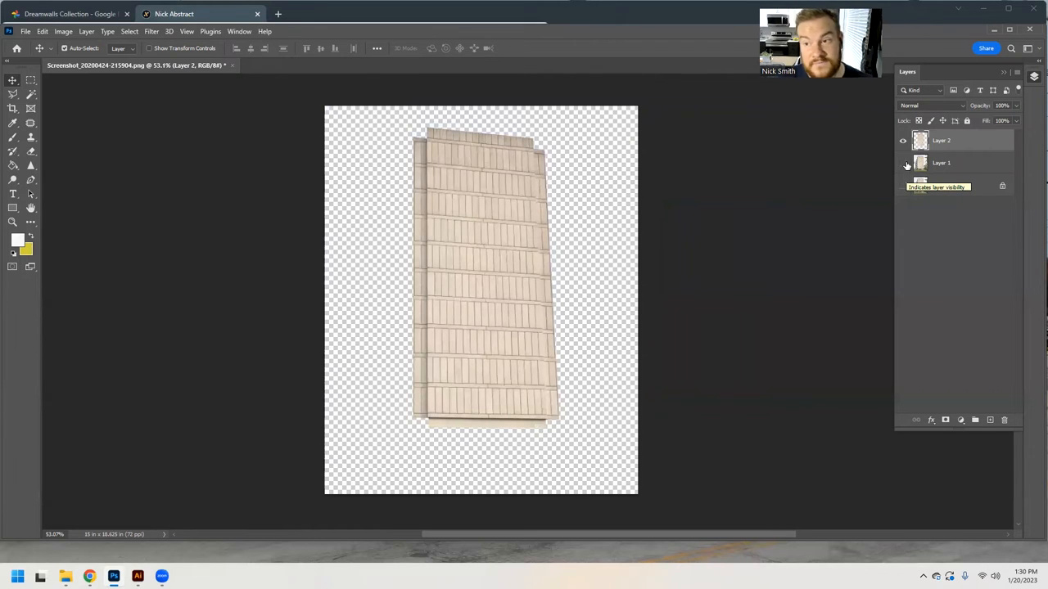
left_click(902, 185)
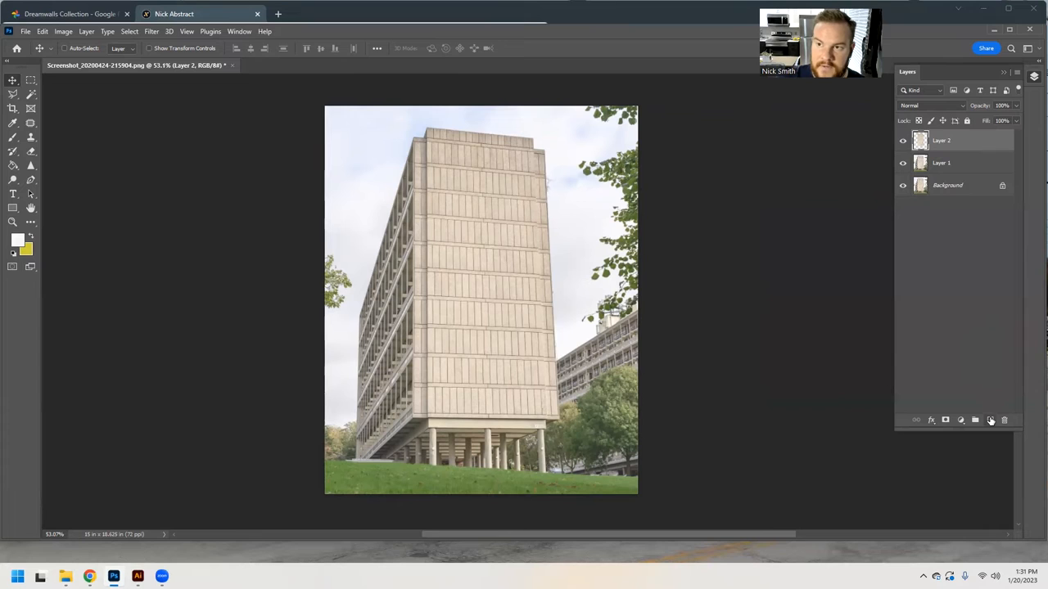
Step: Add an empty Layer 3 and reset the colours to black foreground, white background
left_click(989, 419)
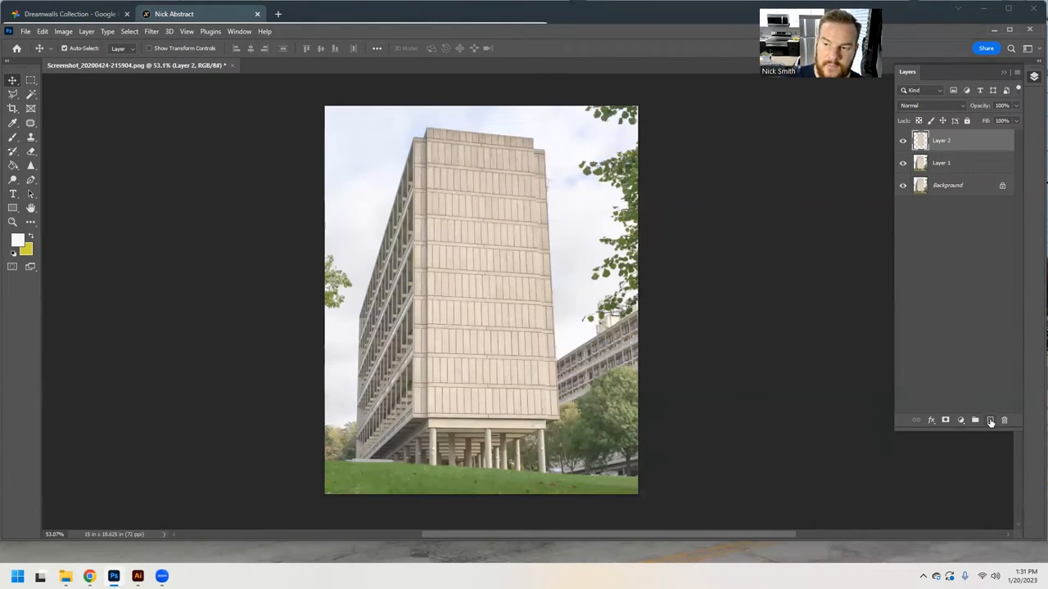
mouse_move(991, 419)
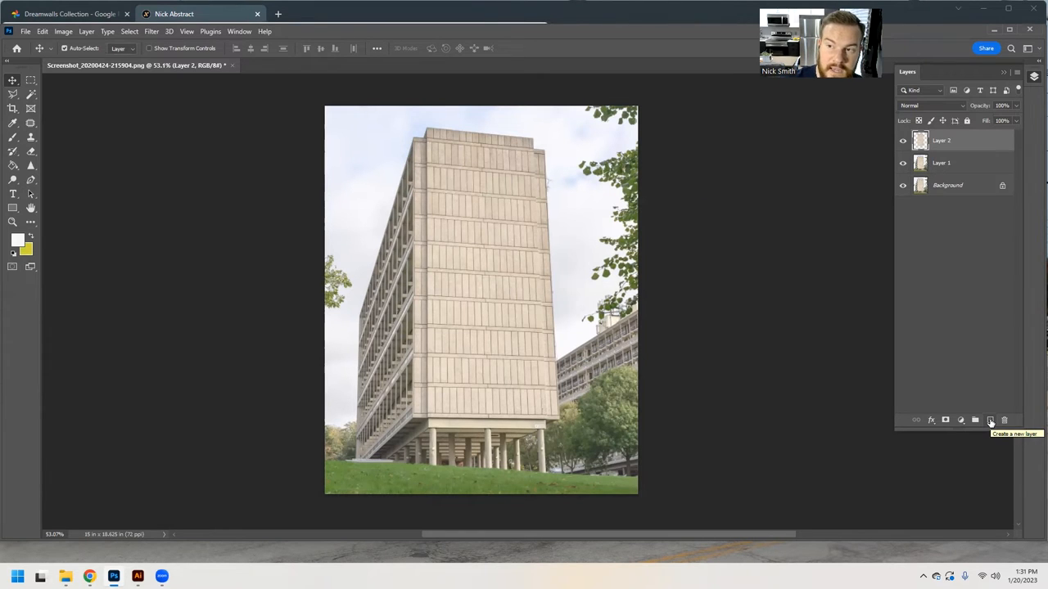
left_click(990, 420)
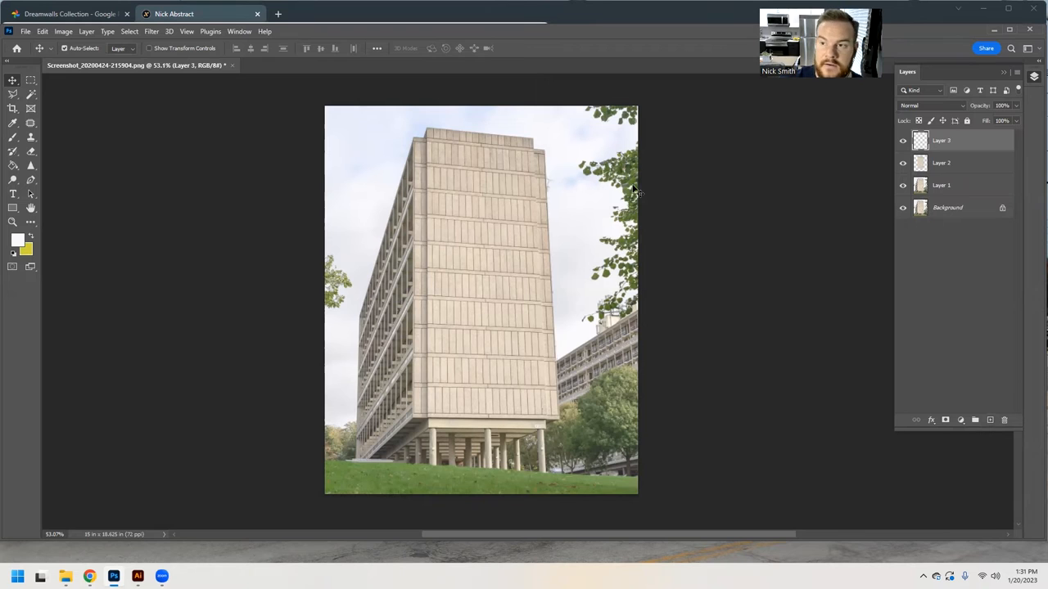
mouse_move(523, 134)
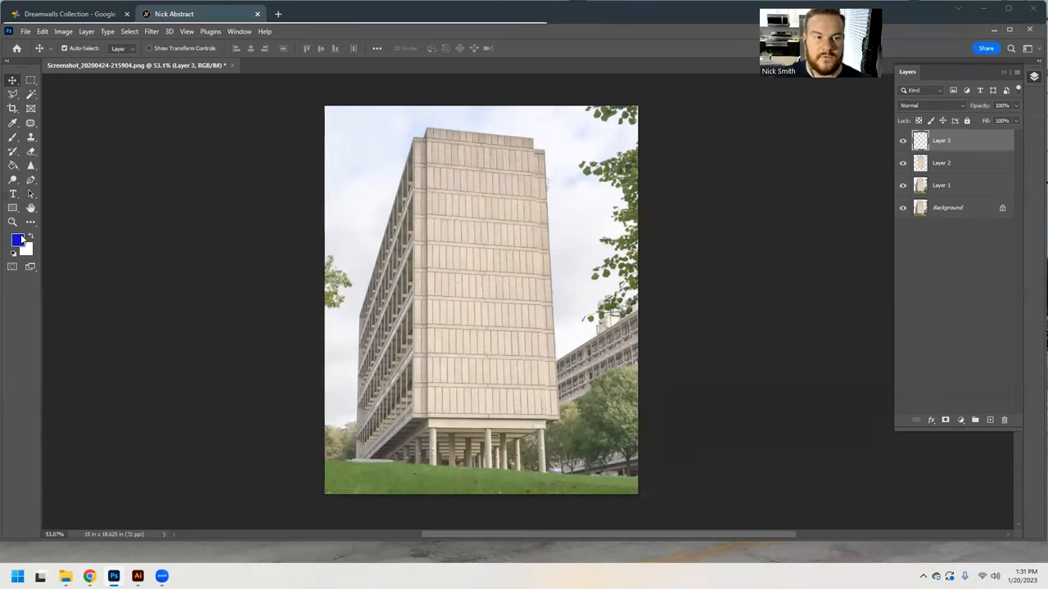
left_click(18, 246)
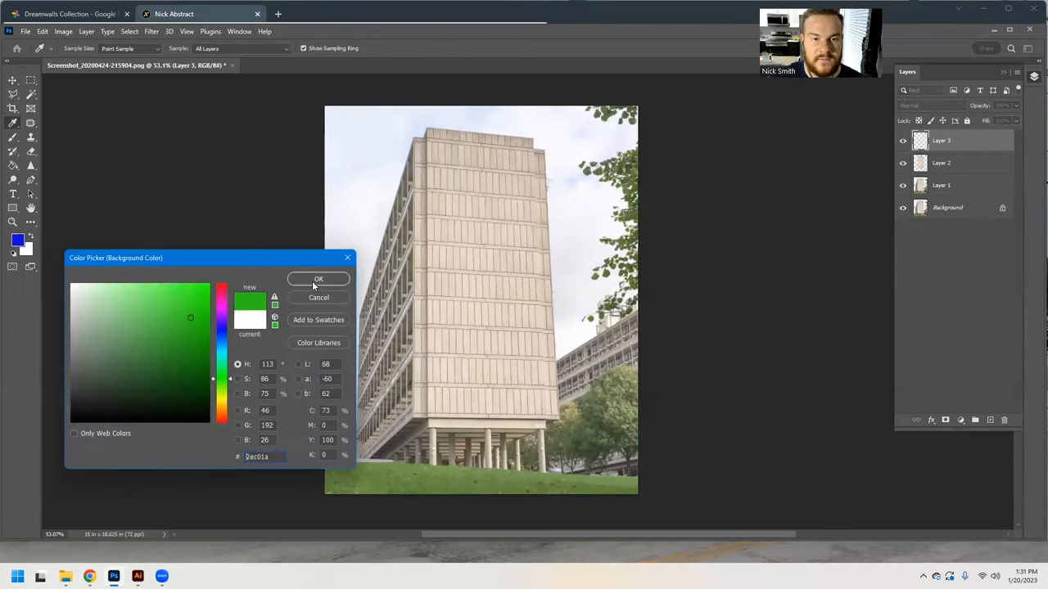
left_click(317, 279)
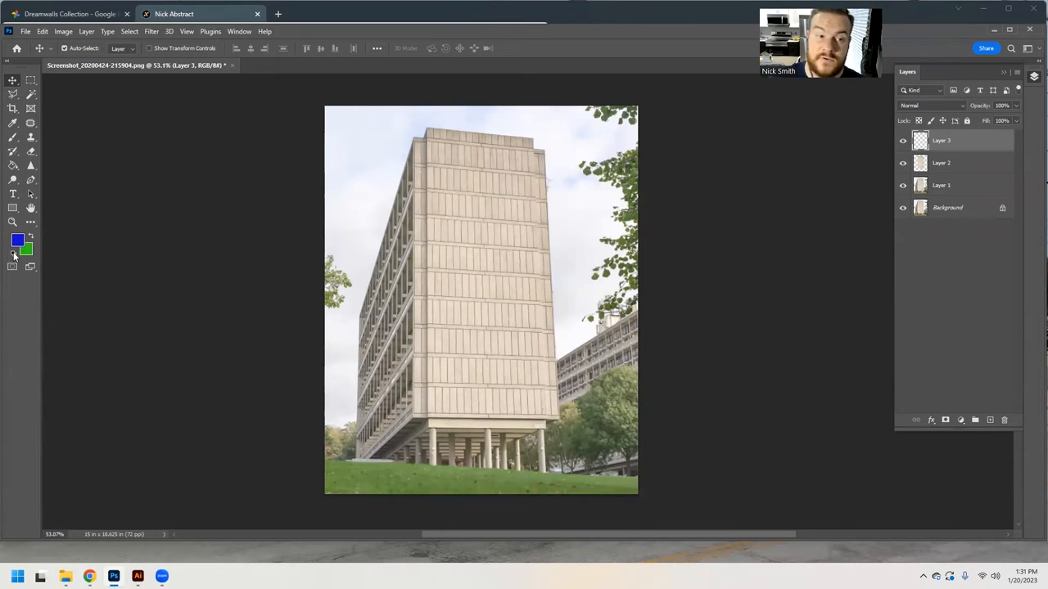
left_click(13, 265)
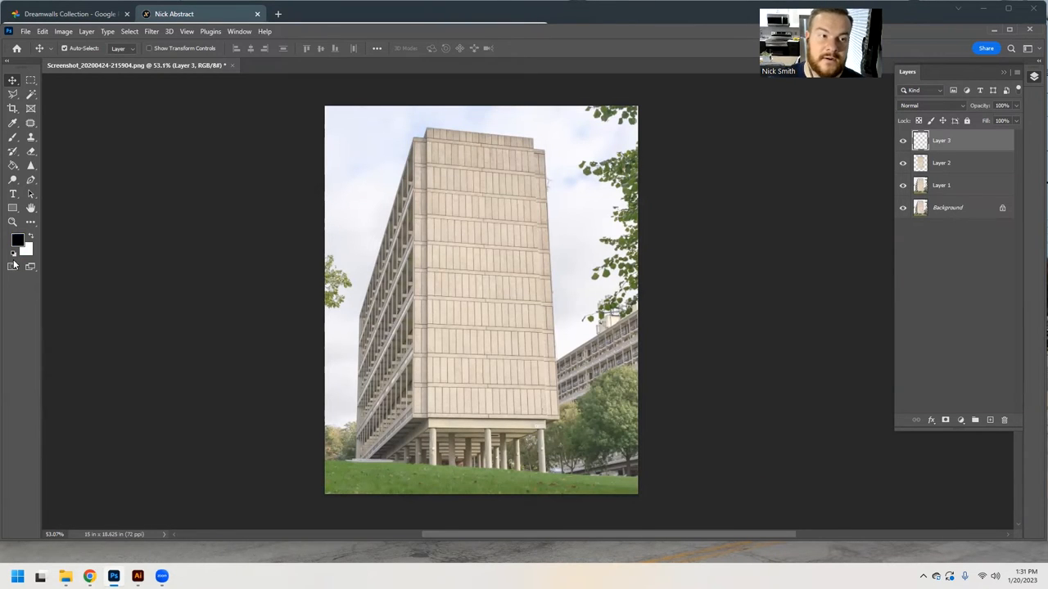
mouse_move(11, 165)
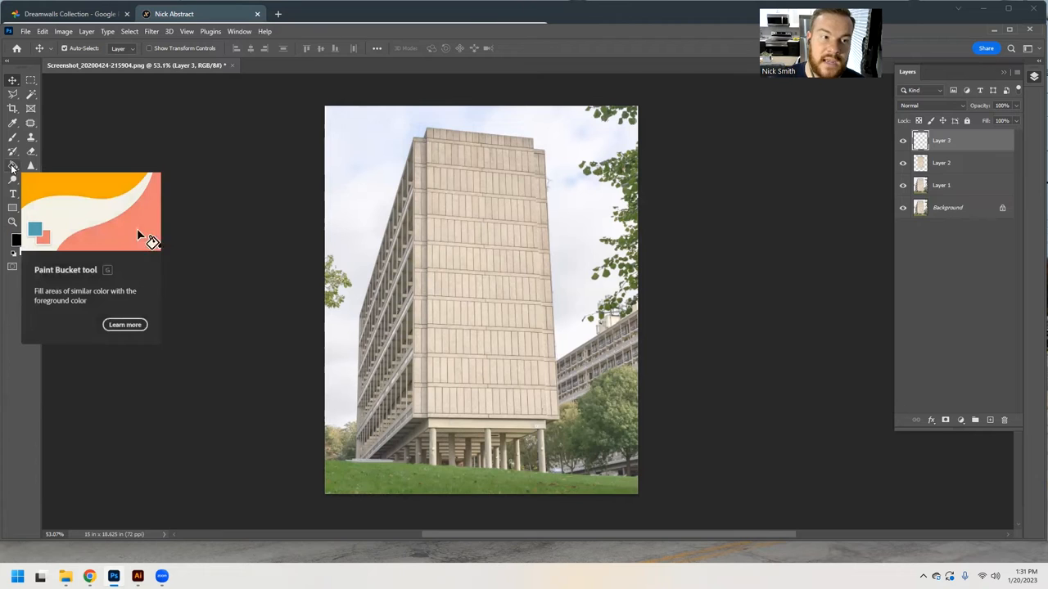
Step: Fill Layer 3 solid black with the Paint Bucket, then hide it
left_click(13, 166)
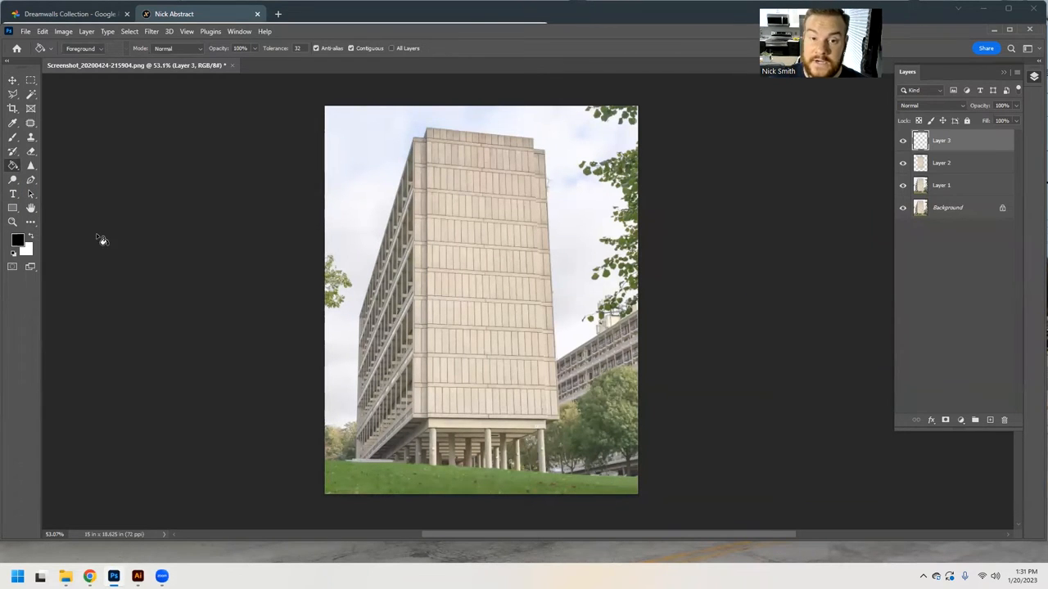
mouse_move(481, 215)
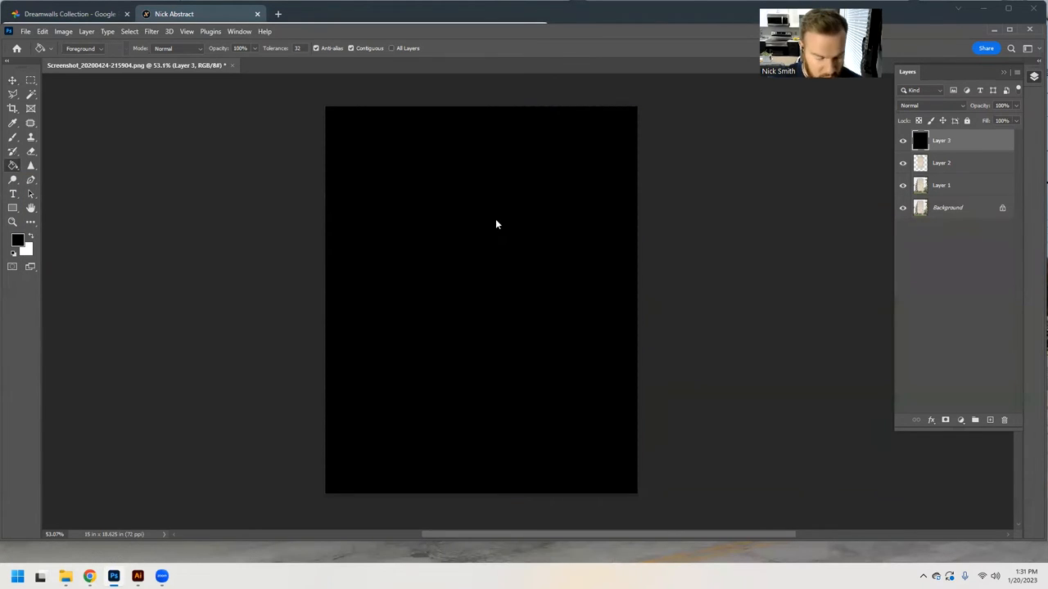
left_click(10, 81)
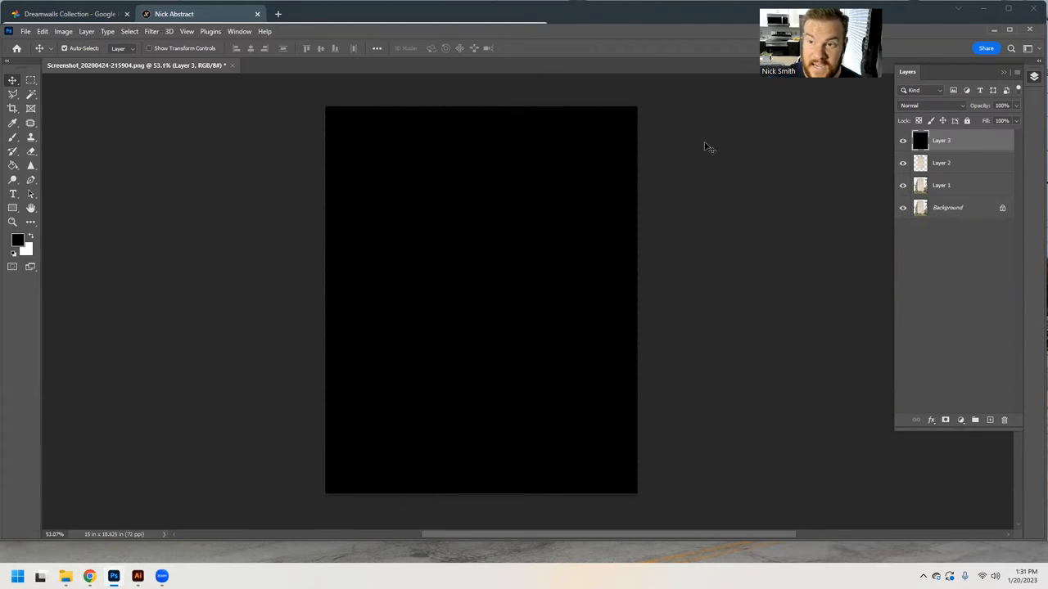
mouse_move(976, 139)
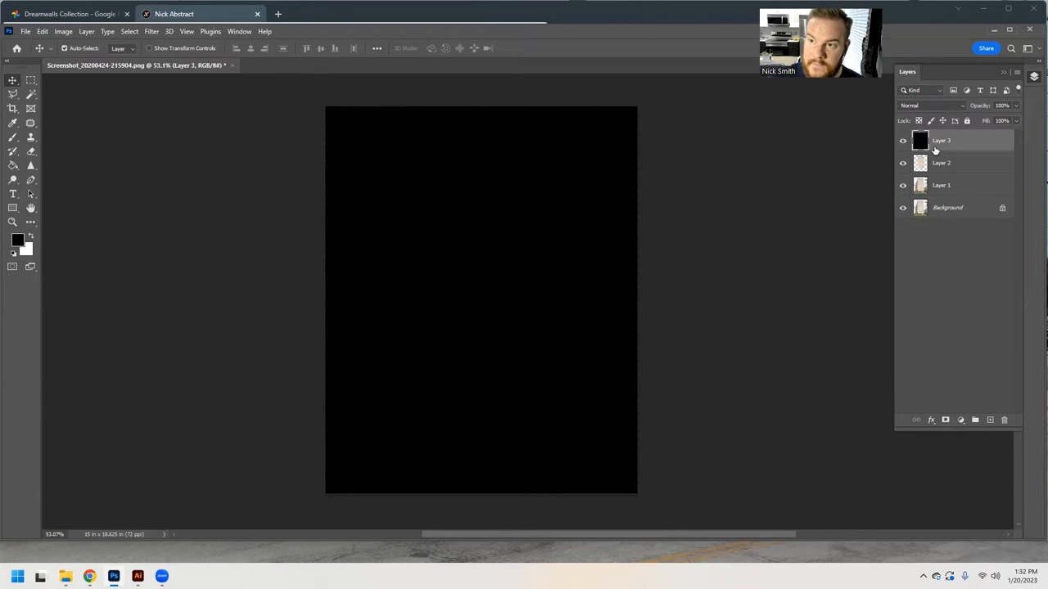
left_click(903, 140)
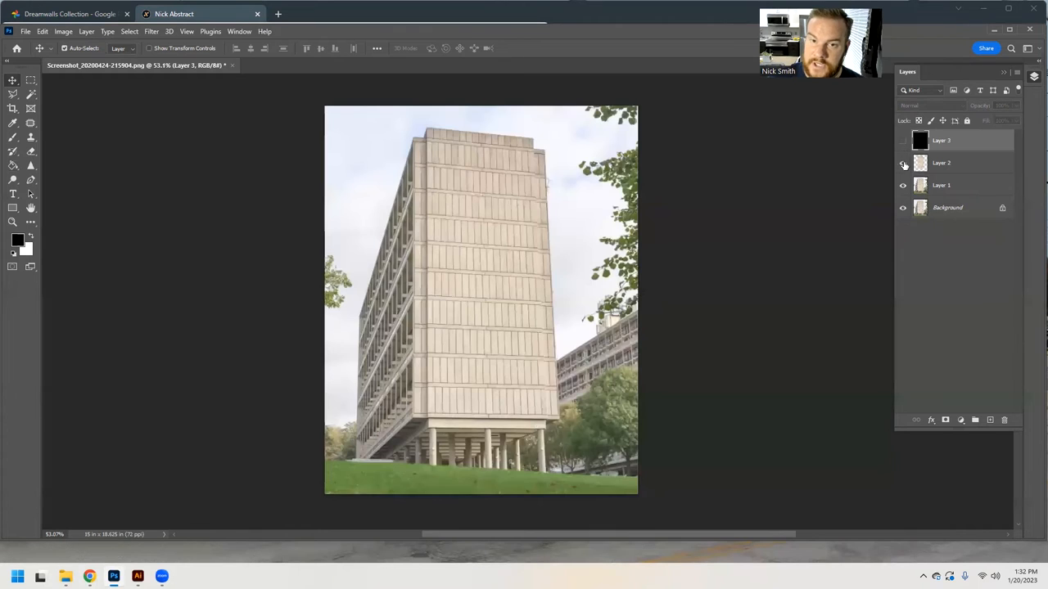
Step: Show the black Layer 3 again and review its layer options menu
left_click(904, 141)
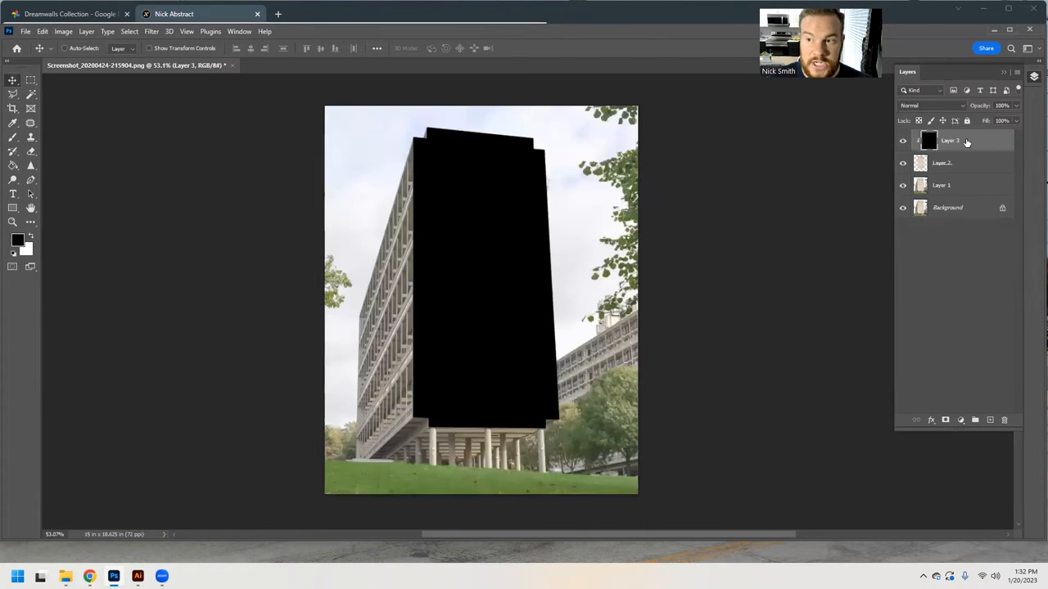
mouse_move(532, 219)
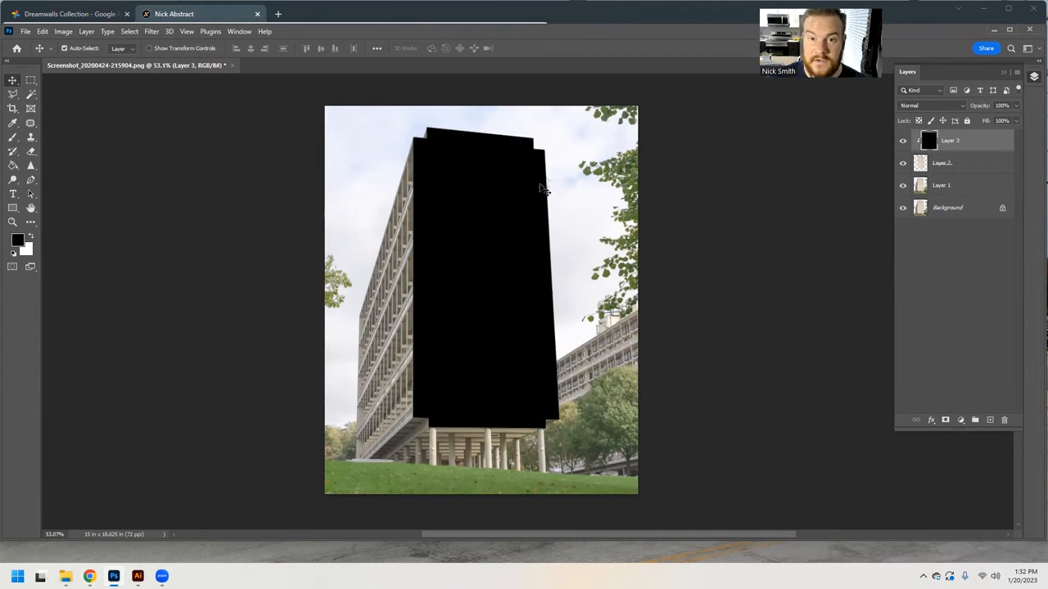
right_click(952, 140)
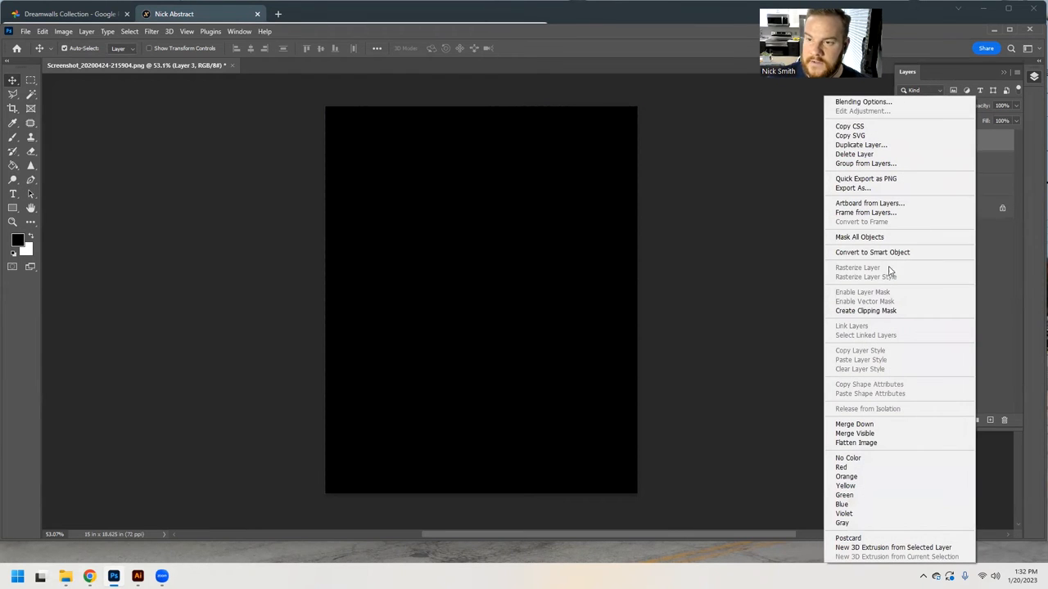
mouse_move(853, 186)
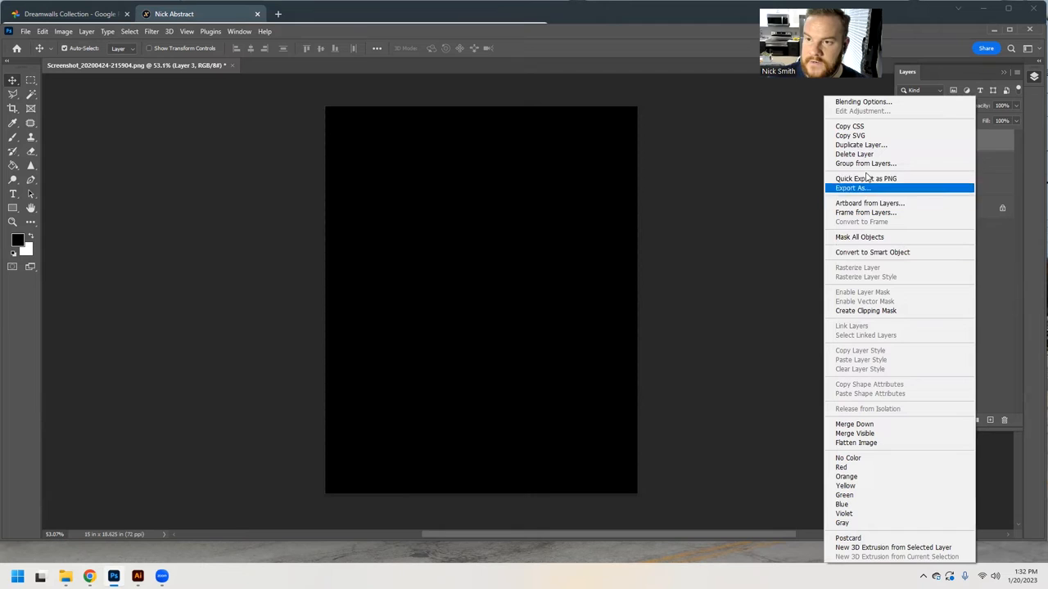
mouse_move(858, 236)
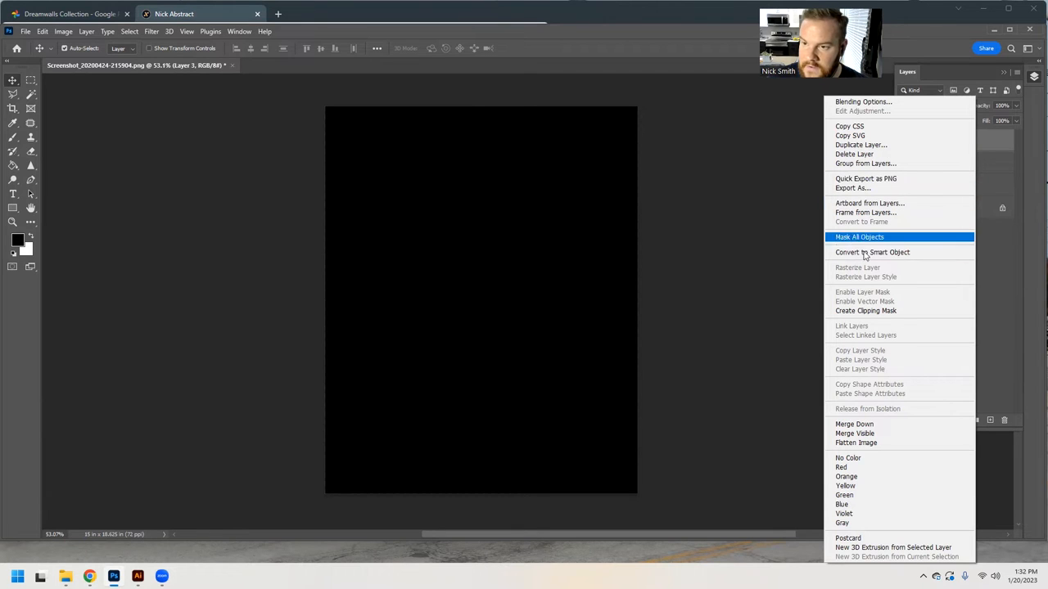
mouse_move(1001, 262)
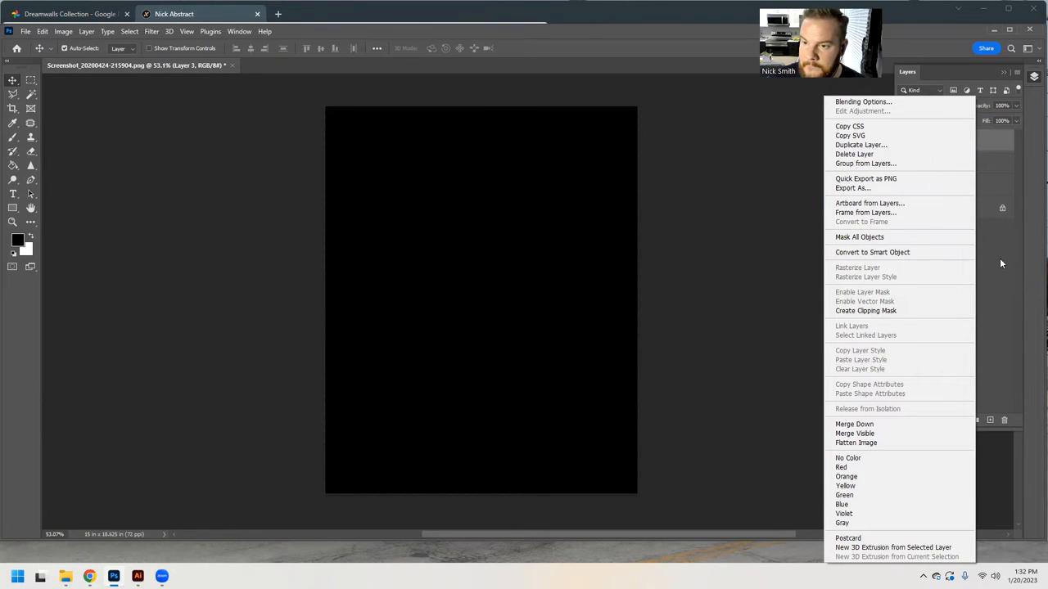
mouse_move(895, 277)
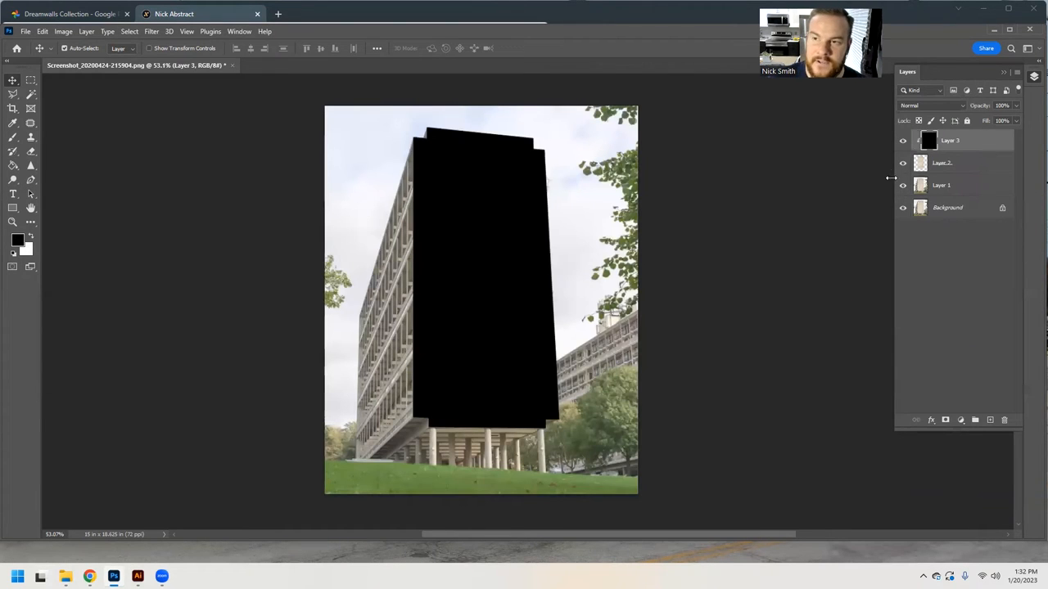
mouse_move(573, 203)
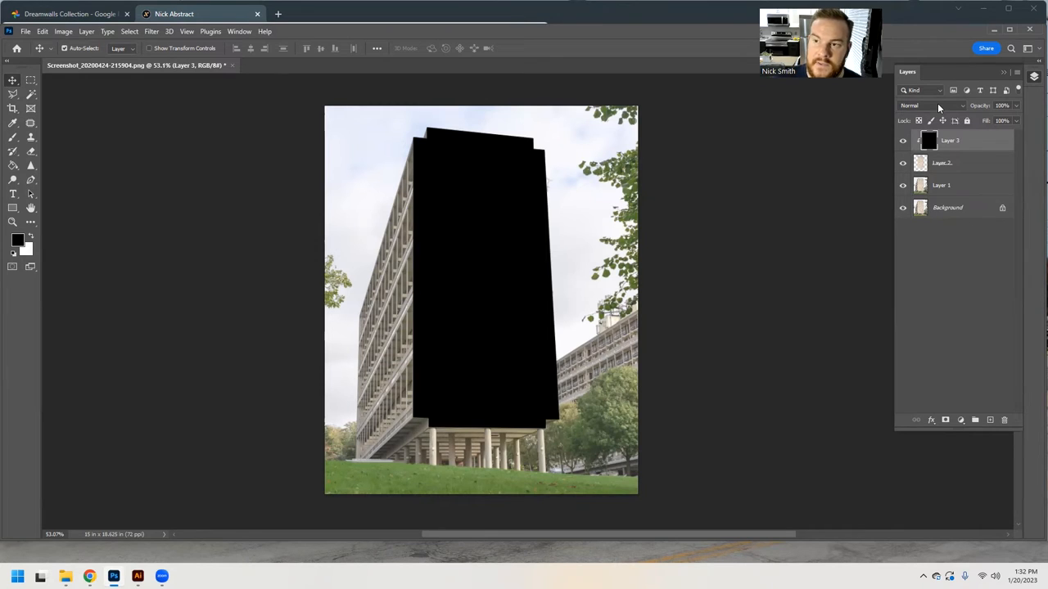
mouse_move(940, 104)
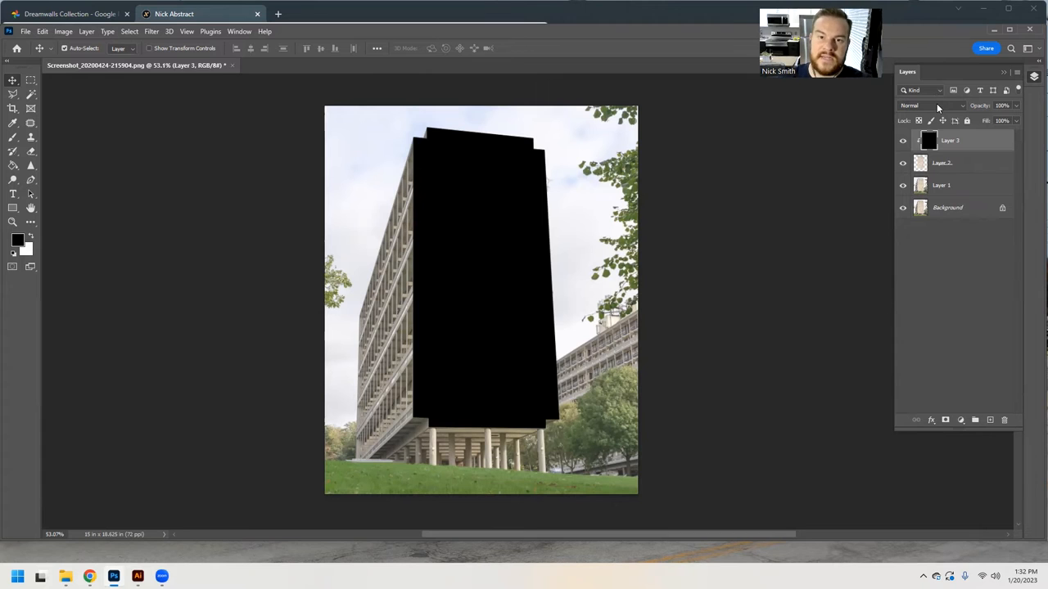
Step: Set Layer 3 to Color blend mode and toggle it off and on to compare the grey facade
left_click(936, 105)
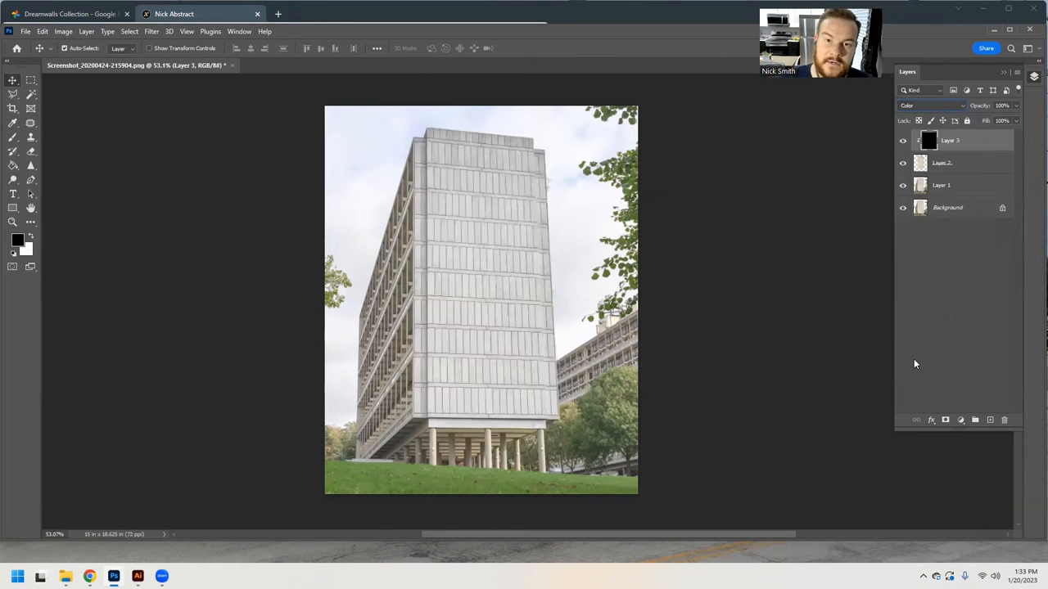
left_click(904, 141)
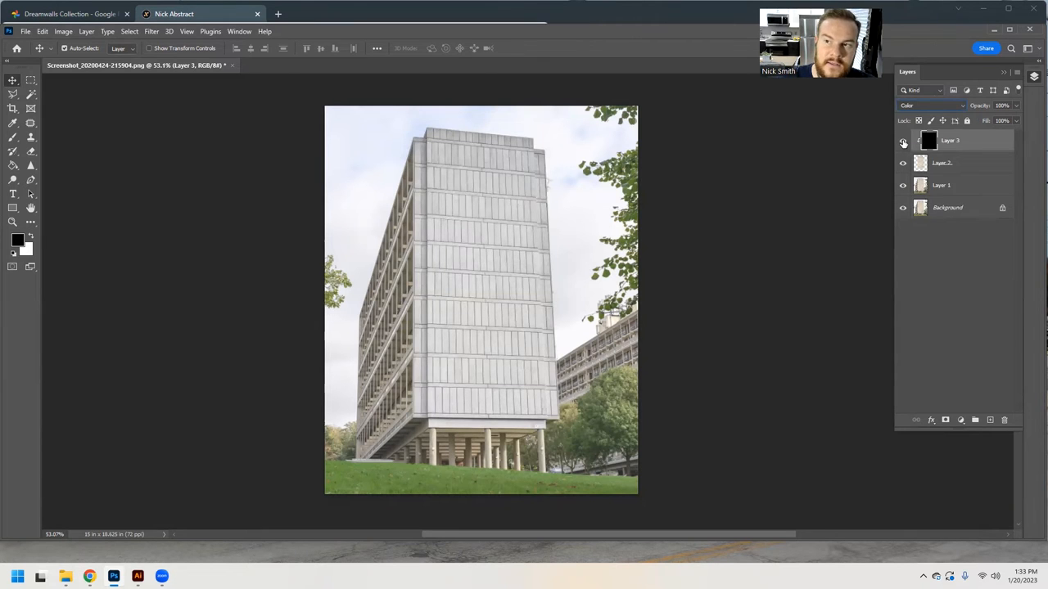
left_click(904, 140)
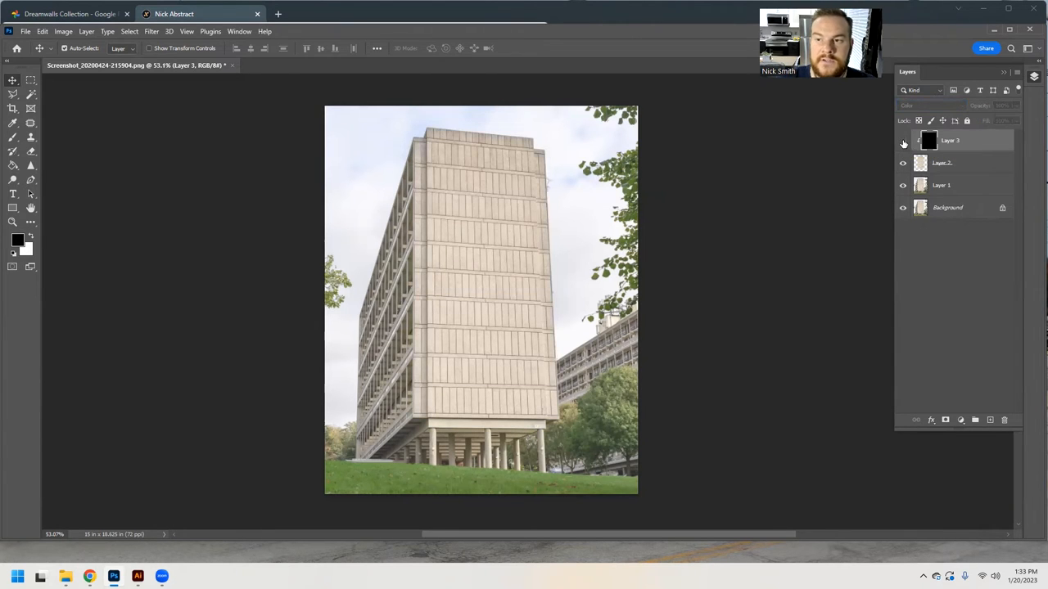
left_click(904, 141)
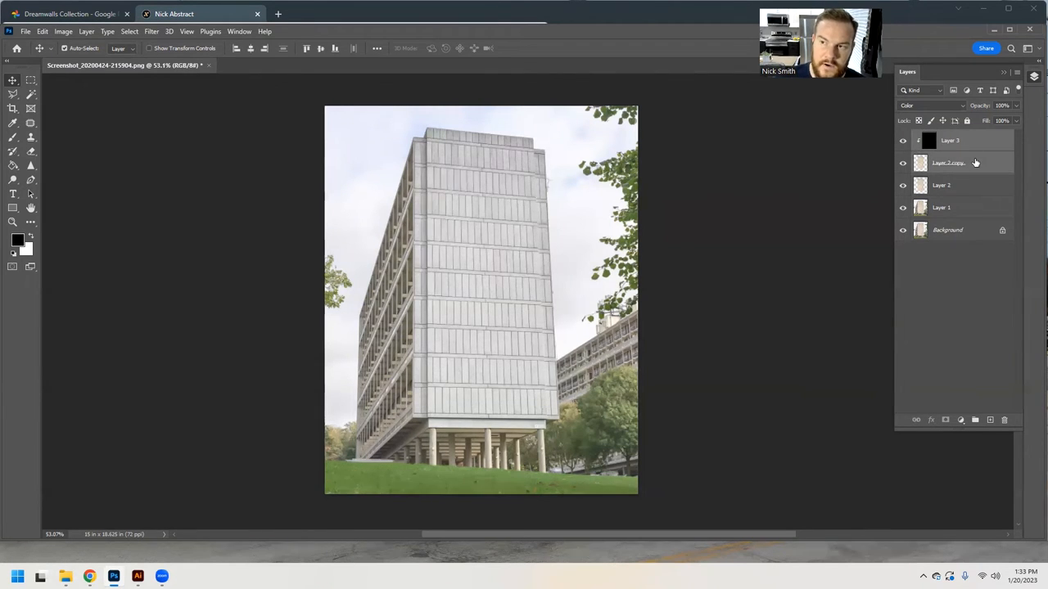
Step: Merge the colour layer down into the facade layer and hide the Layer 3 copy
right_click(948, 162)
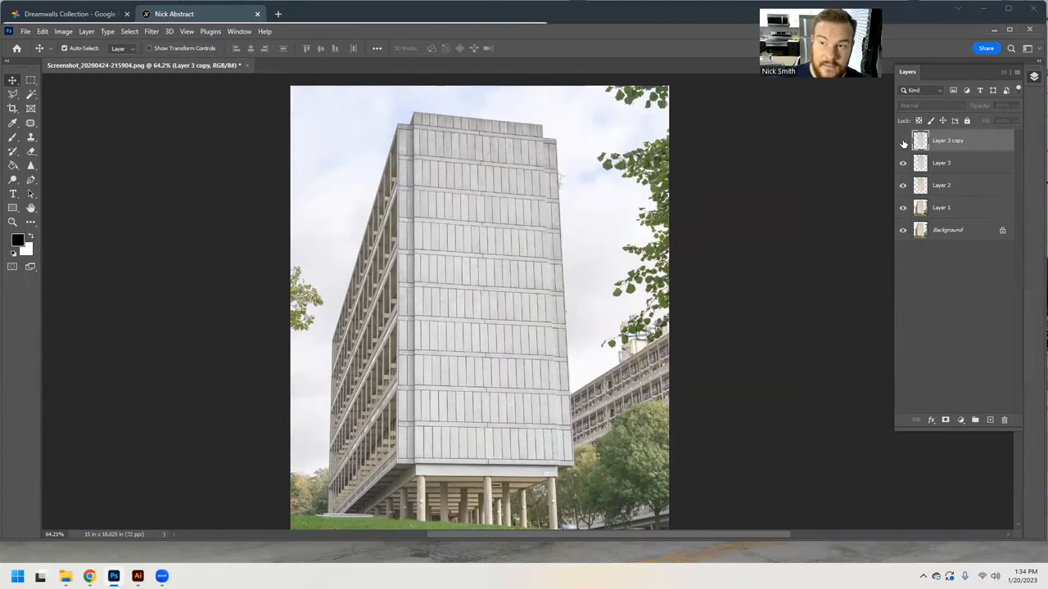
left_click(904, 141)
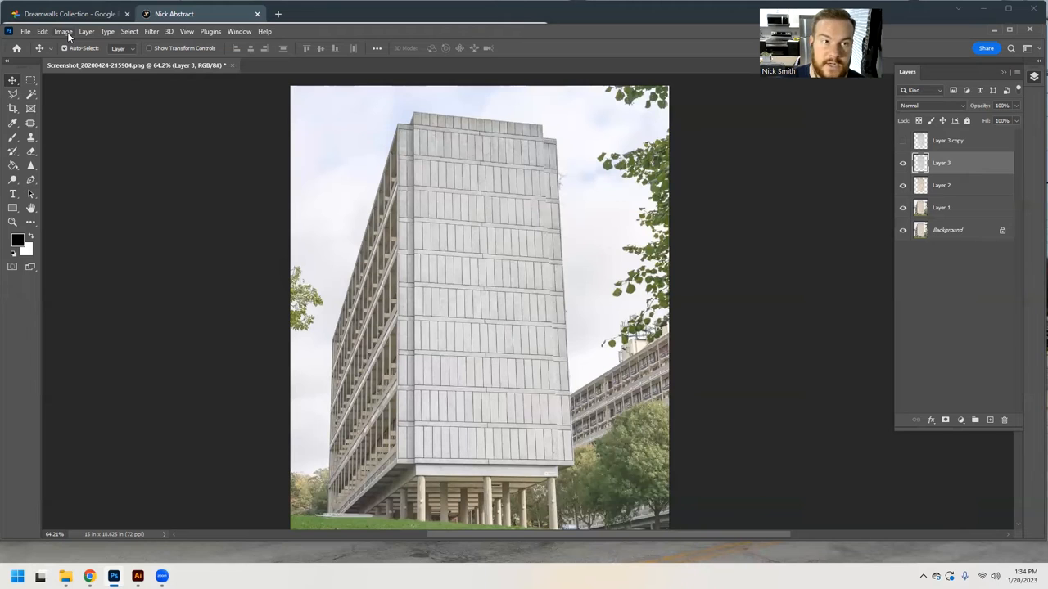
Step: In Levels, shift the facade's midtones and lower the white point to about 213
left_click(62, 31)
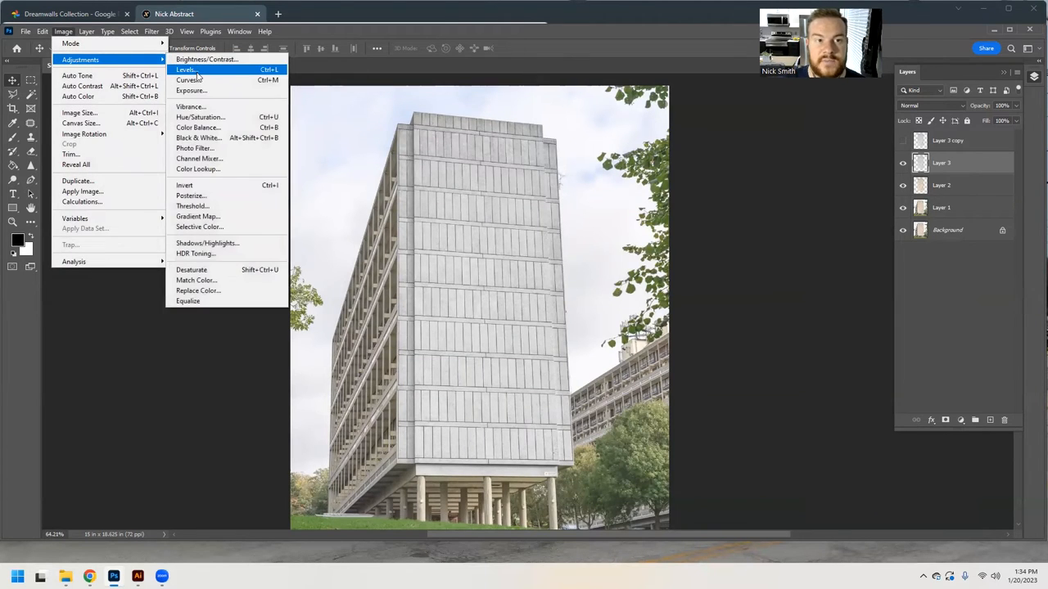
left_click(181, 74)
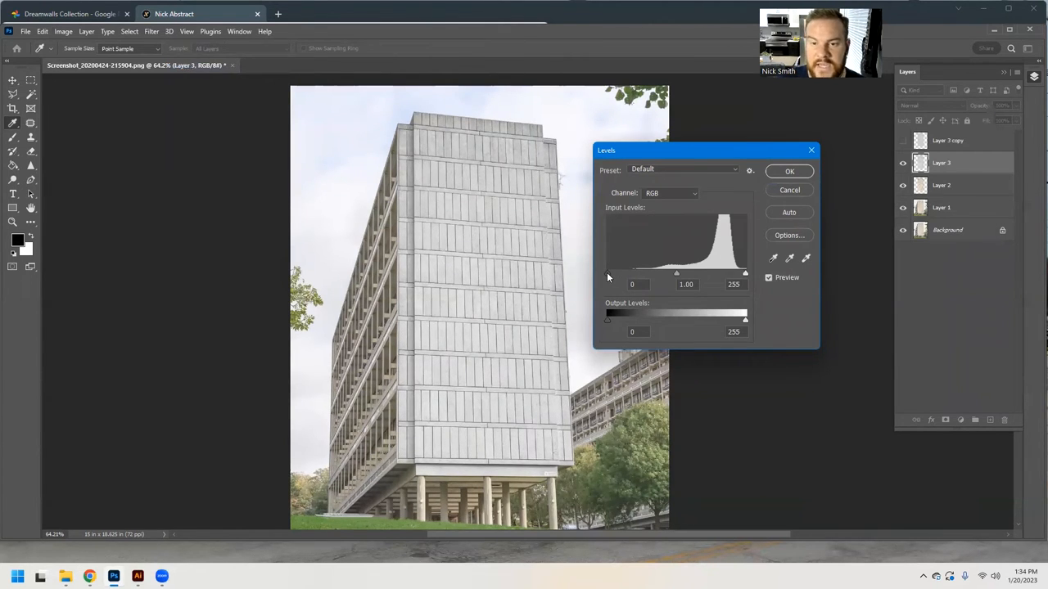
left_click_drag(608, 272, 620, 272)
type("1")
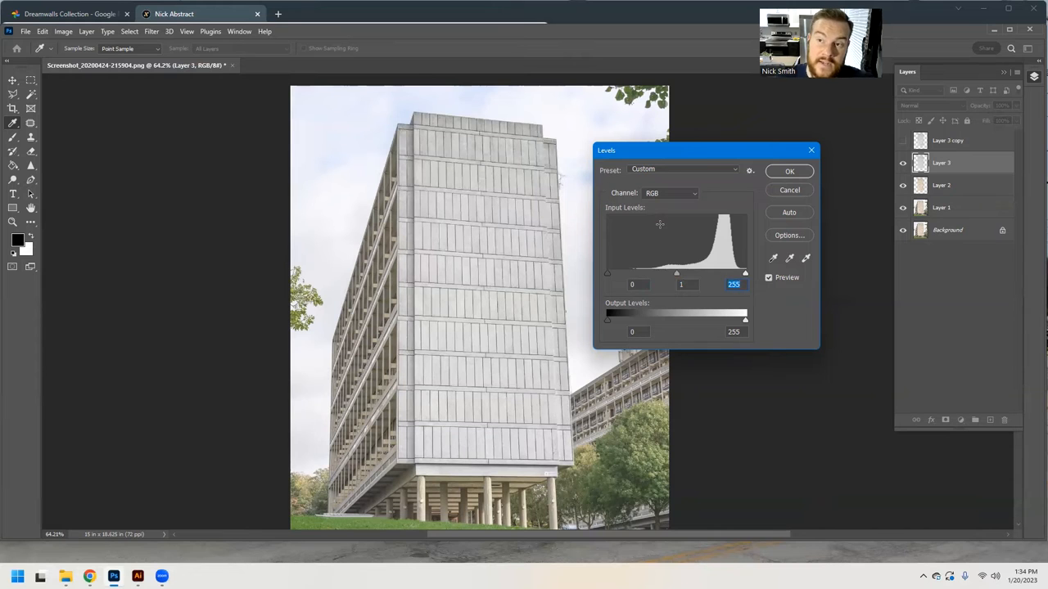
mouse_move(642, 254)
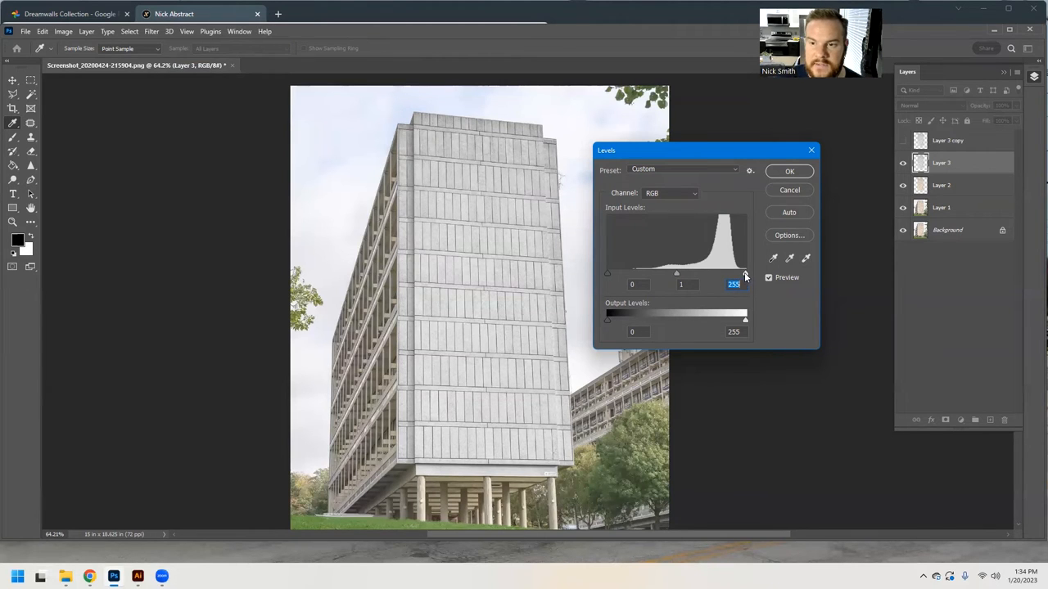
left_click_drag(744, 273, 727, 274)
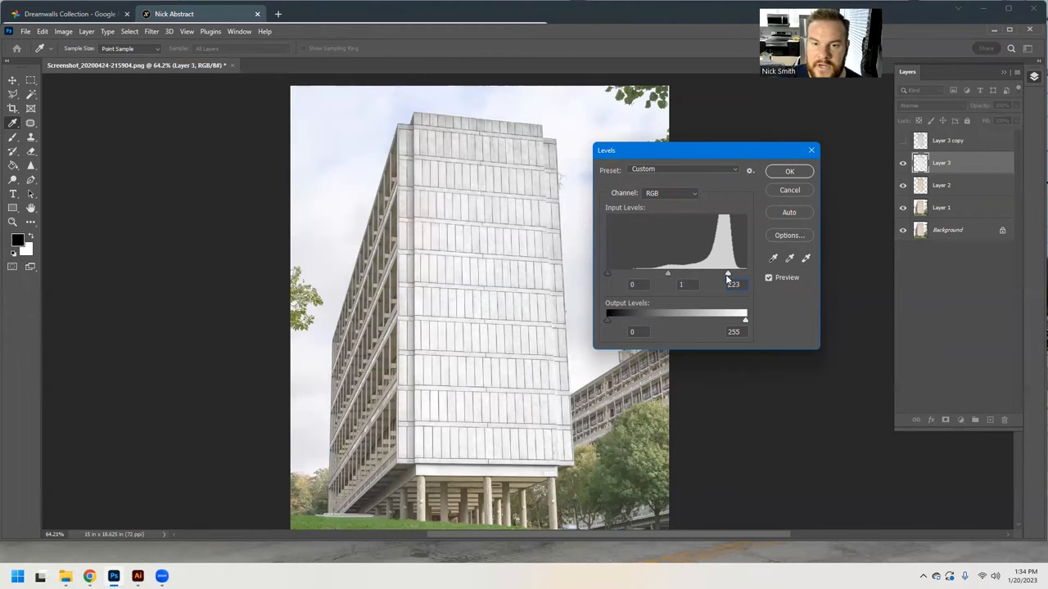
left_click_drag(727, 274, 714, 274)
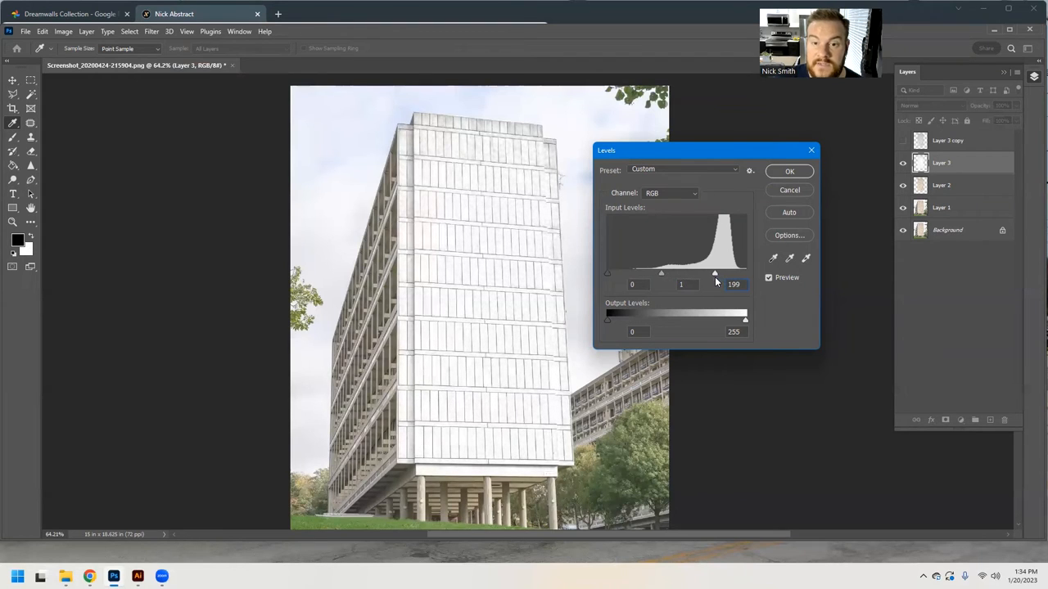
left_click_drag(714, 271, 721, 271)
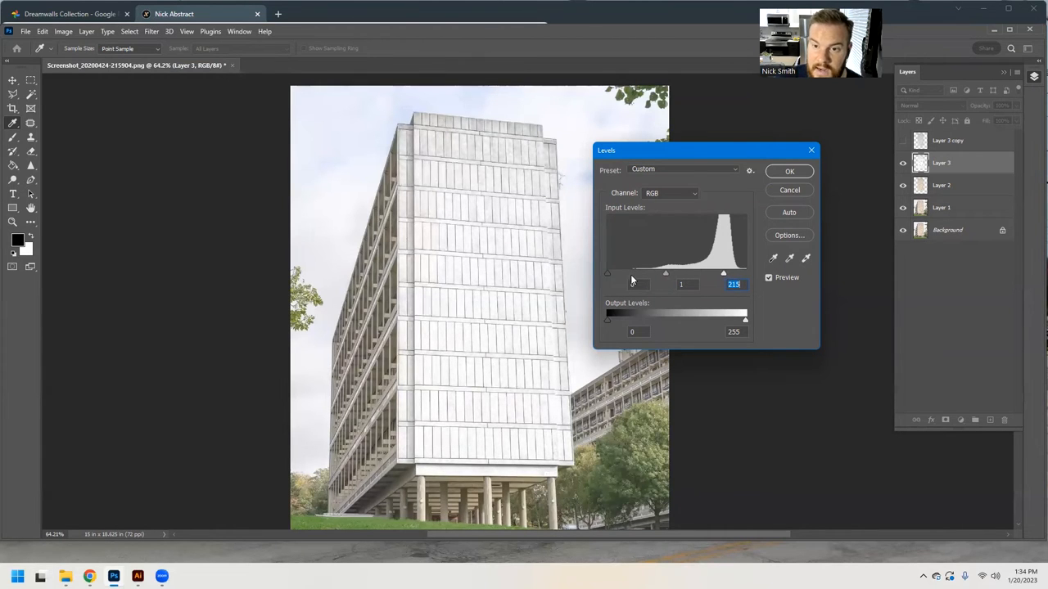
Step: Raise the black input to about 138 and white to 208 for stark window outlines
left_click_drag(606, 272, 638, 272)
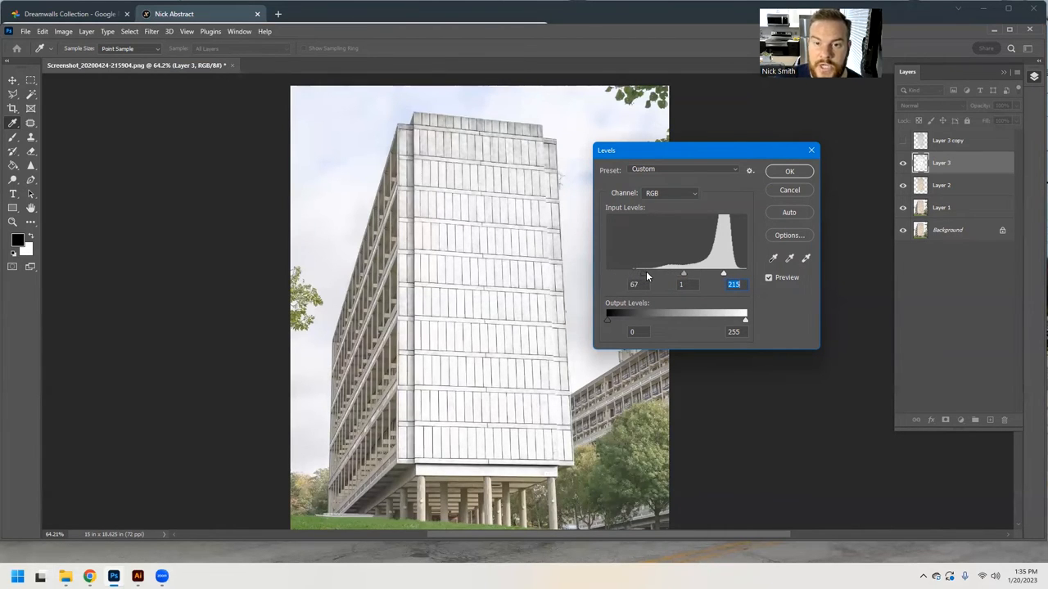
left_click_drag(642, 271, 703, 272)
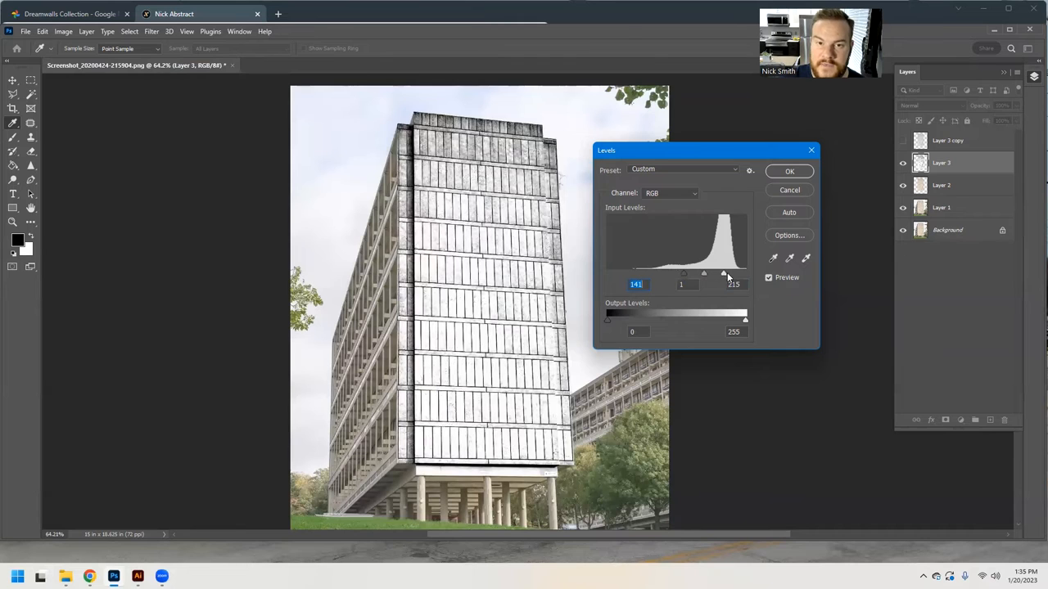
left_click_drag(723, 272, 719, 272)
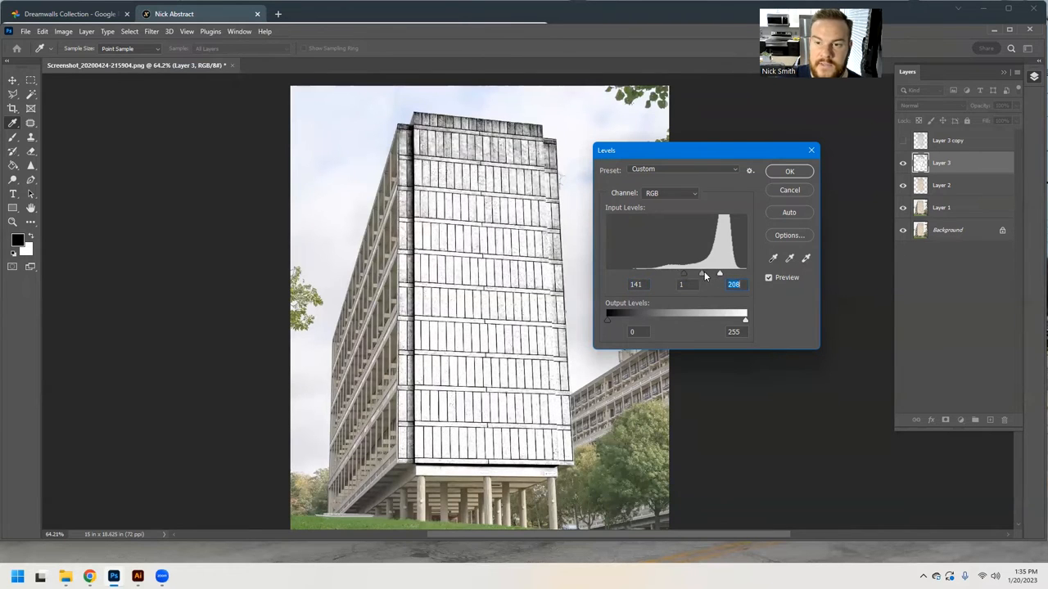
left_click_drag(702, 272, 706, 271)
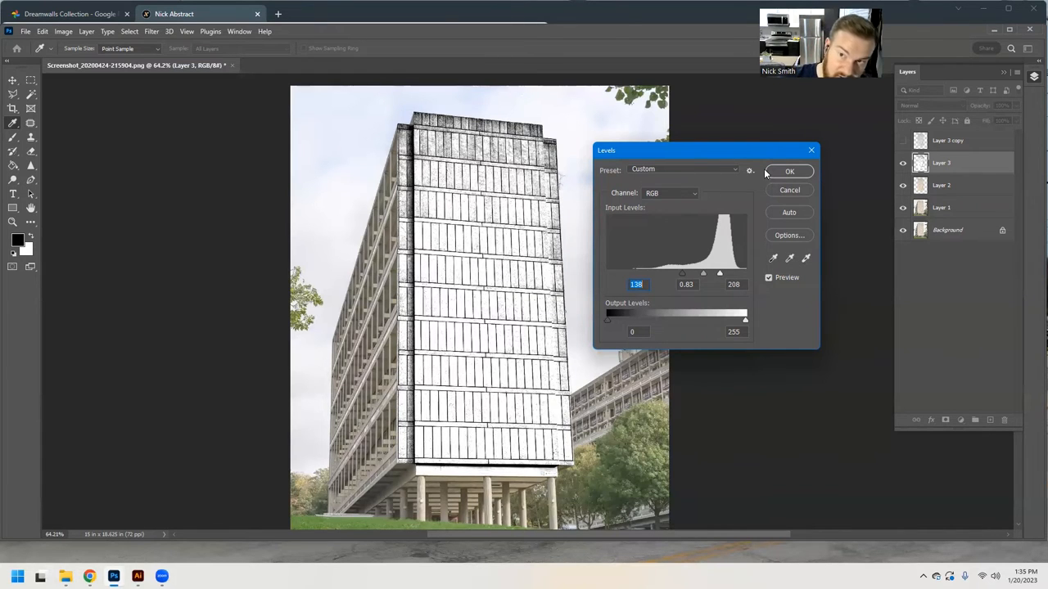
Step: Apply the Levels adjustment and set the outline layer's blend mode to Multiply
left_click(789, 172)
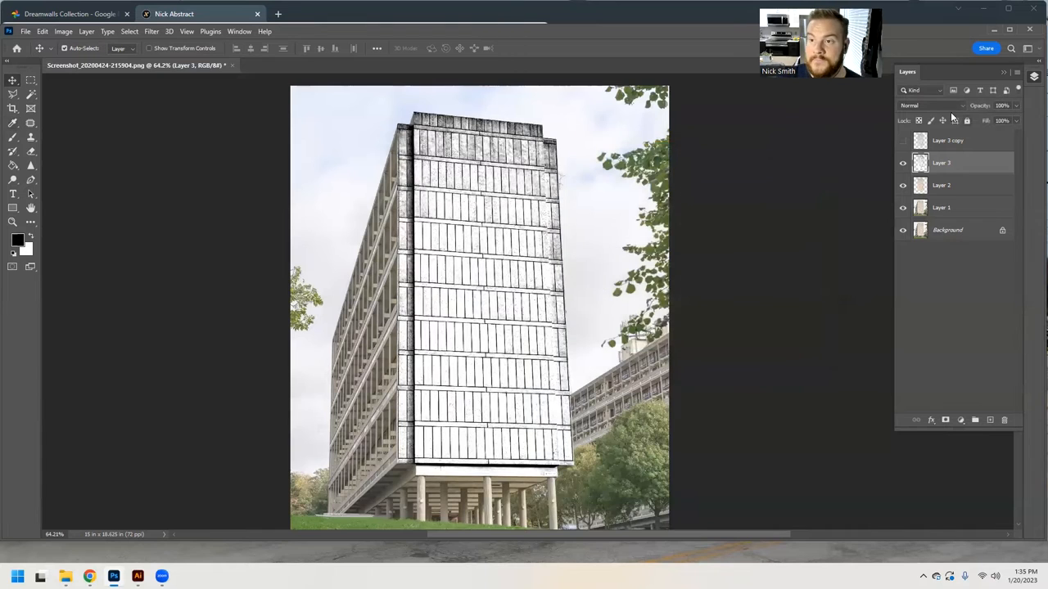
left_click(930, 105)
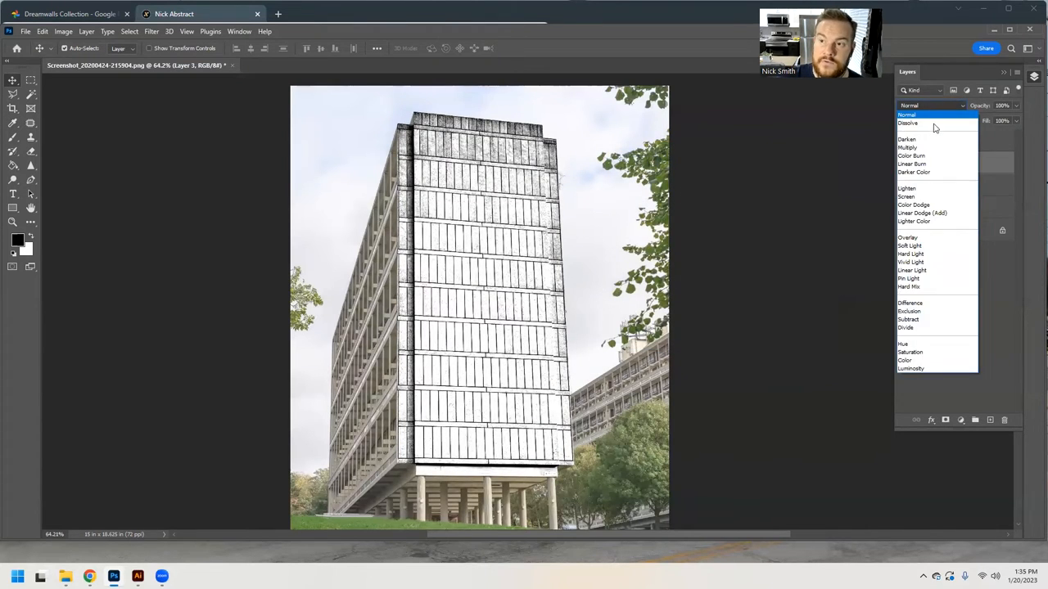
left_click(905, 148)
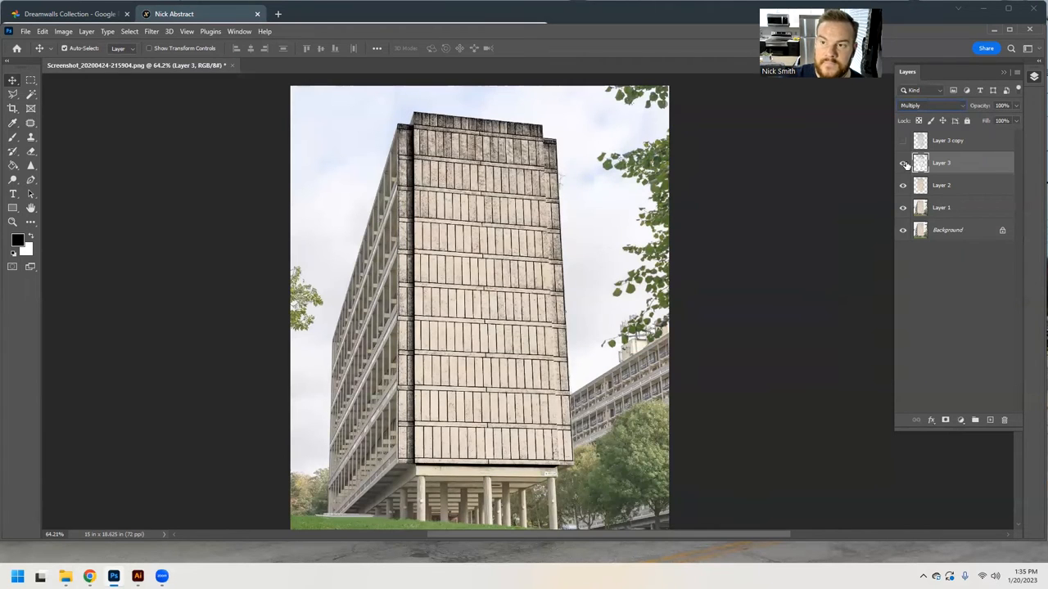
Step: Toggle the shadow layer's visibility to compare, then show the top building copy
left_click(904, 164)
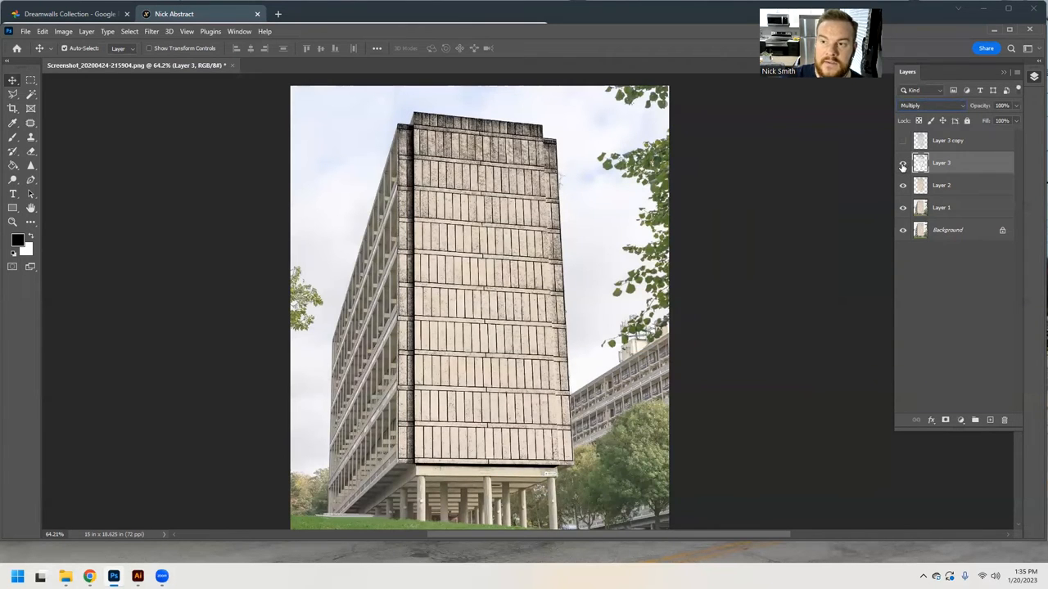
left_click(904, 163)
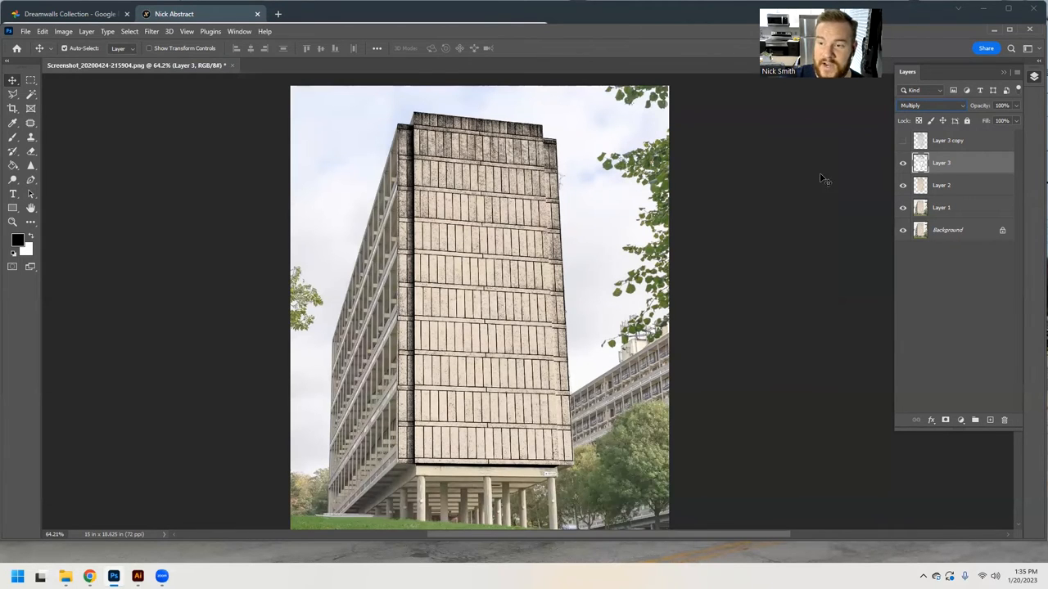
left_click(904, 164)
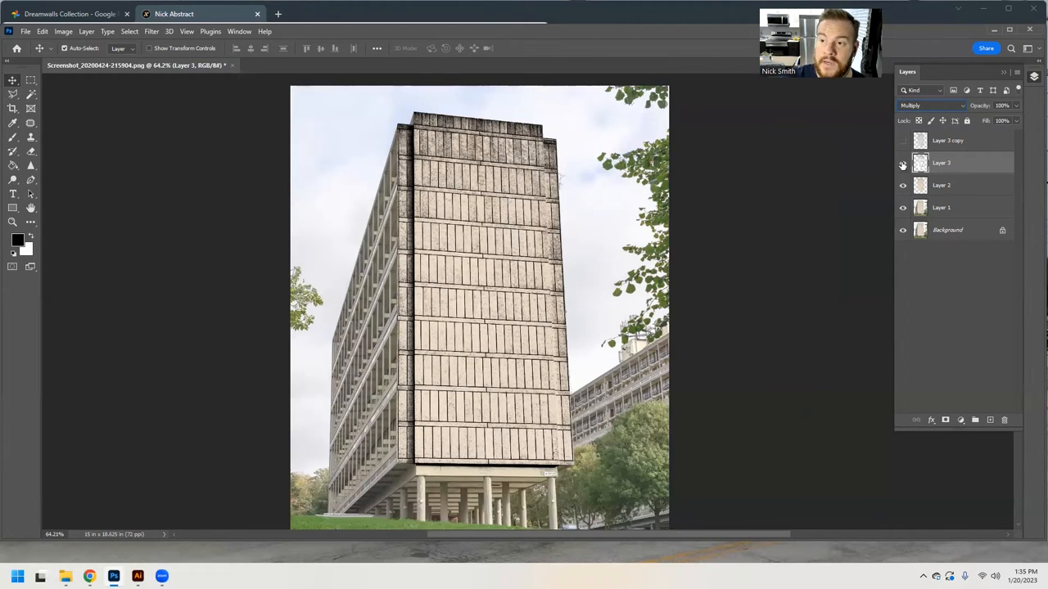
left_click(904, 162)
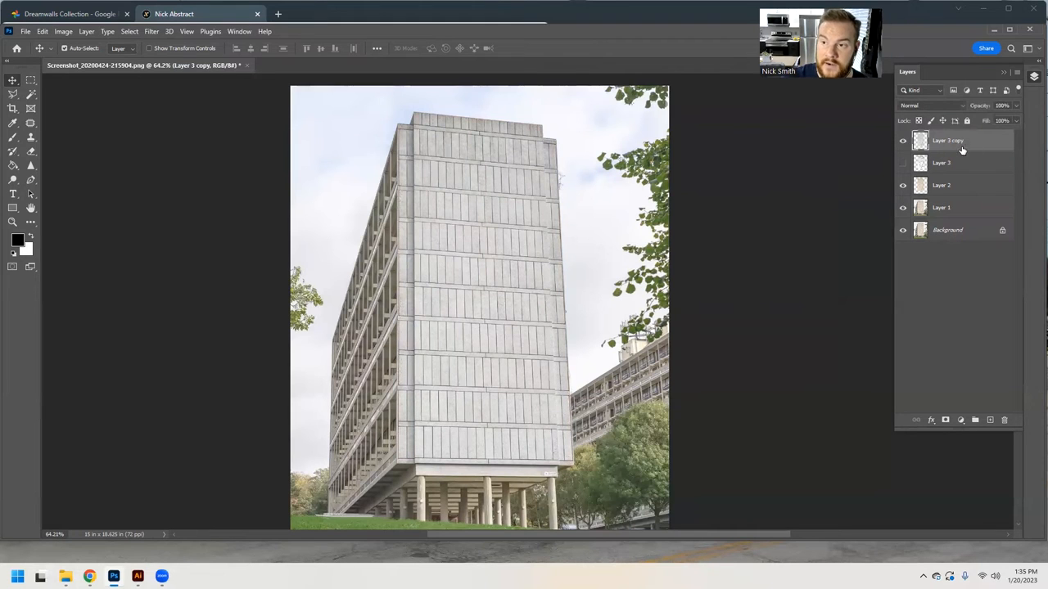
left_click(902, 141)
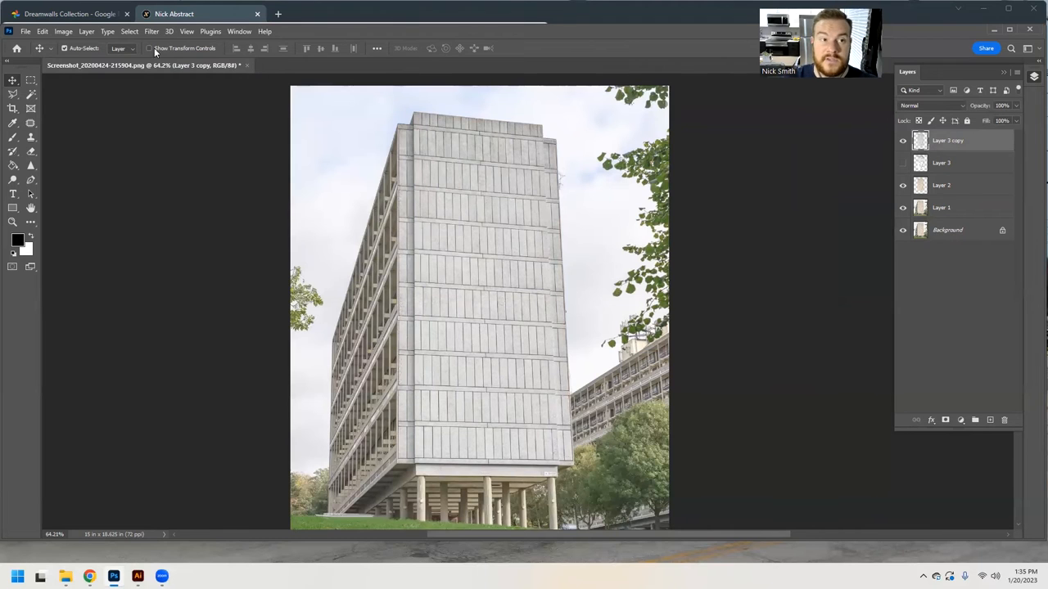
left_click(72, 31)
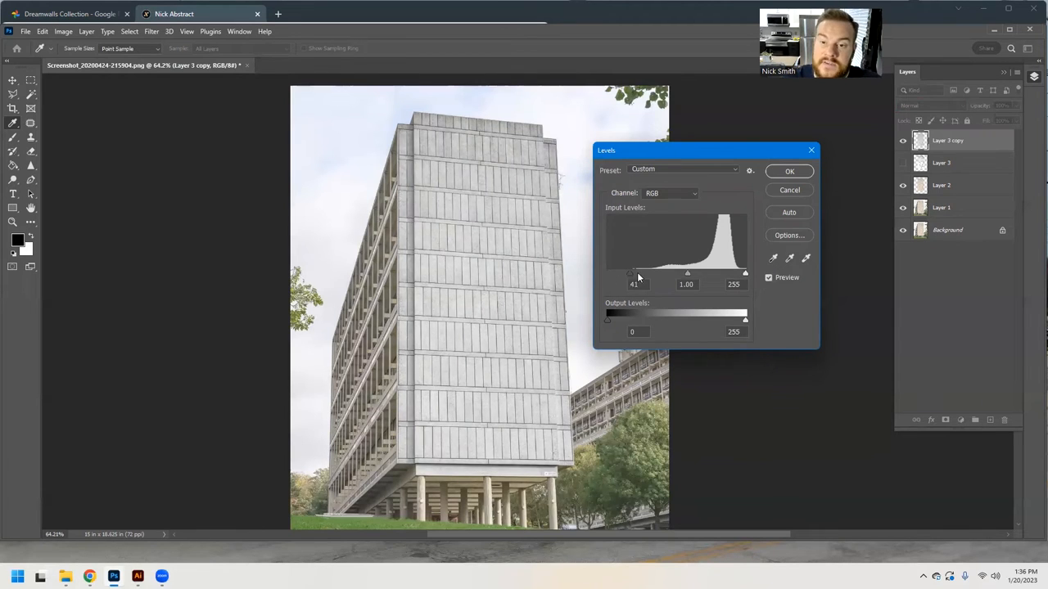
left_click_drag(632, 272, 717, 272)
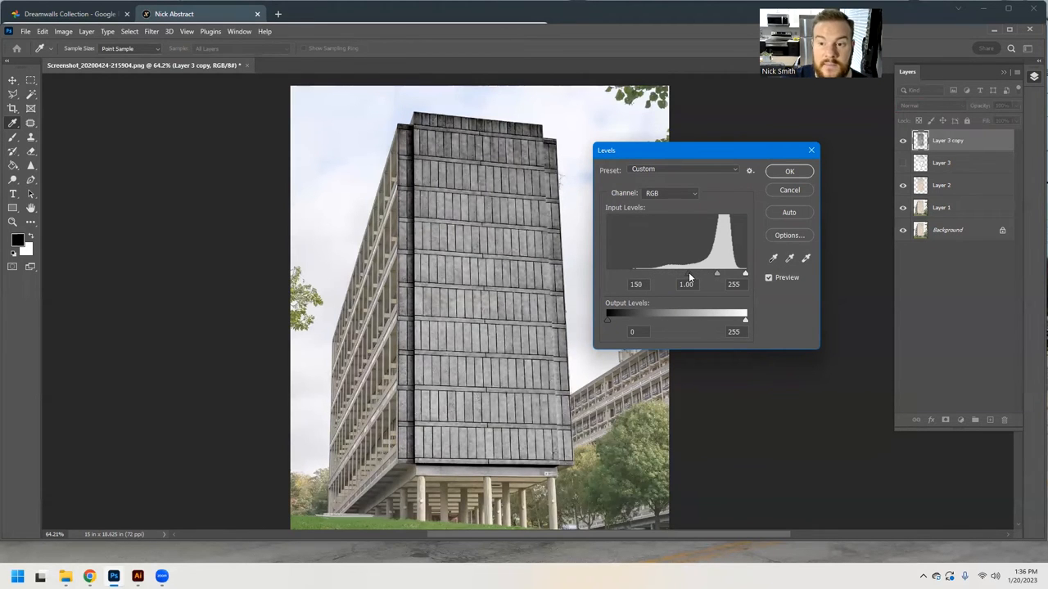
left_click_drag(717, 271, 725, 272)
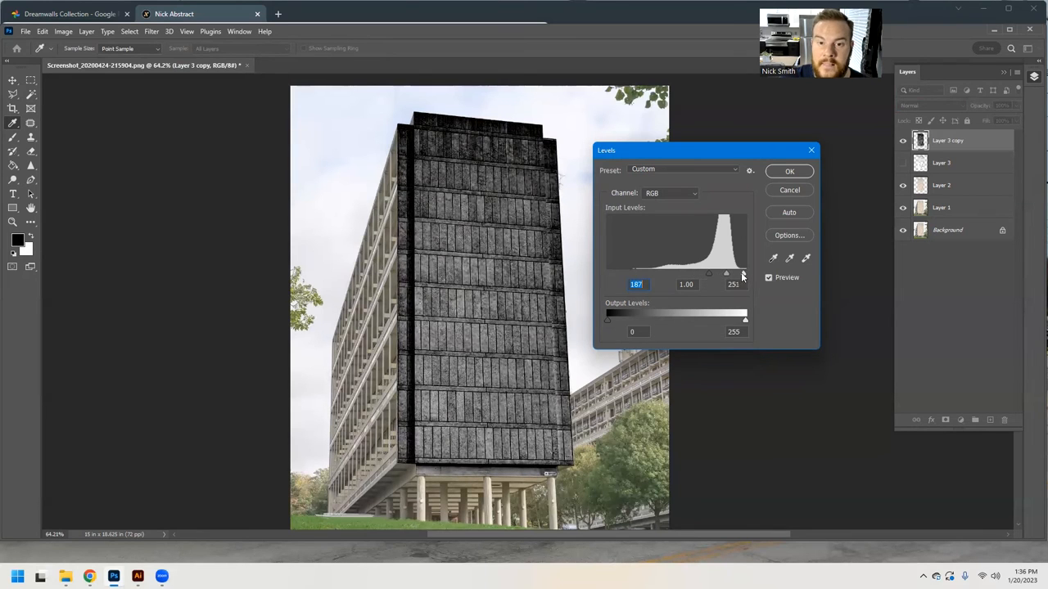
left_click_drag(742, 272, 734, 272)
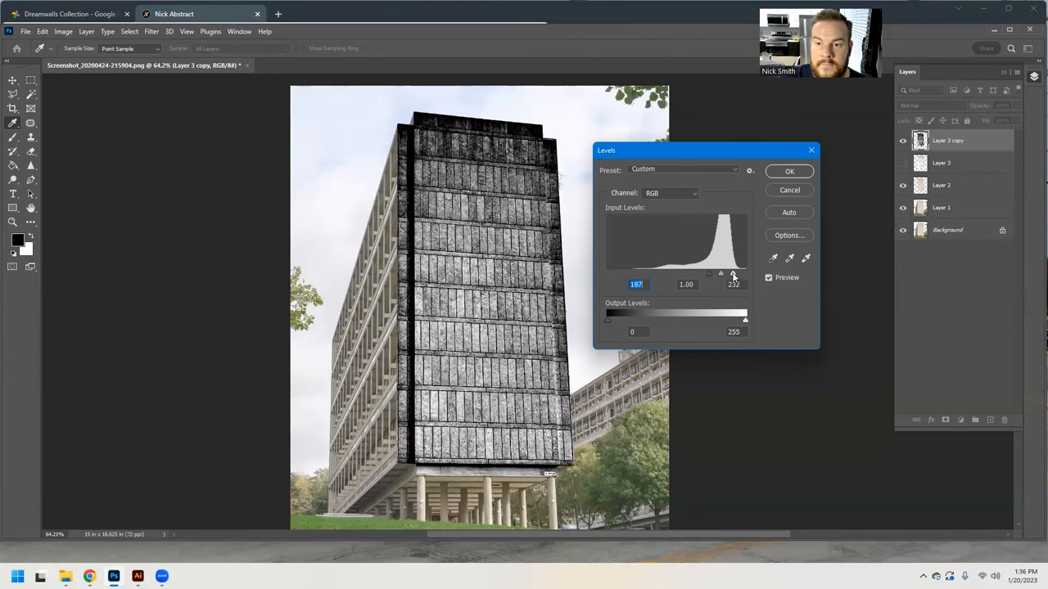
left_click_drag(721, 275, 726, 275)
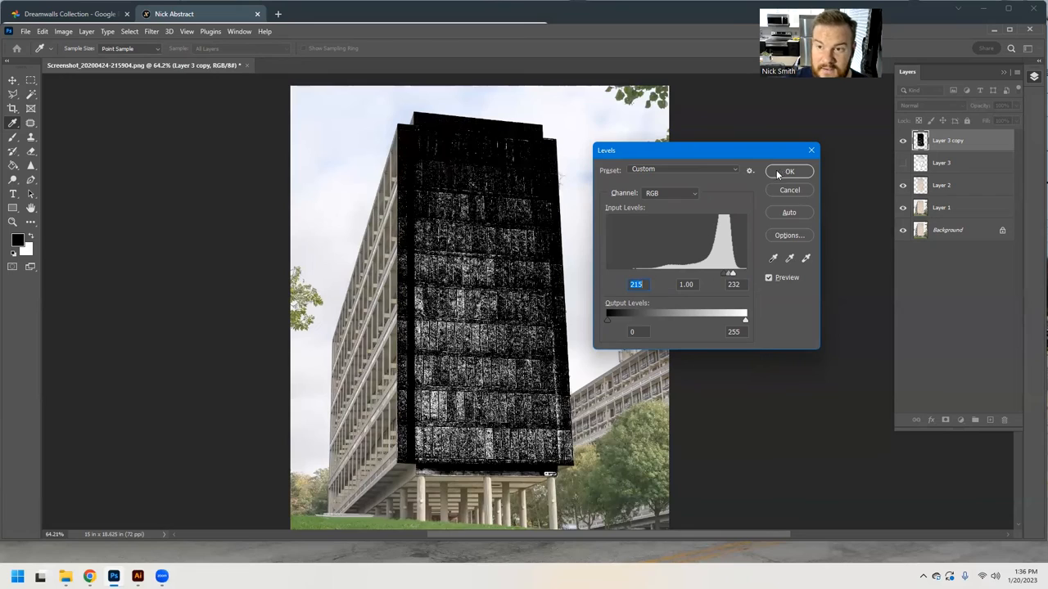
left_click(789, 172)
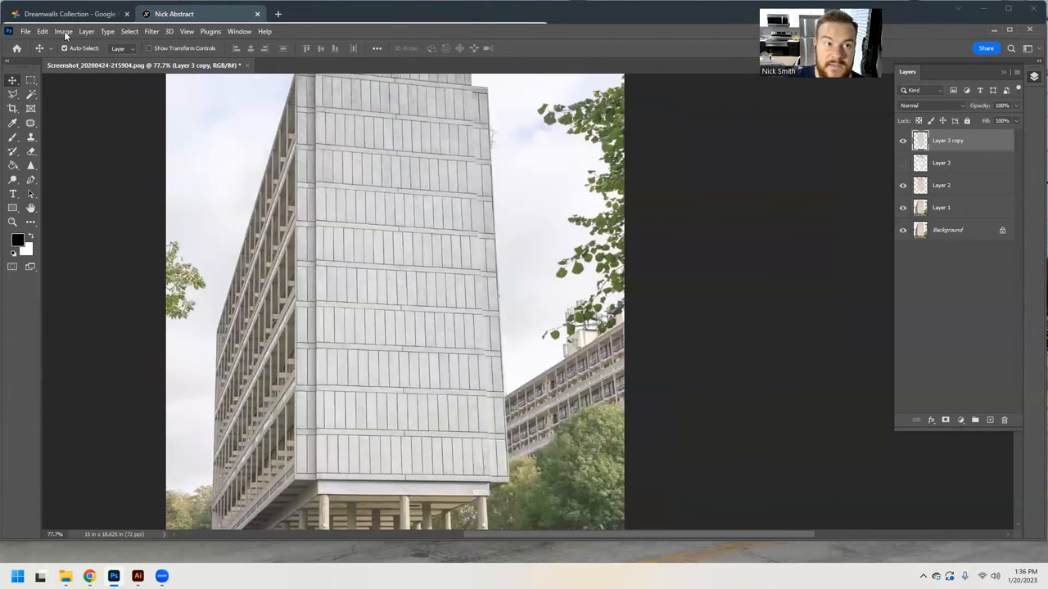
Step: Run Levels on Layer 3 copy with black input about 182, white 240, midtones 0.75
left_click(62, 33)
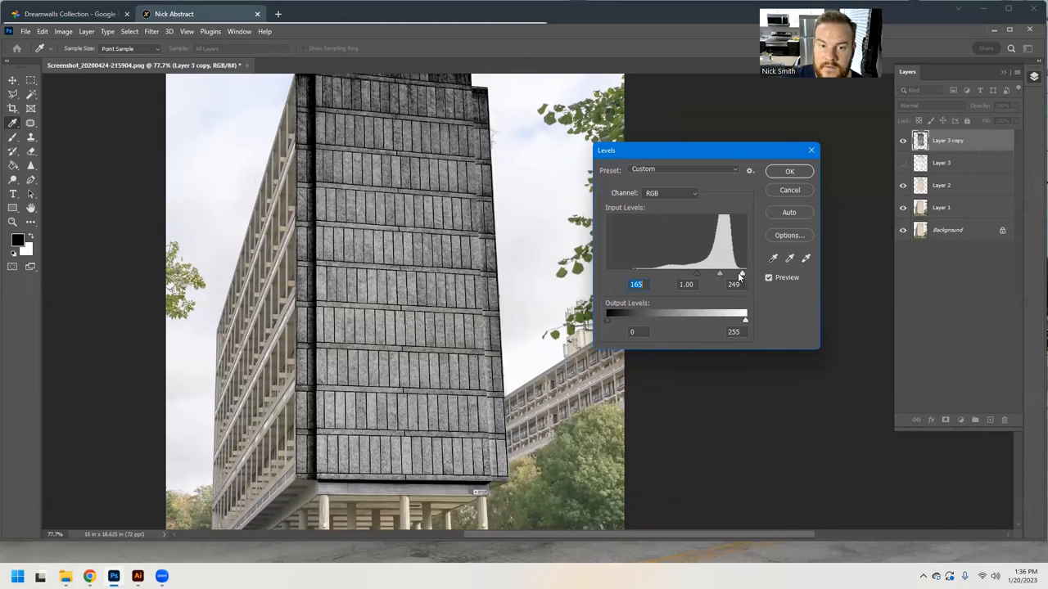
left_click_drag(740, 273, 733, 274)
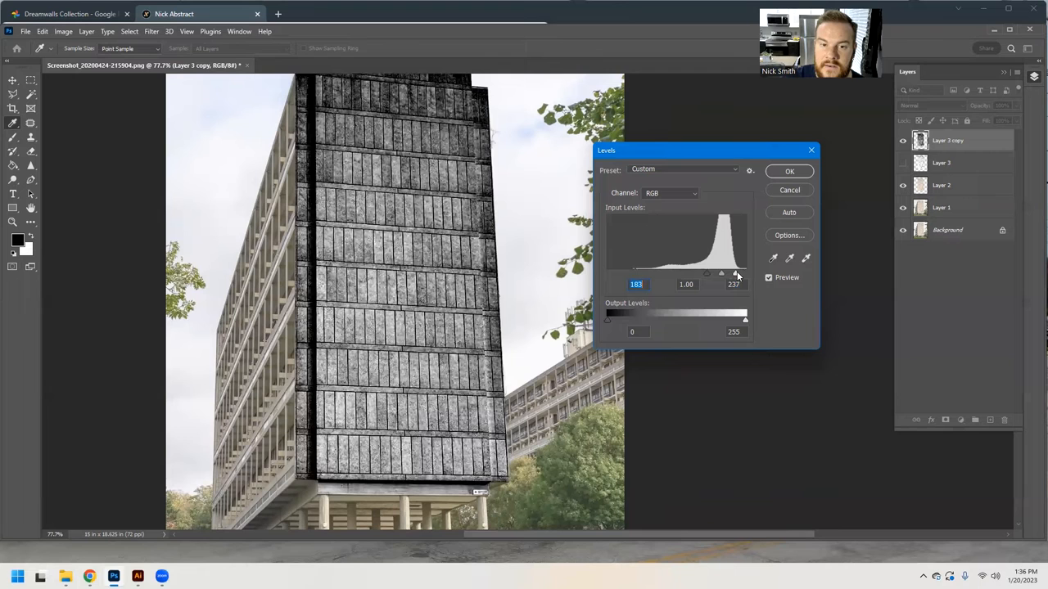
left_click_drag(733, 273, 737, 273)
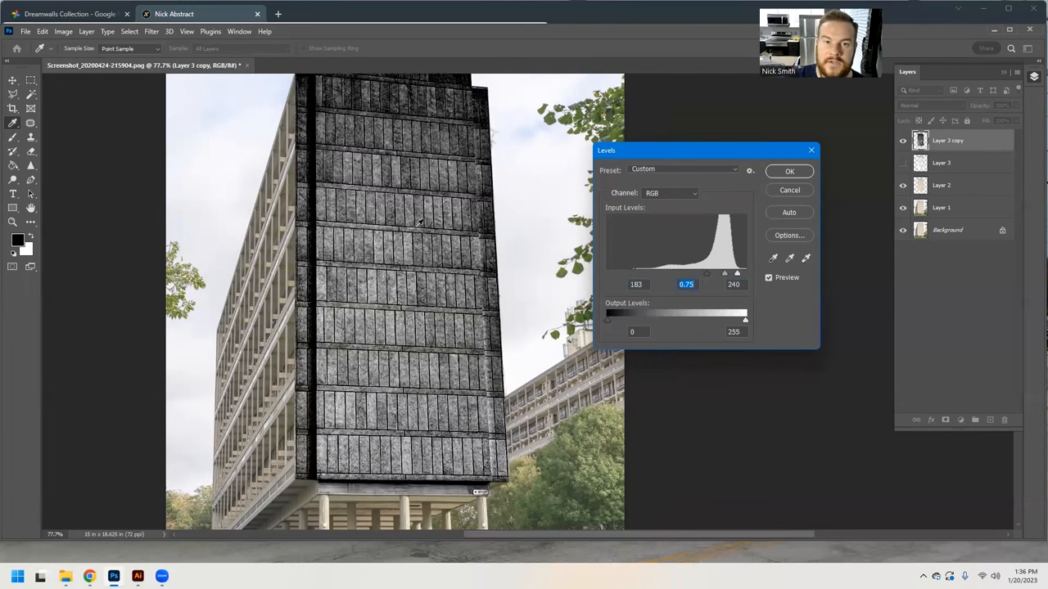
left_click(789, 172)
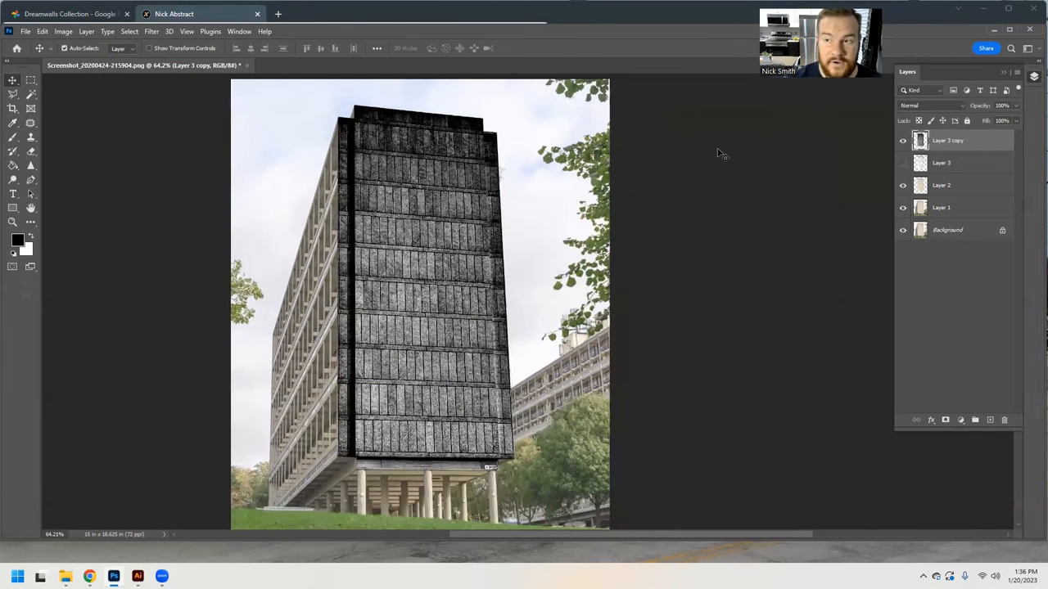
left_click(933, 105)
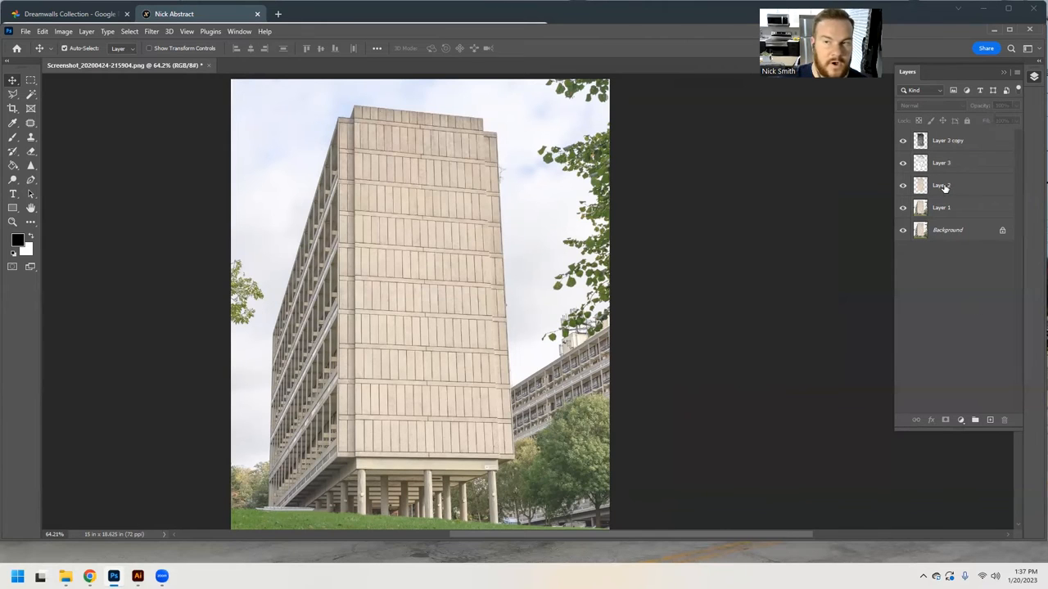
Step: Make Layer 2, the isolated facade layer, the active layer
left_click(943, 185)
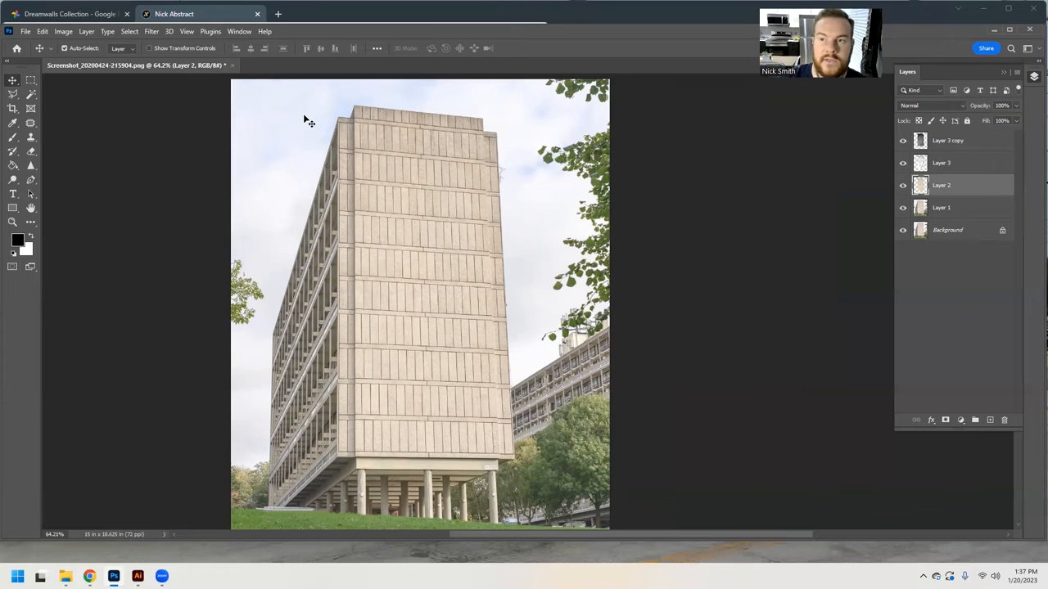
mouse_move(315, 113)
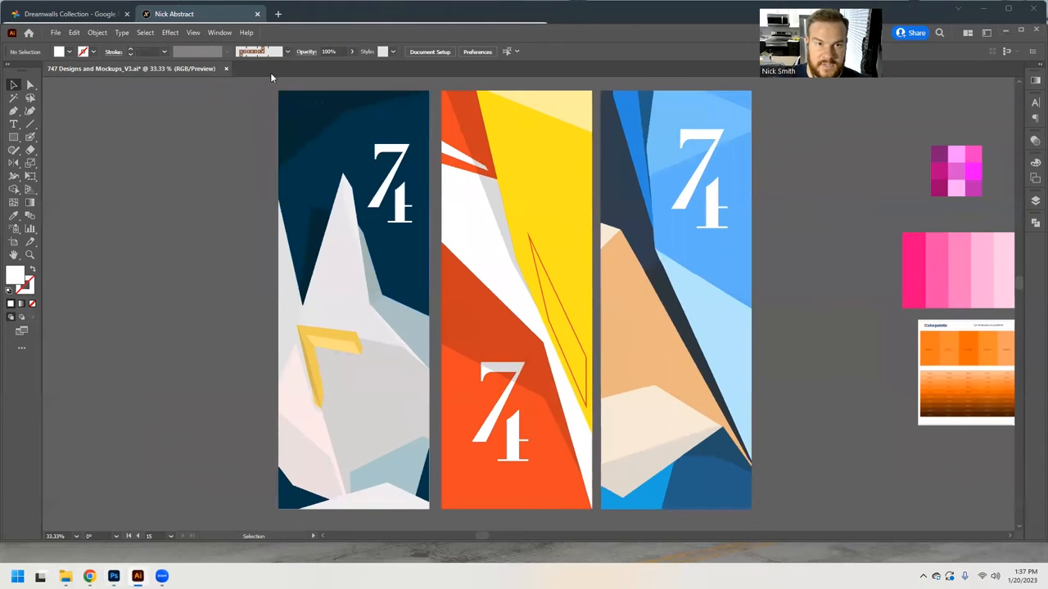
mouse_move(436, 521)
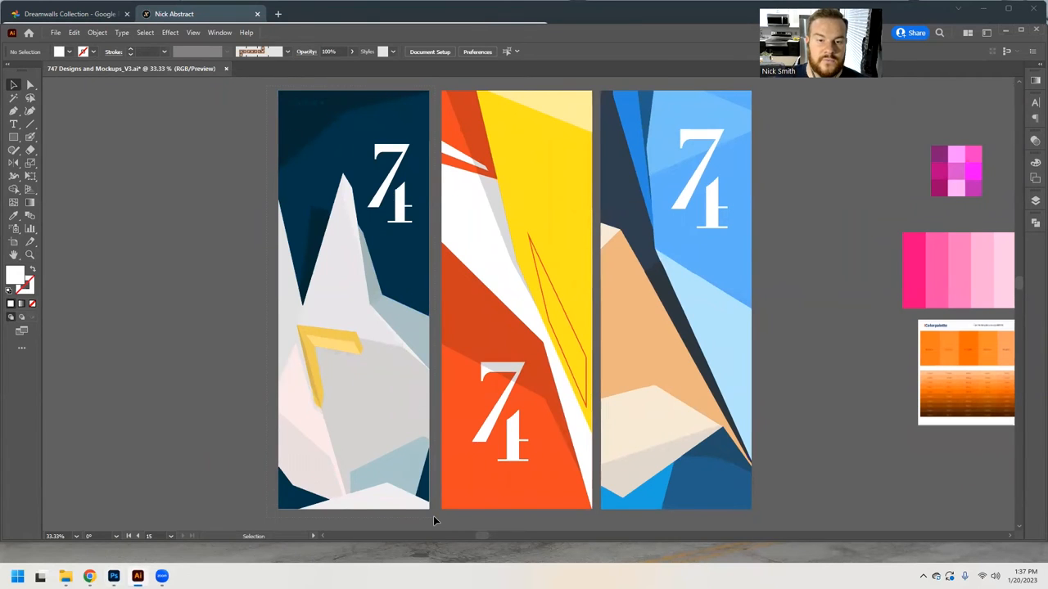
Step: Widen the dark blue 74 panel to the left, reposition its numeral, and select the panel artwork
left_click(352, 303)
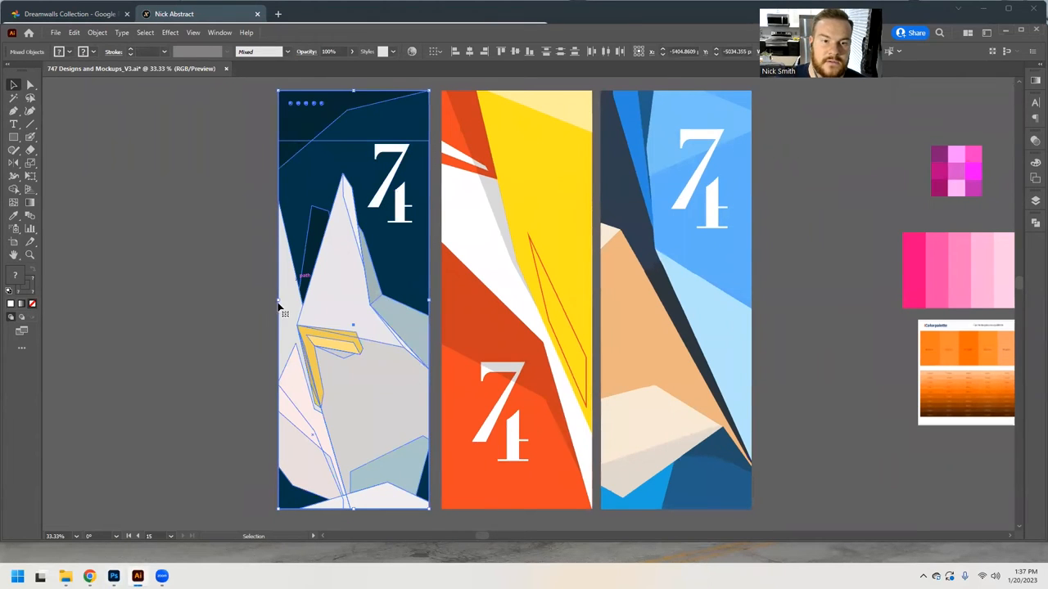
left_click_drag(278, 303, 237, 303)
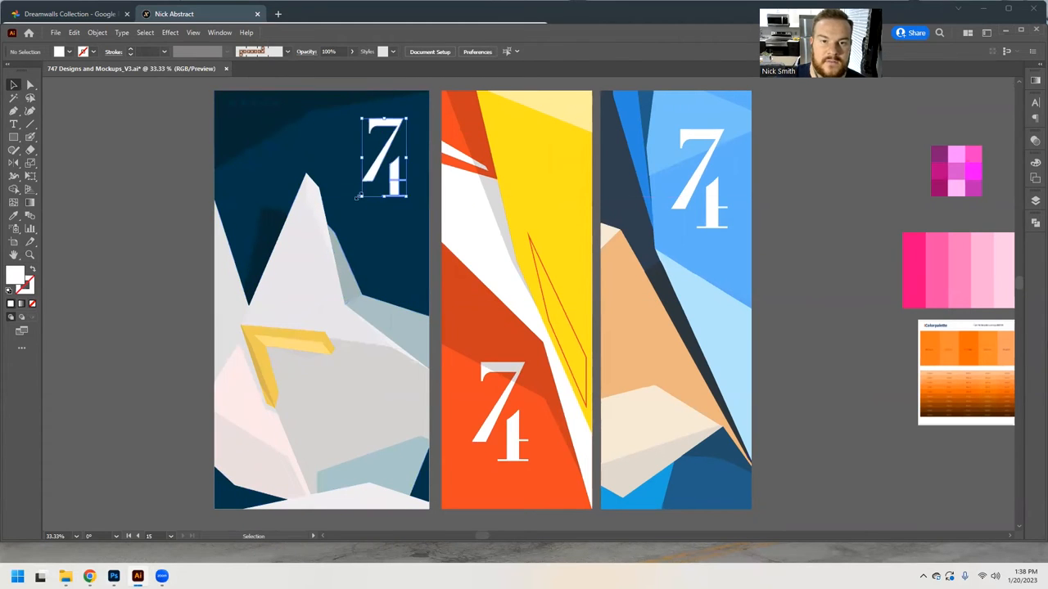
left_click(385, 172)
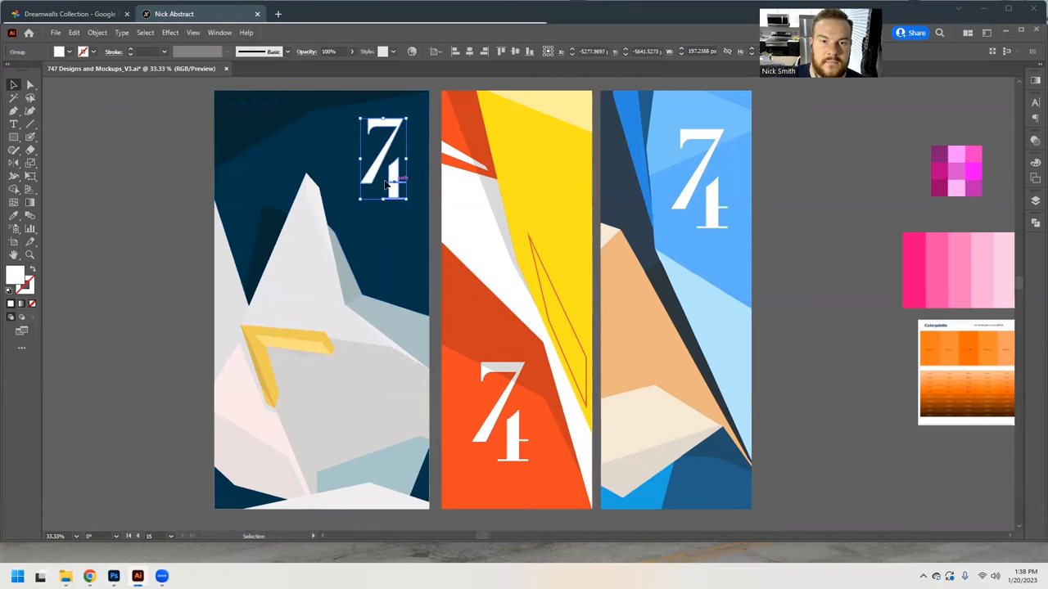
left_click(180, 178)
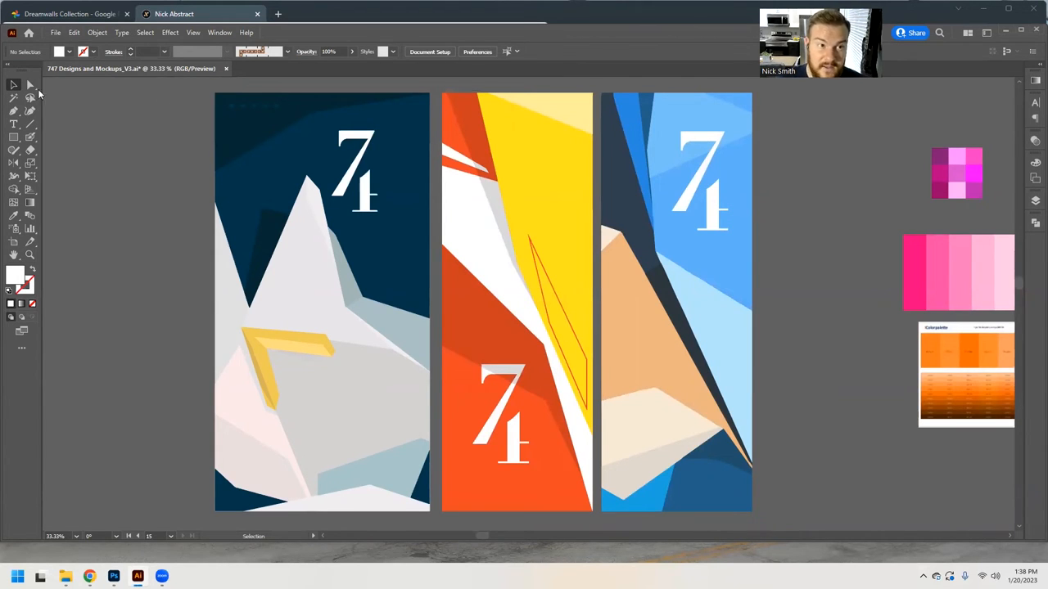
mouse_move(181, 95)
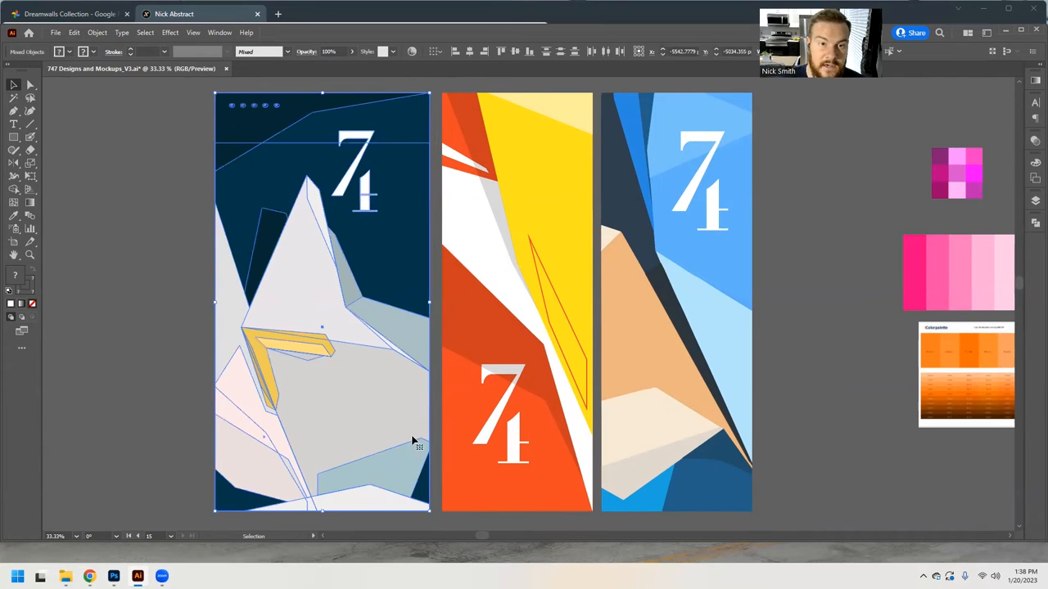
mouse_move(295, 258)
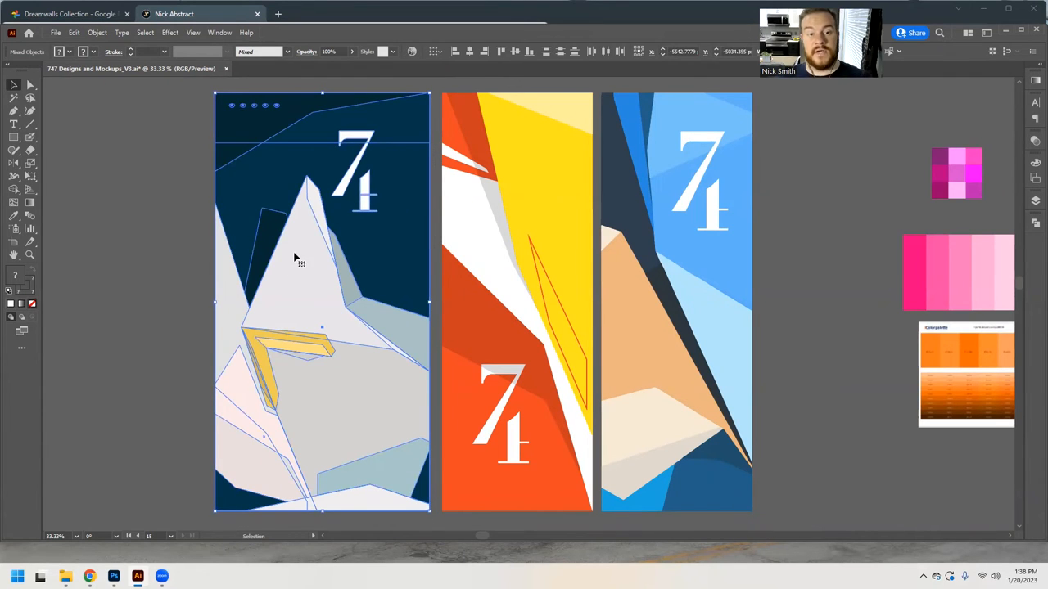
left_click(10, 102)
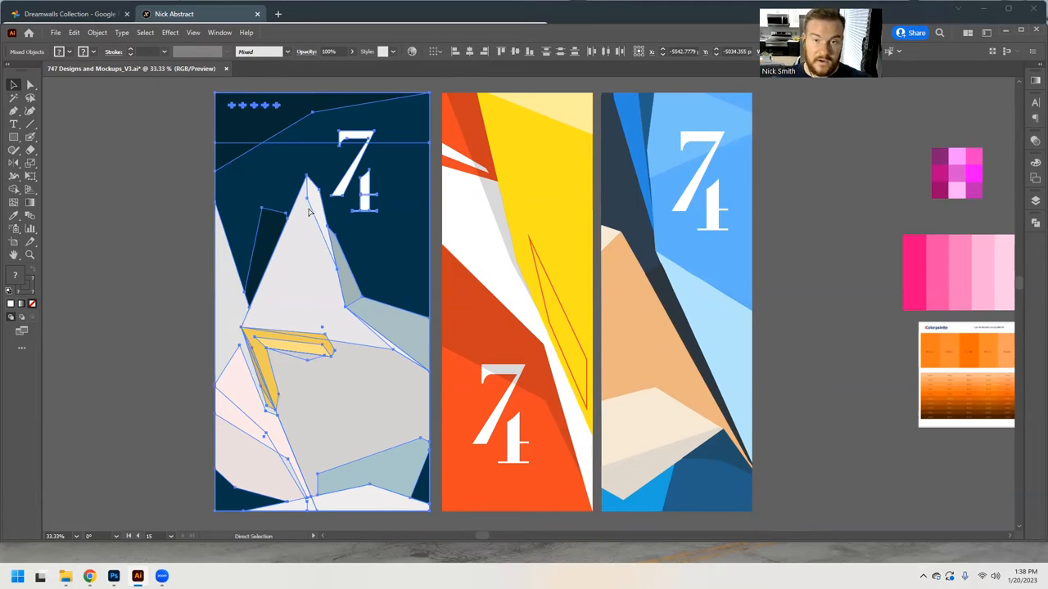
mouse_move(288, 174)
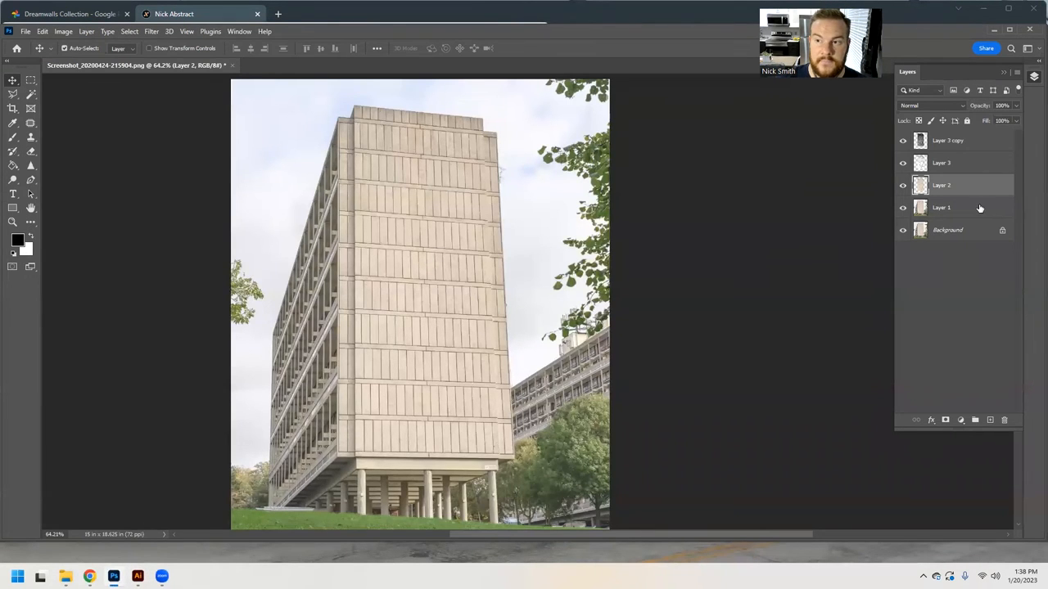
Step: Paste the copied mural artwork into the tower document as Pixels
key("Ctrl+v")
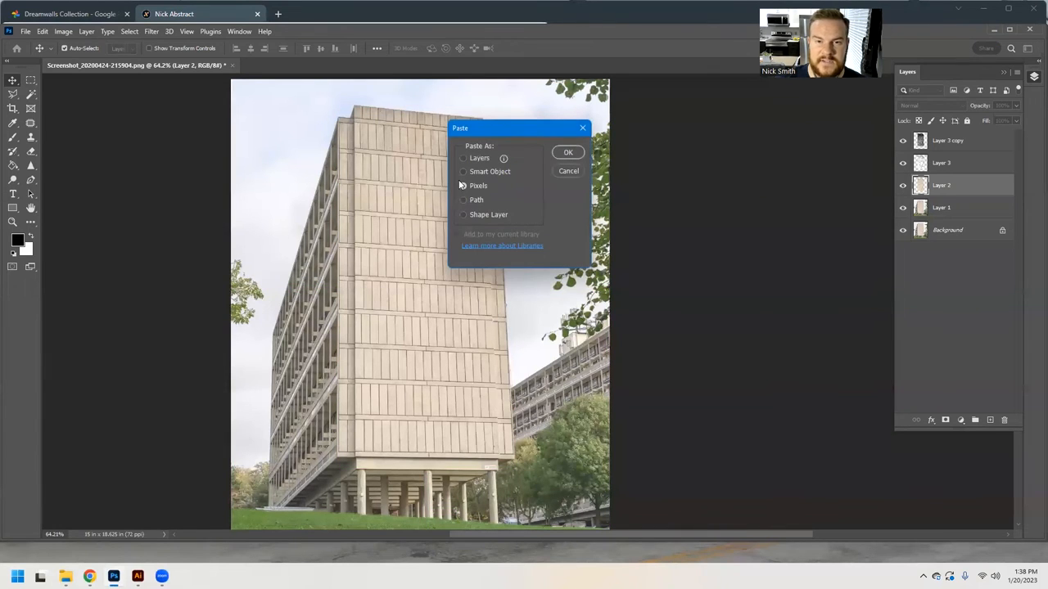
left_click(463, 186)
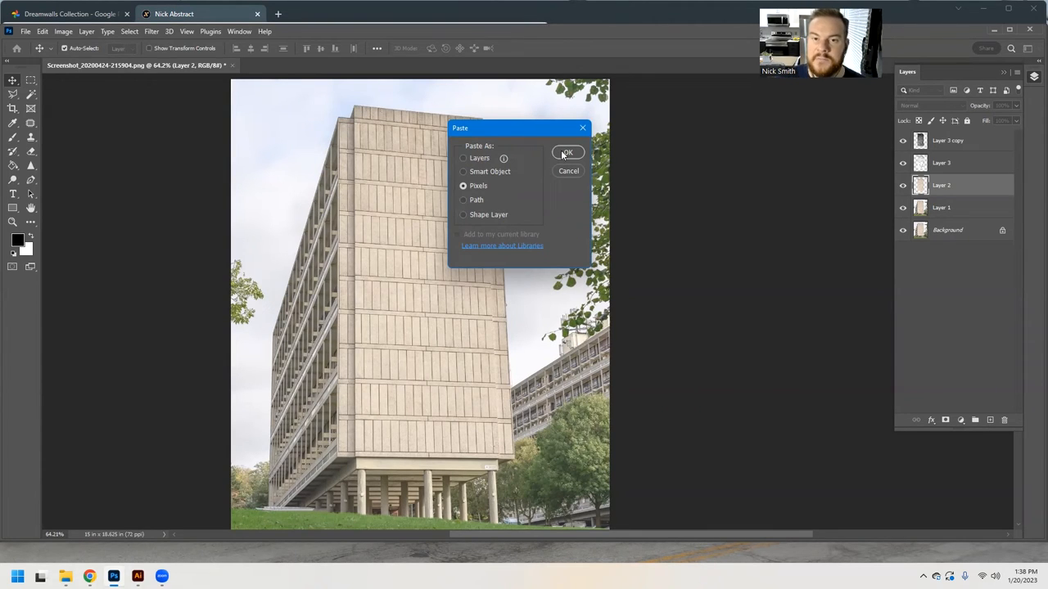
left_click(566, 154)
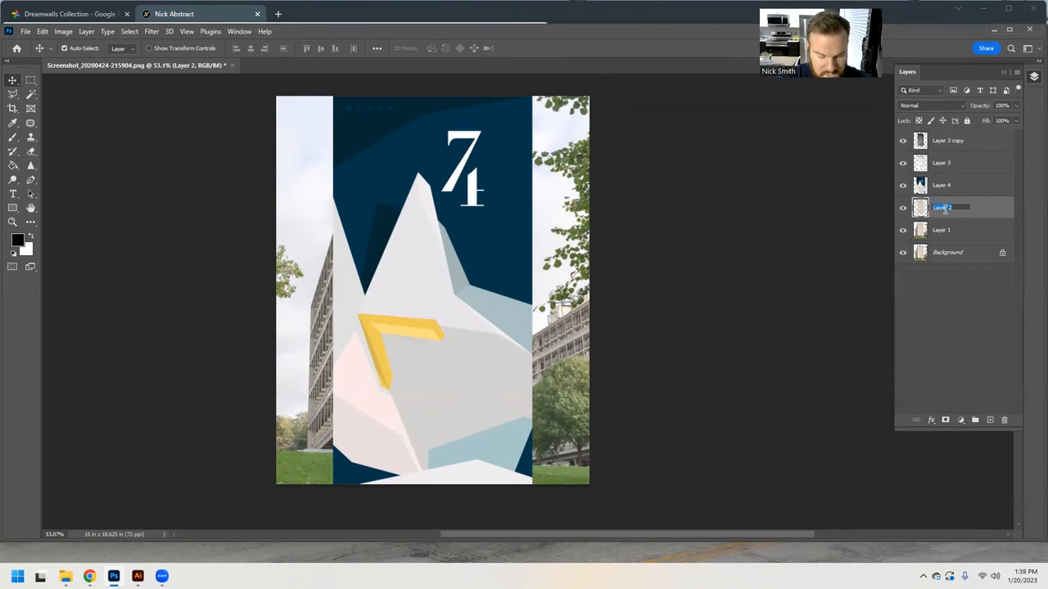
Step: Rename layers to SOURCE, BARE WALL SHAPE, SHADOWS and HIGHLIGHTS
type("BARE WALL SHAPE")
type("SOUR")
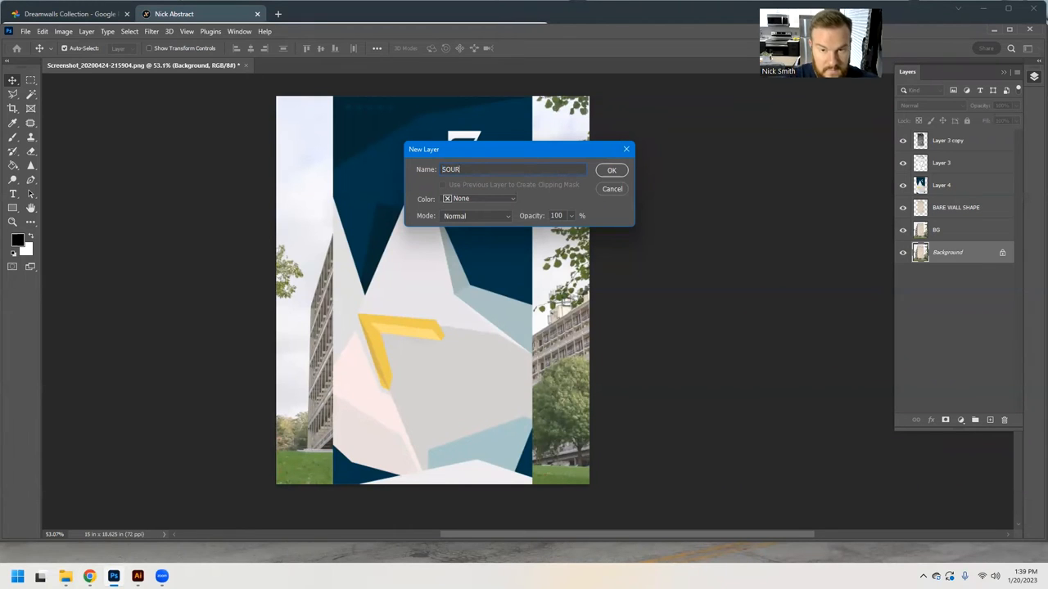
left_click(612, 169)
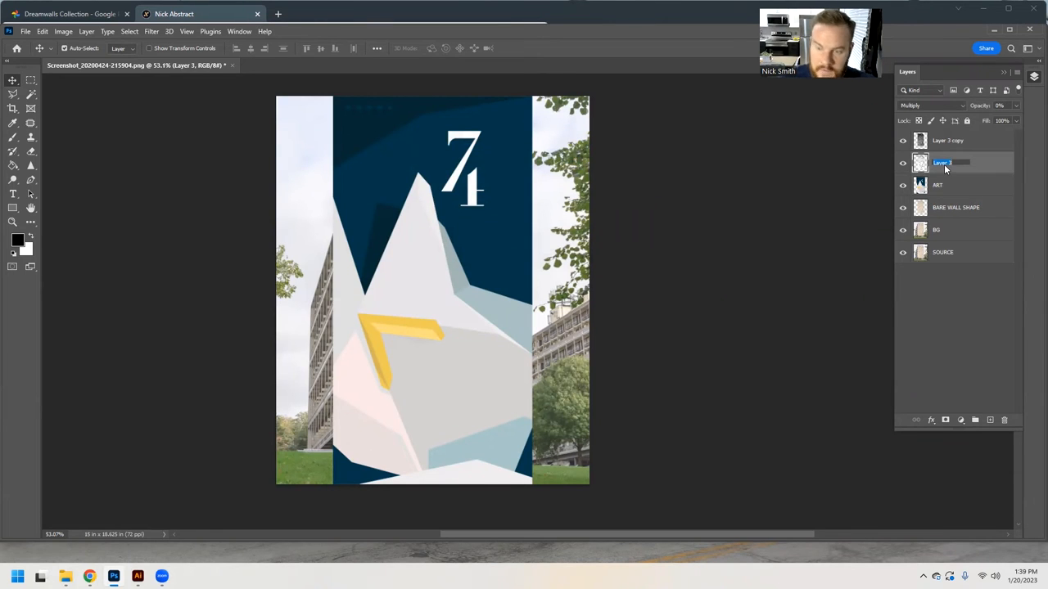
type("SHADOWS")
left_click(971, 139)
type("HIGHLIGHTS")
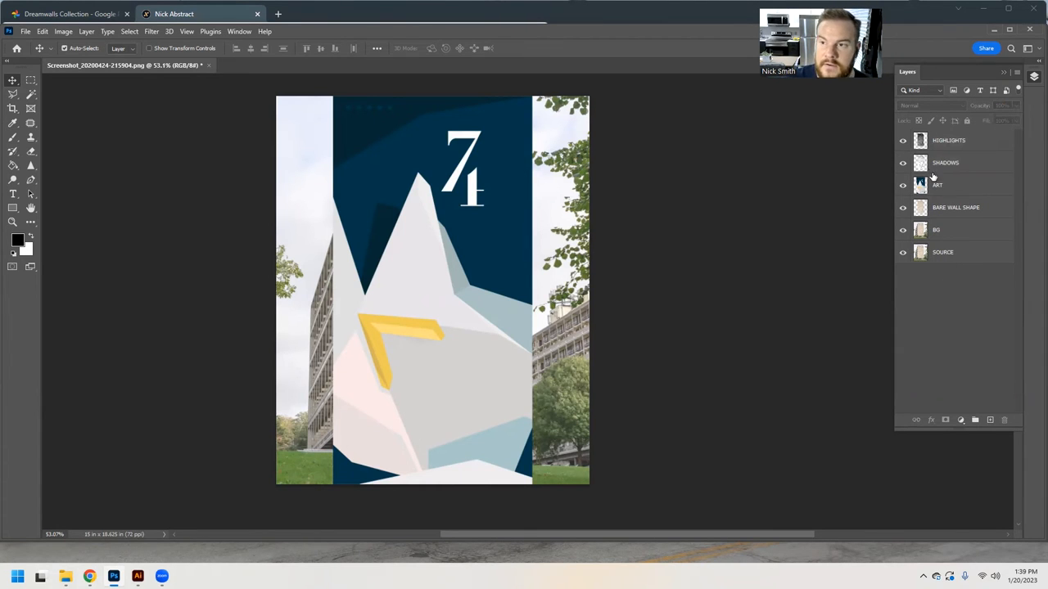
left_click(953, 185)
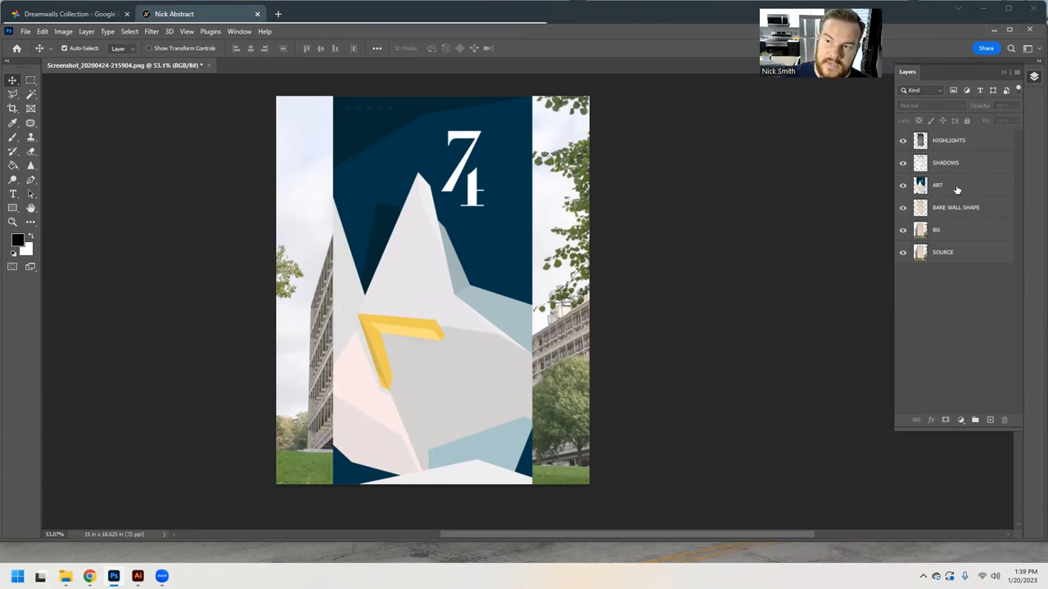
Step: Select the ART layer and bring up its layer options
left_click(947, 185)
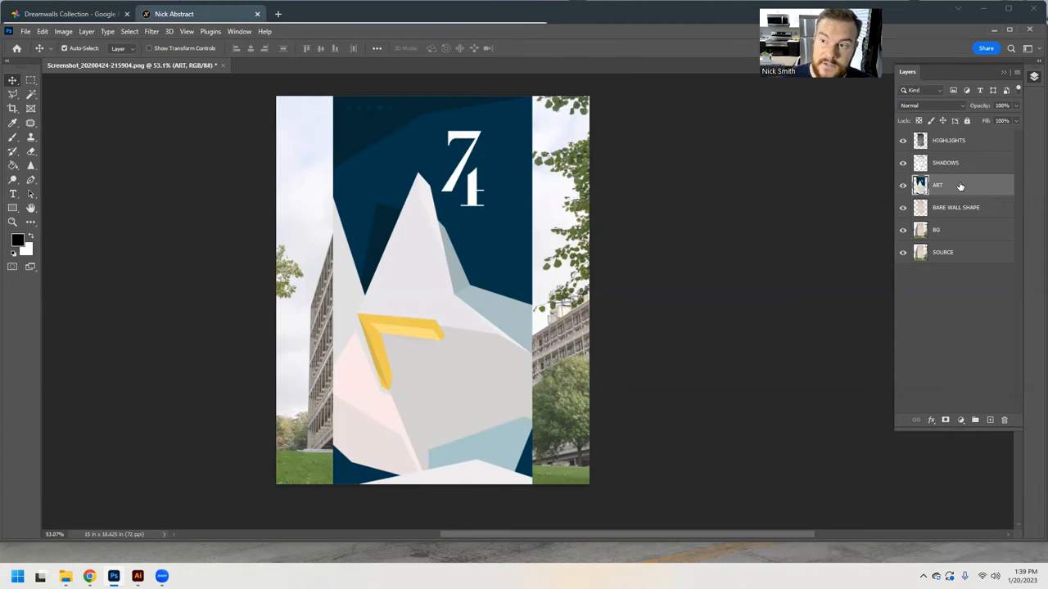
right_click(960, 185)
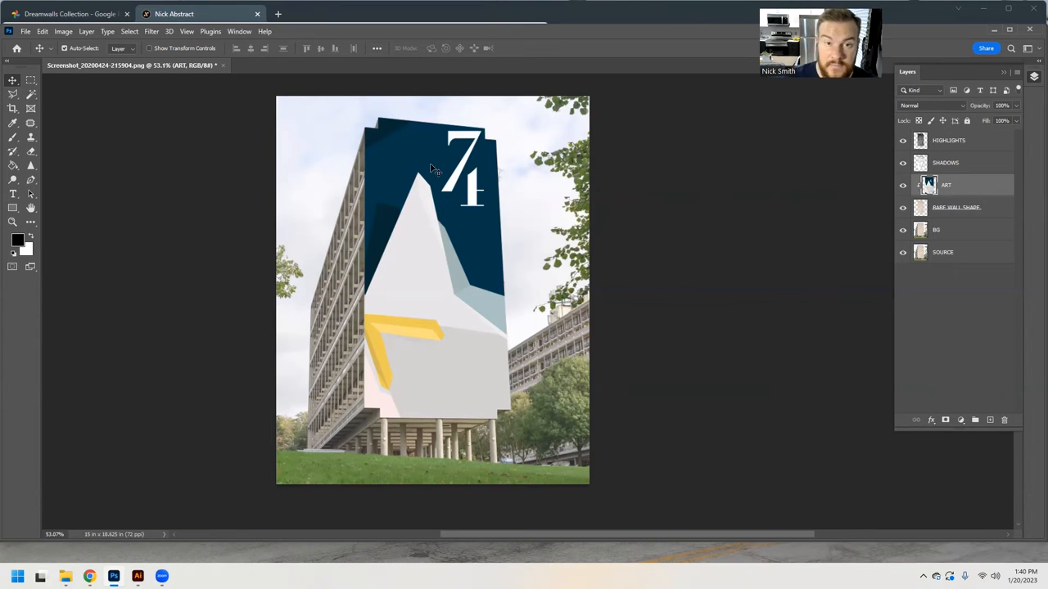
mouse_move(441, 226)
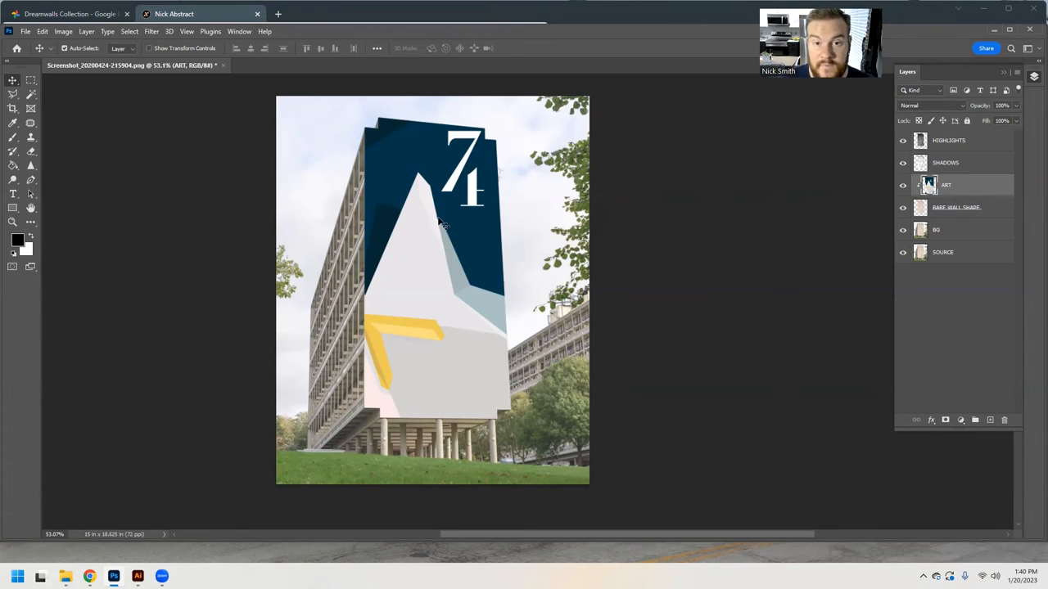
mouse_move(444, 220)
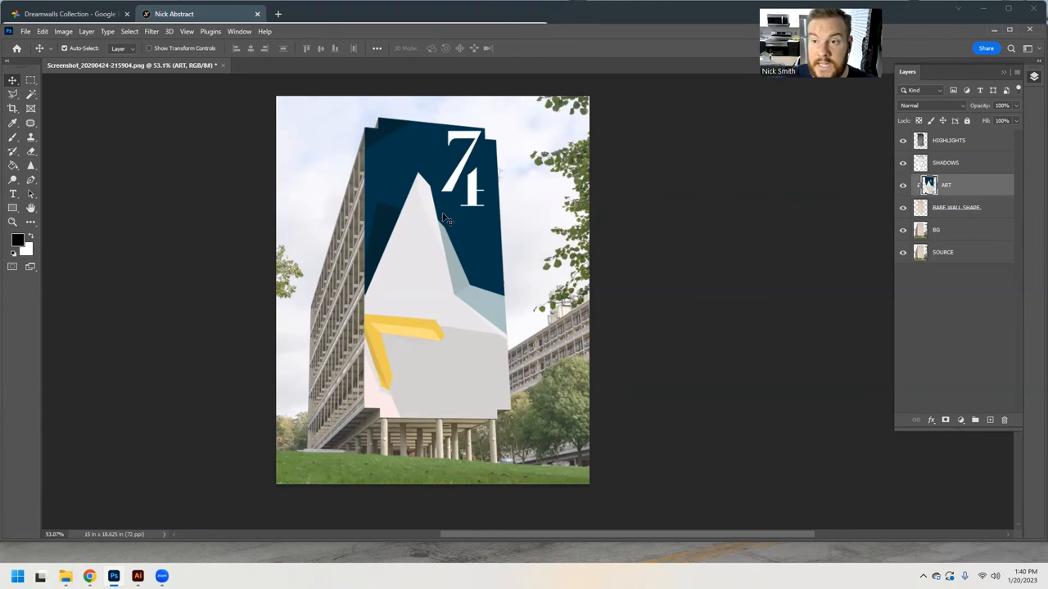
mouse_move(442, 243)
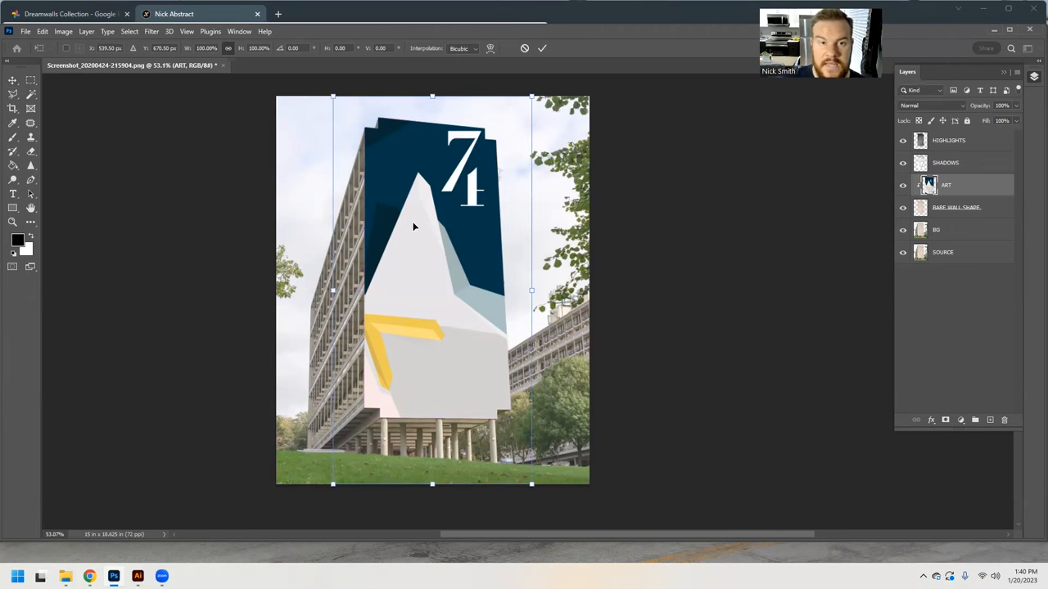
mouse_move(385, 475)
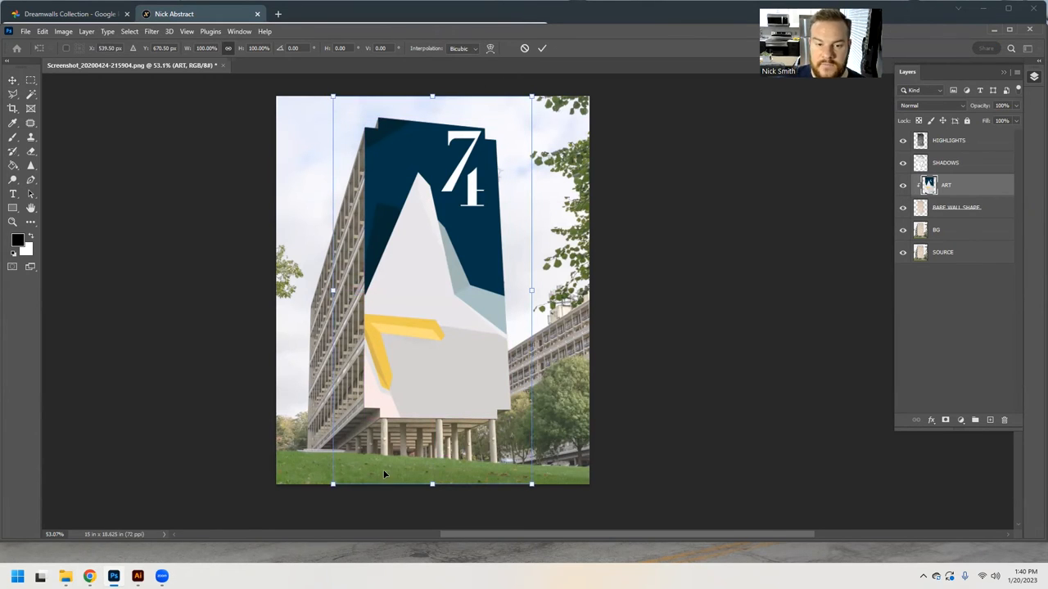
mouse_move(354, 343)
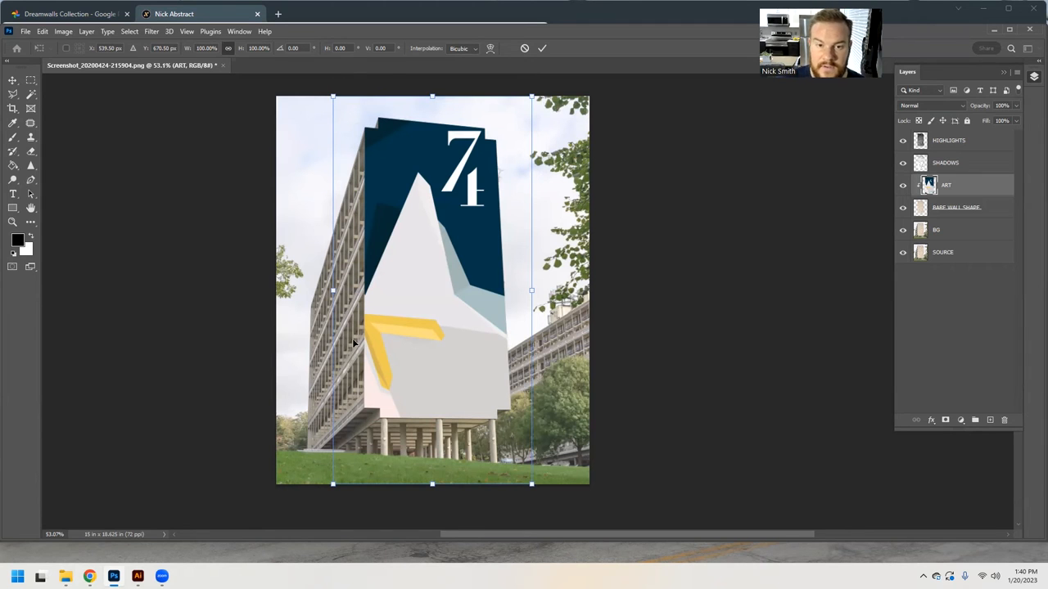
mouse_move(353, 104)
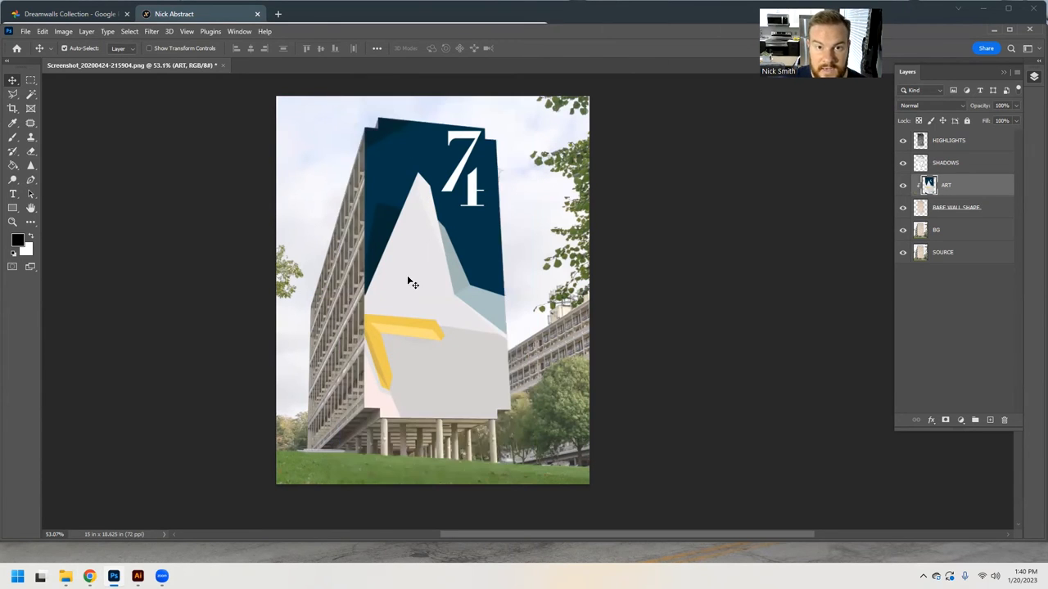
mouse_move(367, 133)
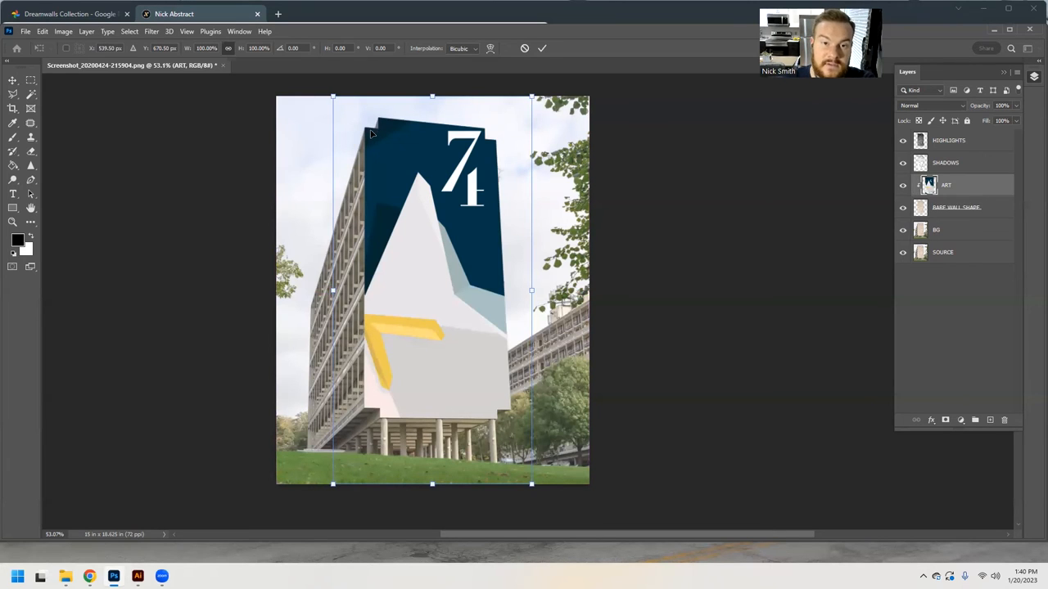
mouse_move(343, 108)
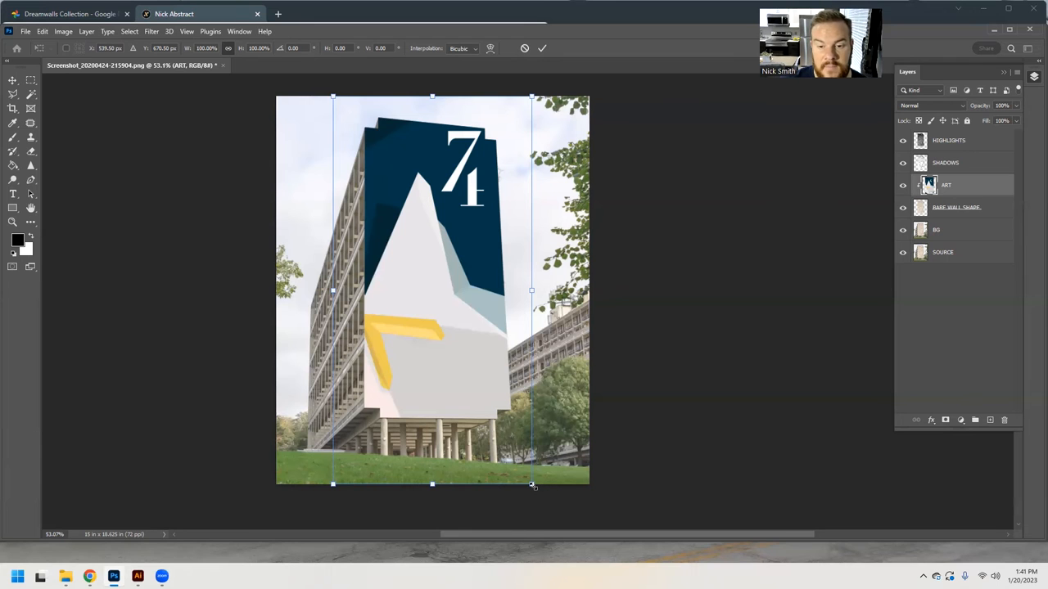
Step: Scale the mural art down and move it onto the building's front wall
left_click_drag(532, 485, 504, 426)
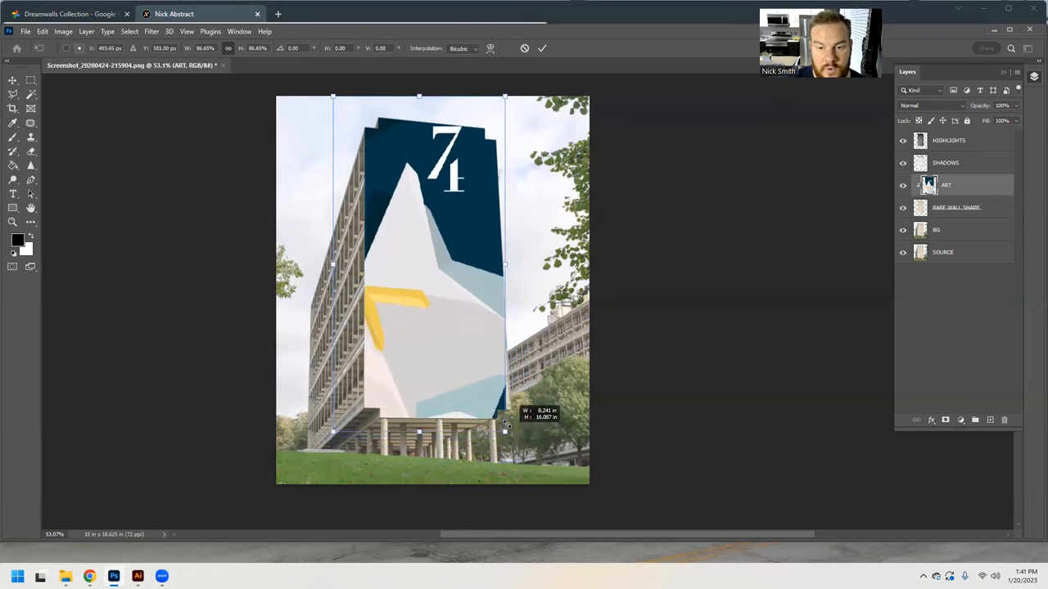
left_click_drag(505, 425, 499, 419)
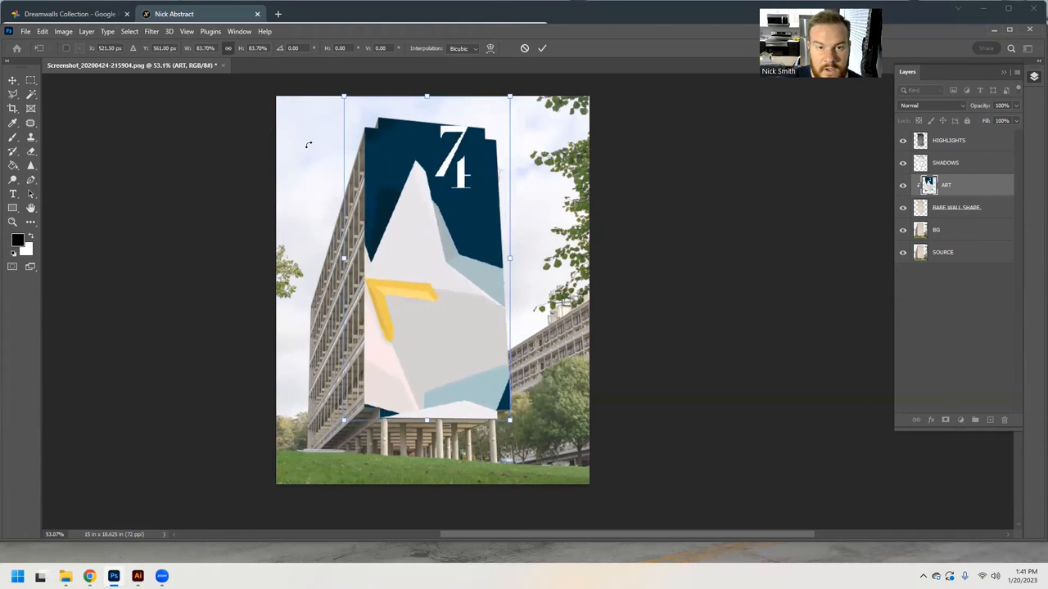
left_click_drag(344, 95, 354, 114)
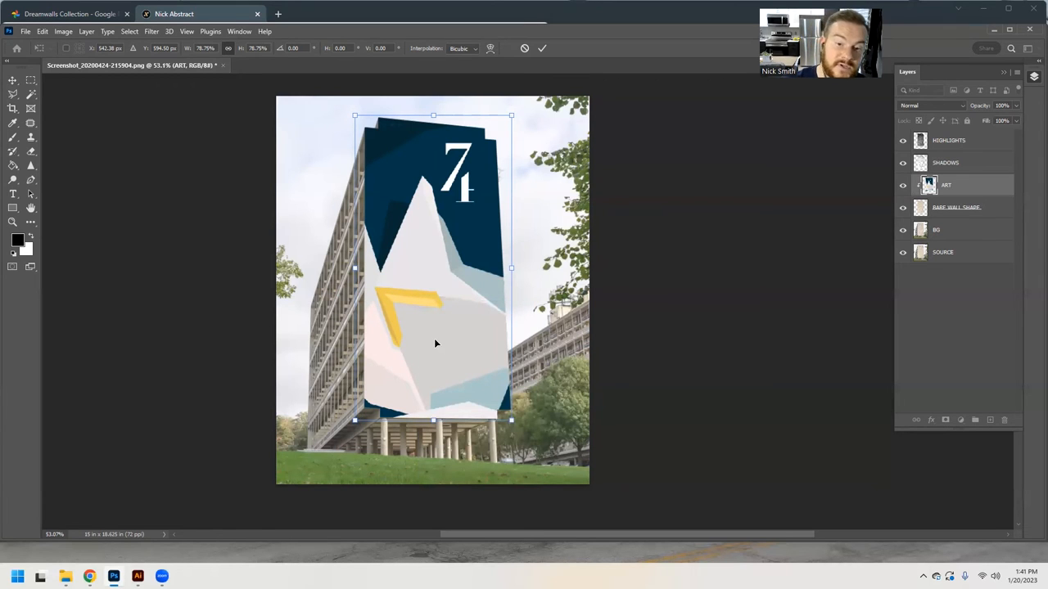
mouse_move(373, 216)
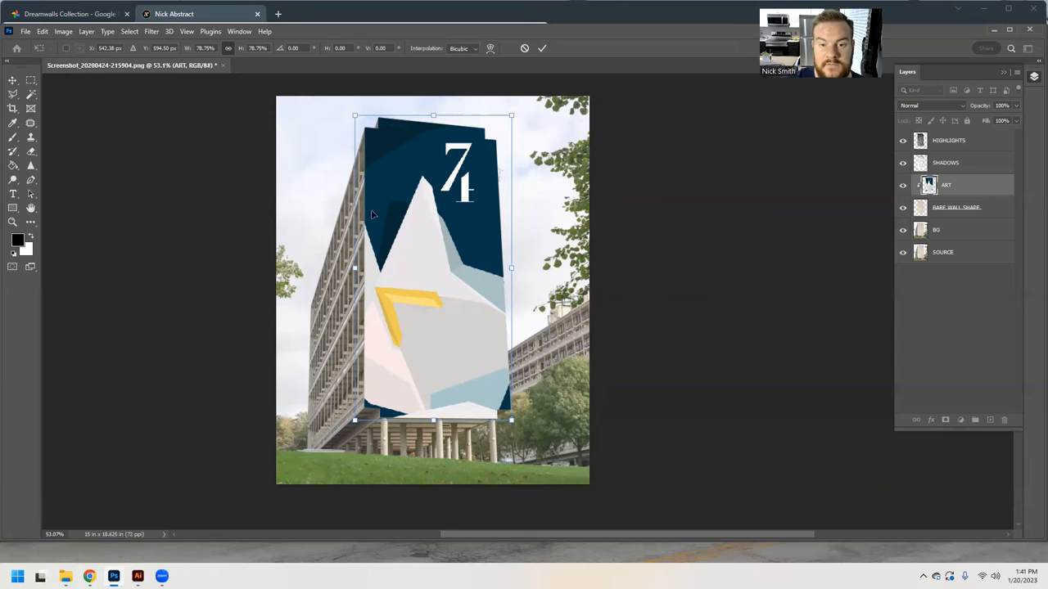
Step: Distort the art's corners to the wall's perspective and roofline, then commit the transform
left_click_drag(511, 422, 516, 429)
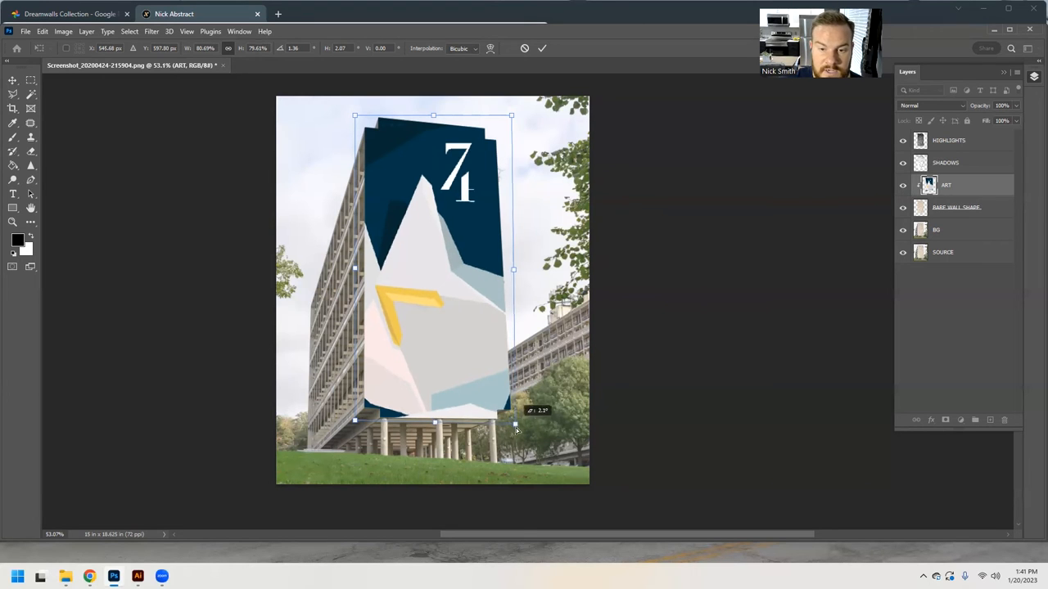
left_click_drag(516, 429, 521, 380)
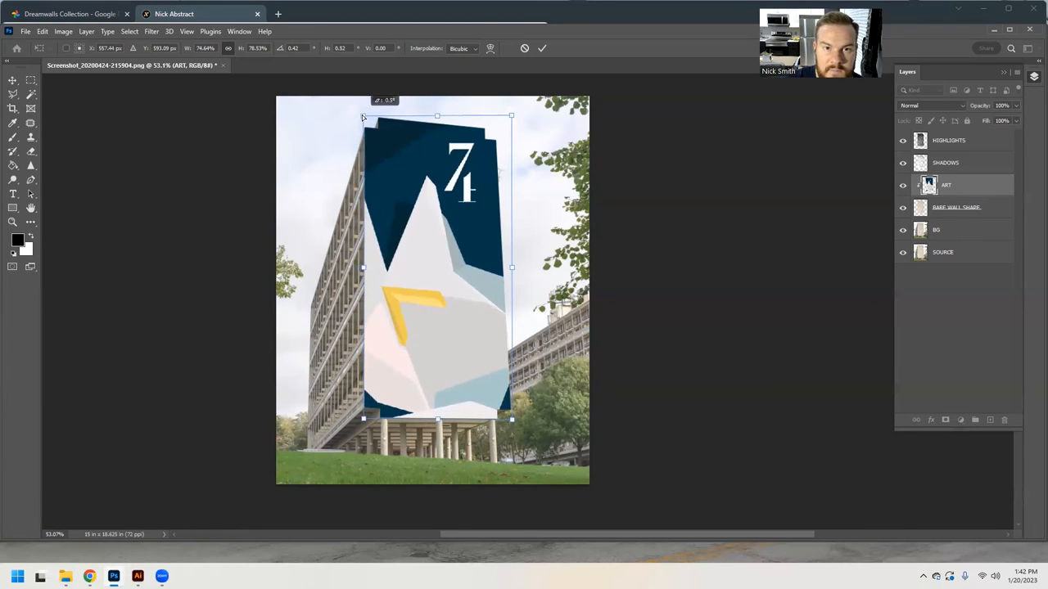
left_click_drag(511, 114, 500, 130)
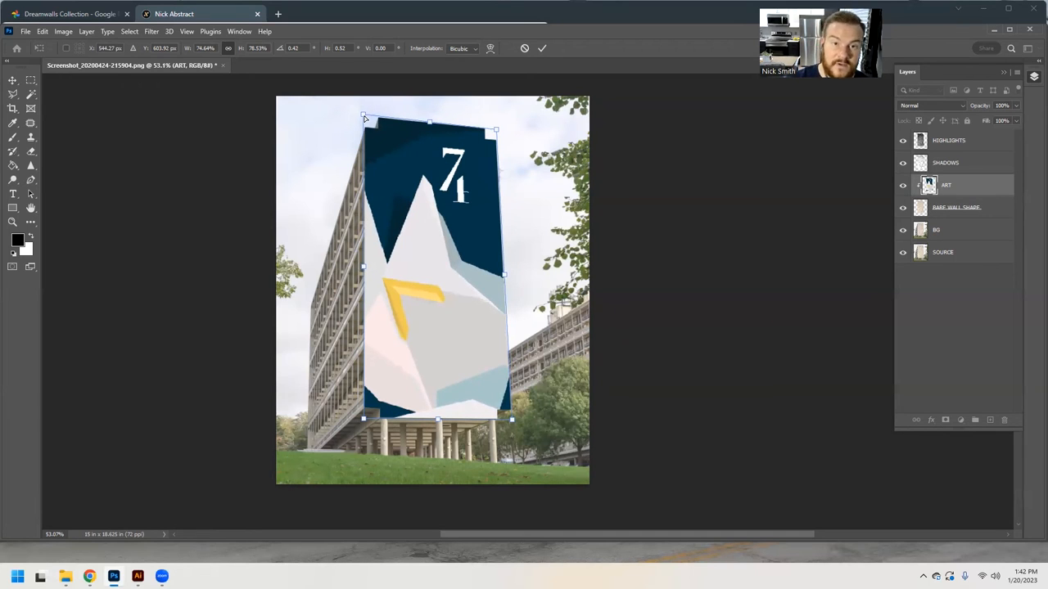
key("Enter")
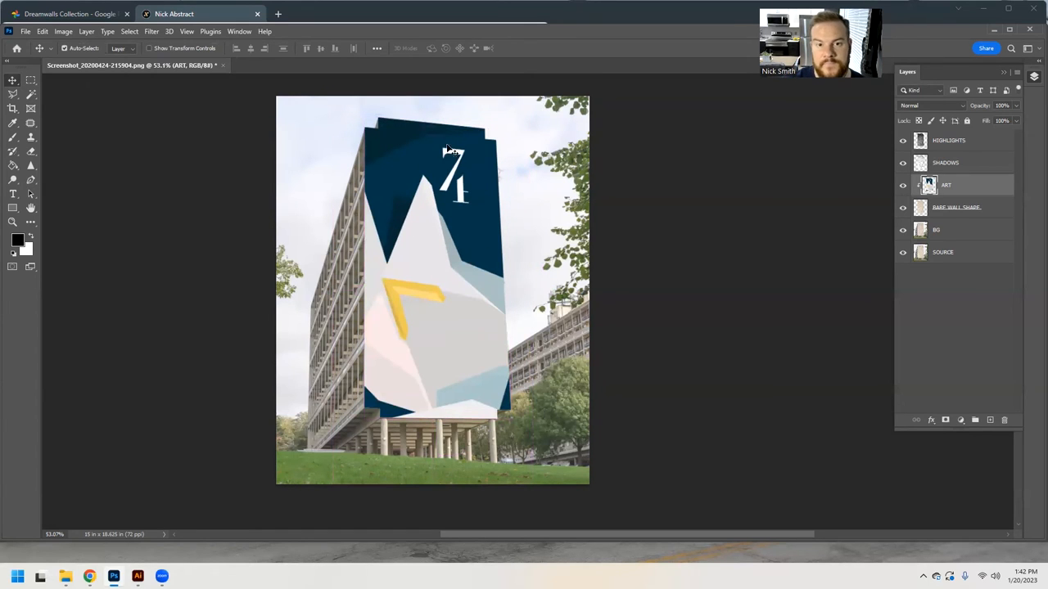
mouse_move(457, 299)
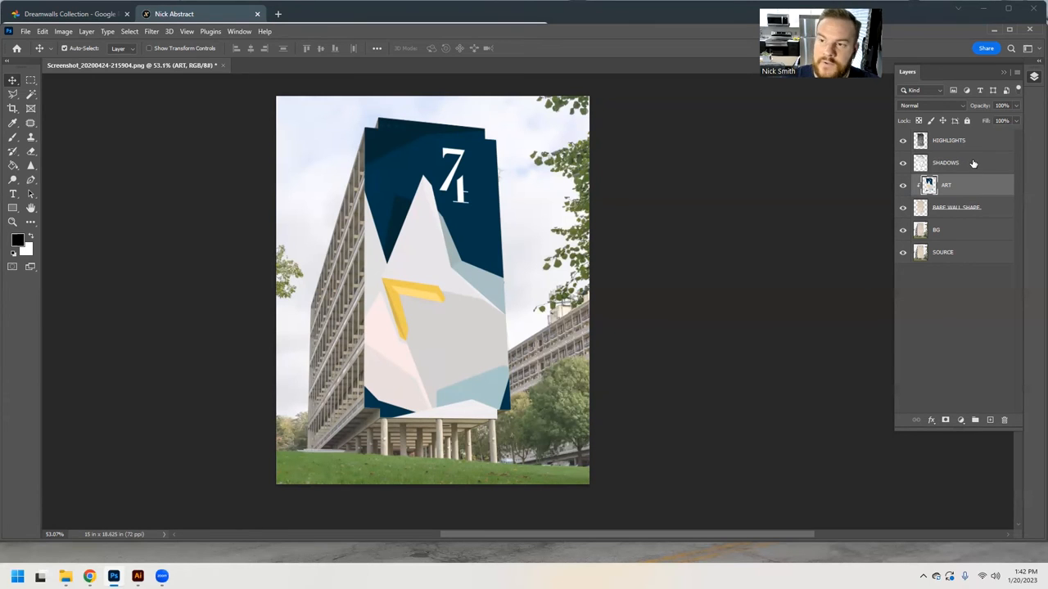
Step: Raise the SHADOWS layer's opacity so the window grid shows through the mural
left_click(947, 162)
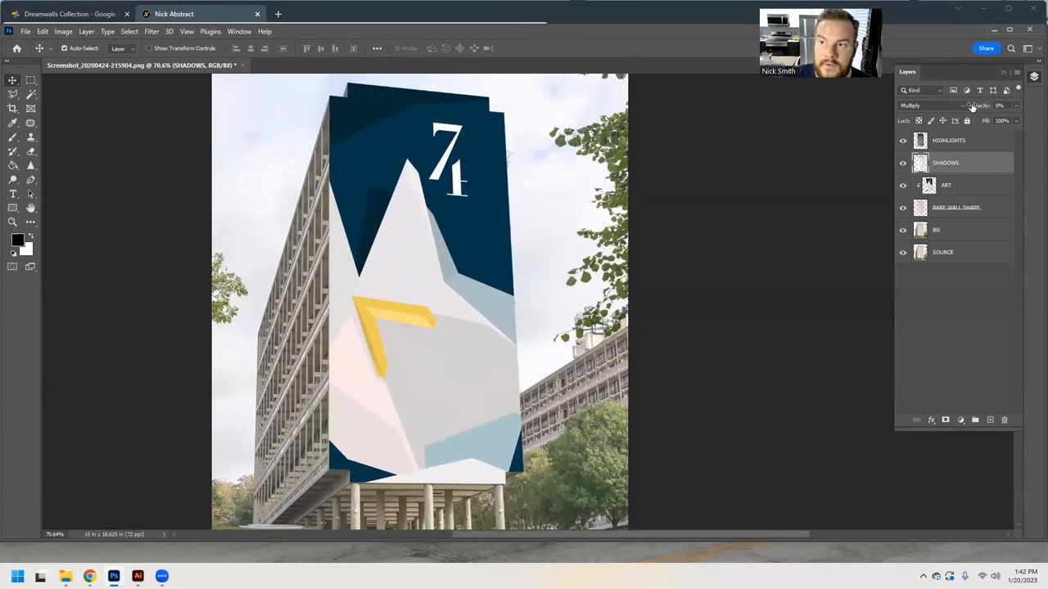
left_click_drag(991, 105, 1002, 105)
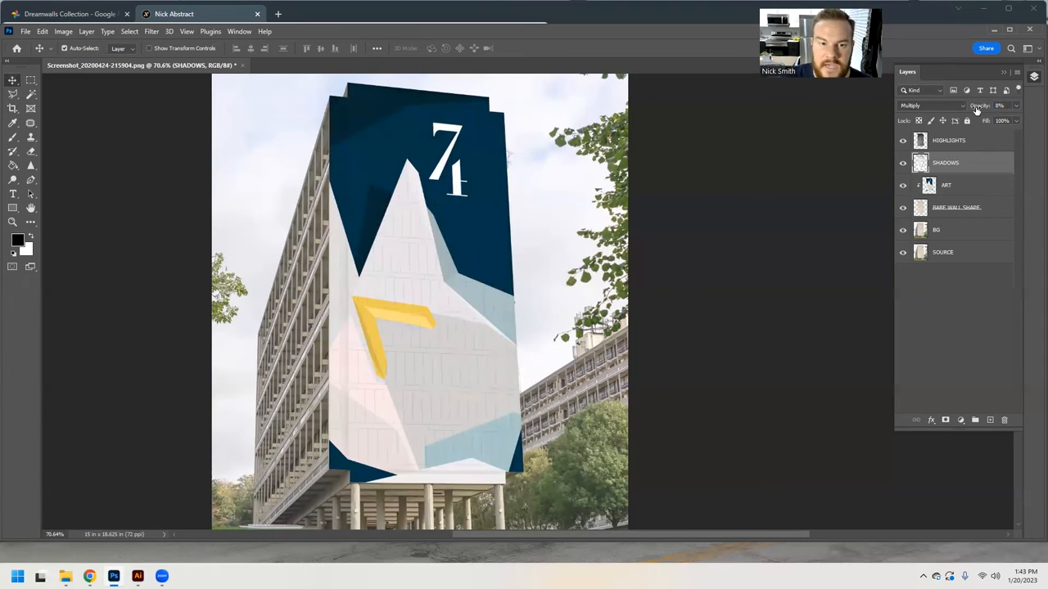
left_click(999, 105)
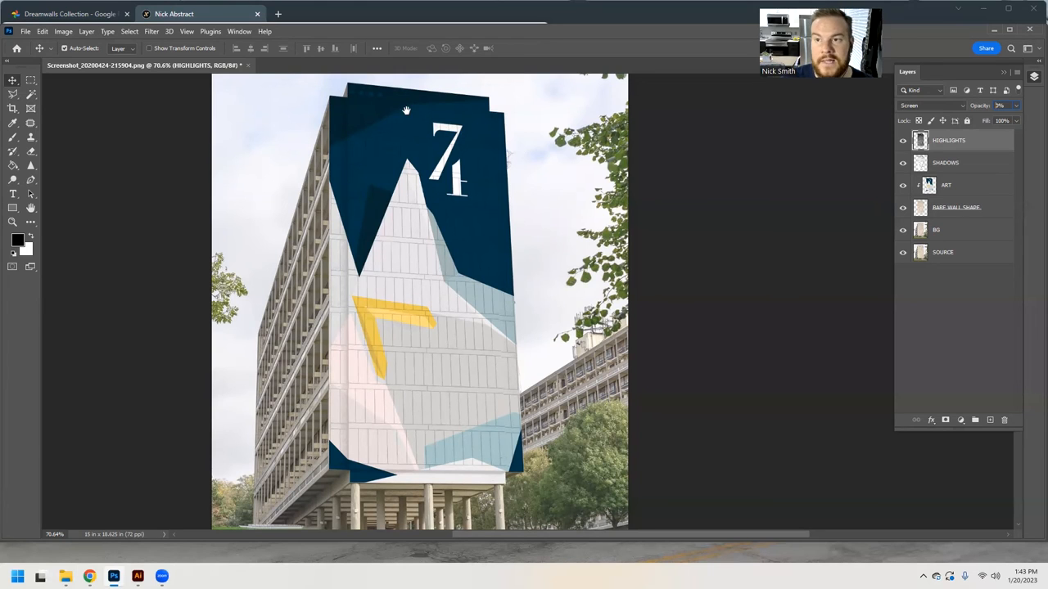
mouse_move(468, 155)
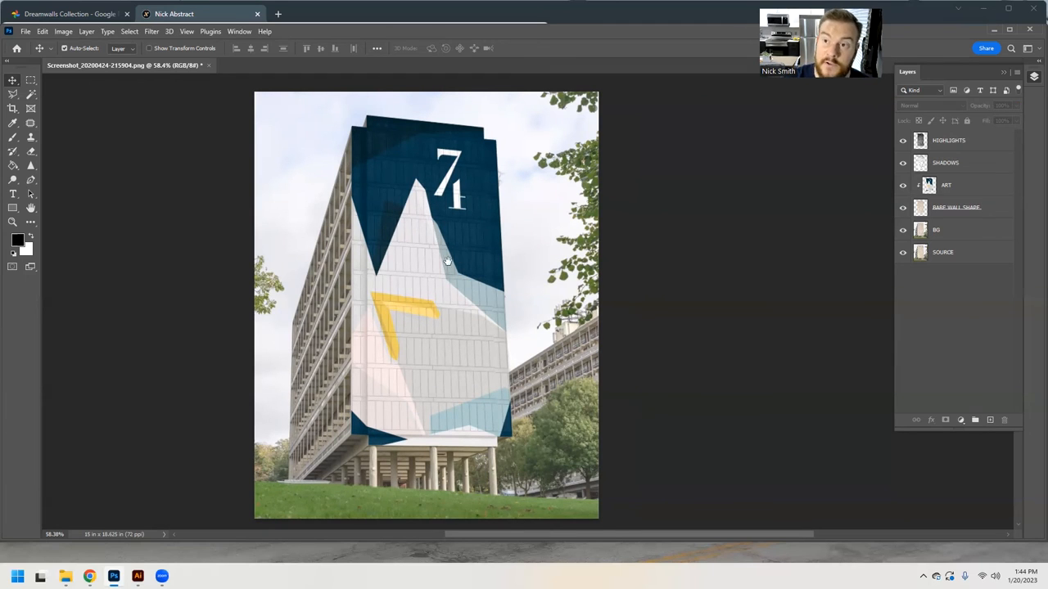
mouse_move(406, 203)
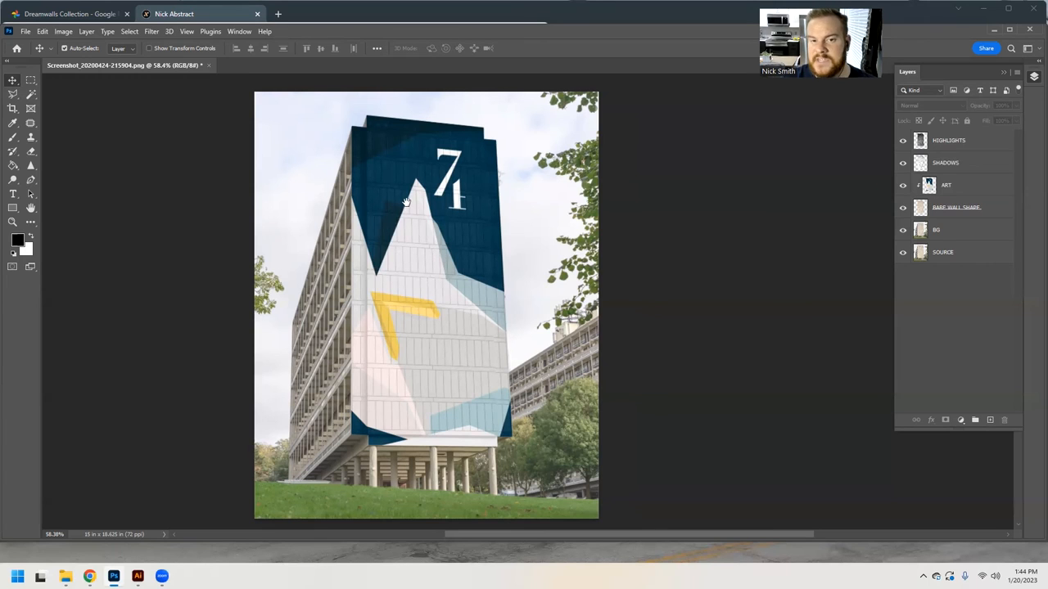
mouse_move(406, 203)
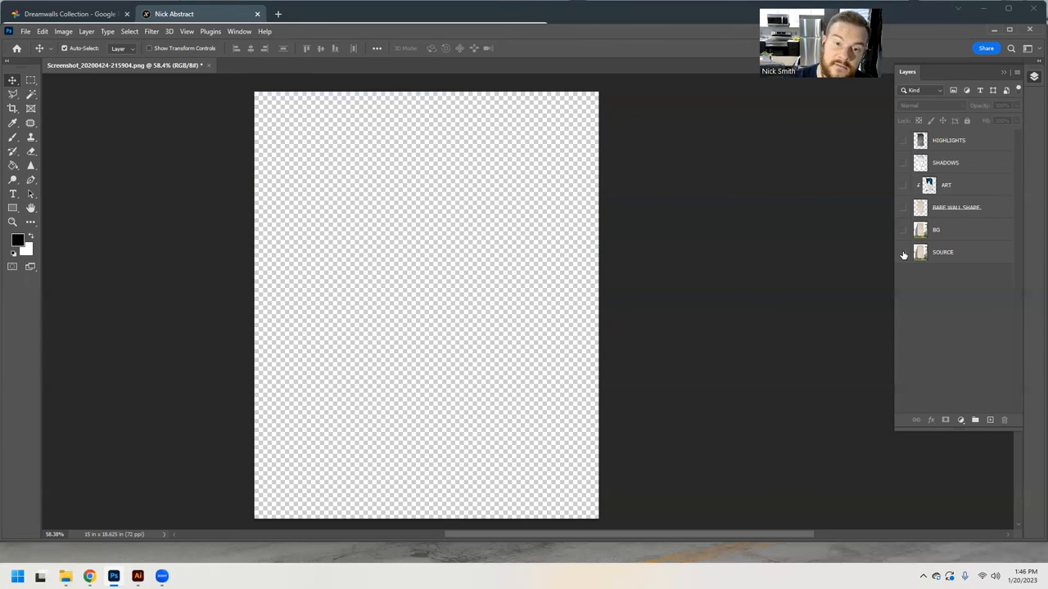
mouse_move(904, 256)
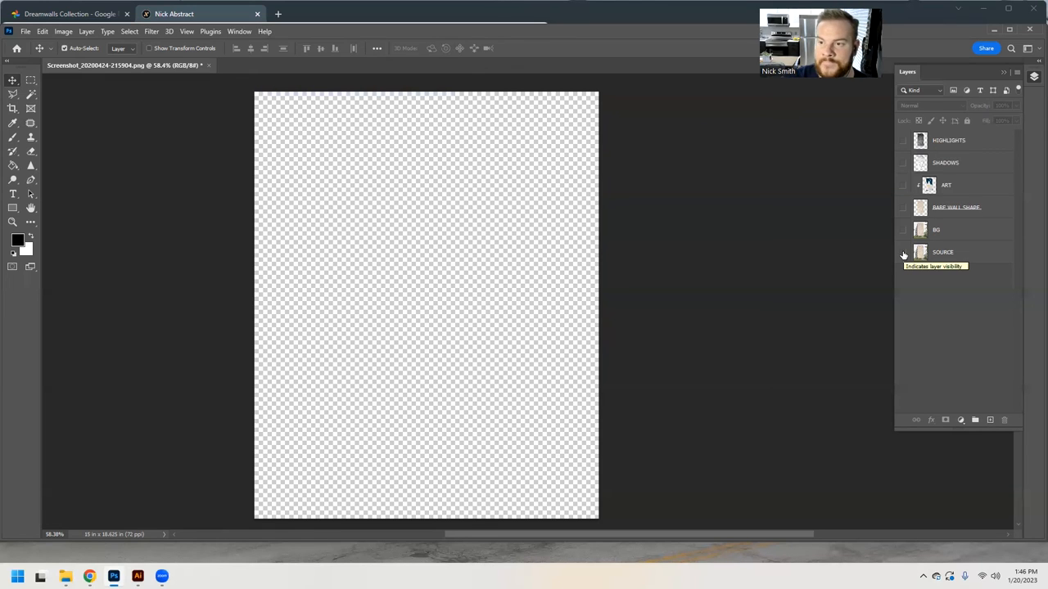
Step: Show the SOURCE photo again, then the ART and SHADOWS layers in turn
left_click(904, 252)
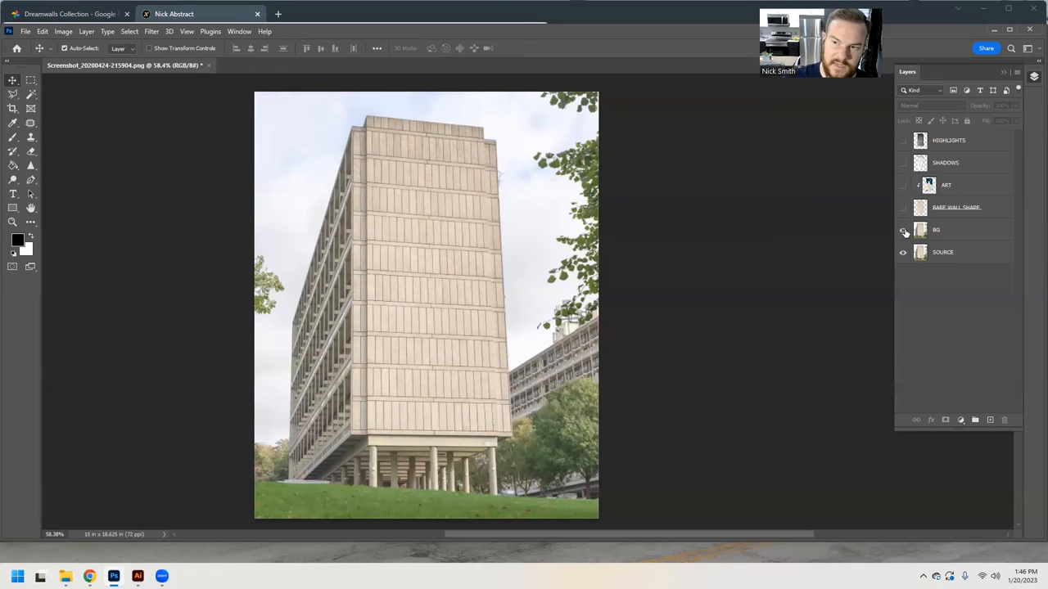
mouse_move(904, 229)
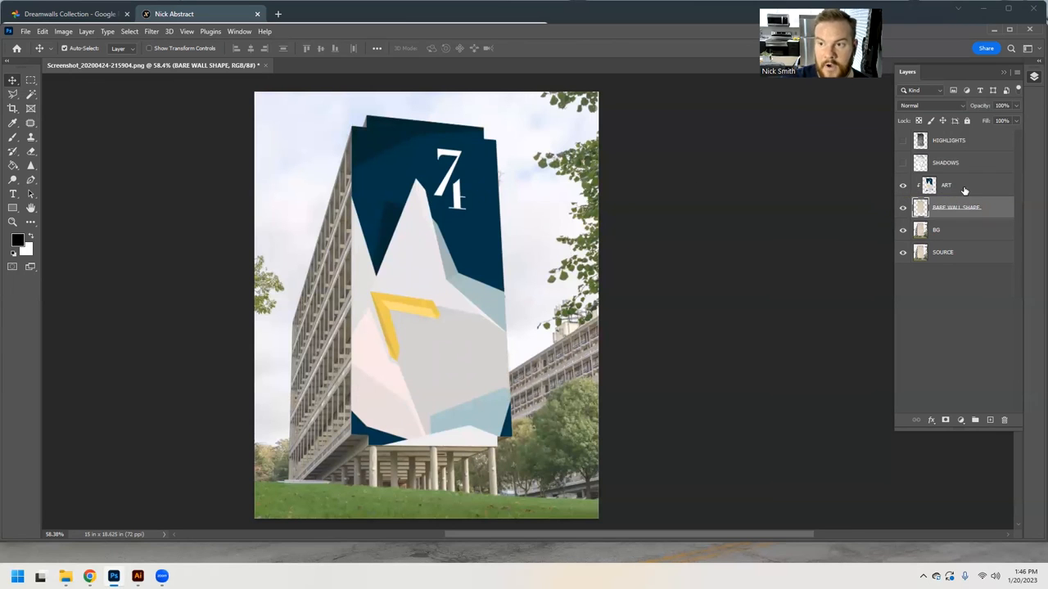
left_click(946, 185)
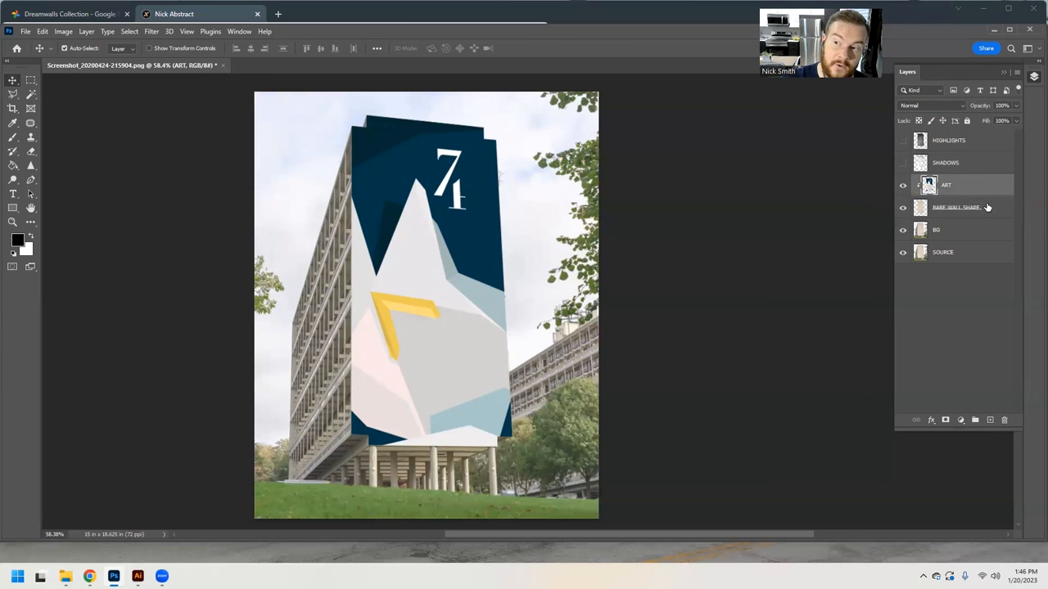
mouse_move(966, 164)
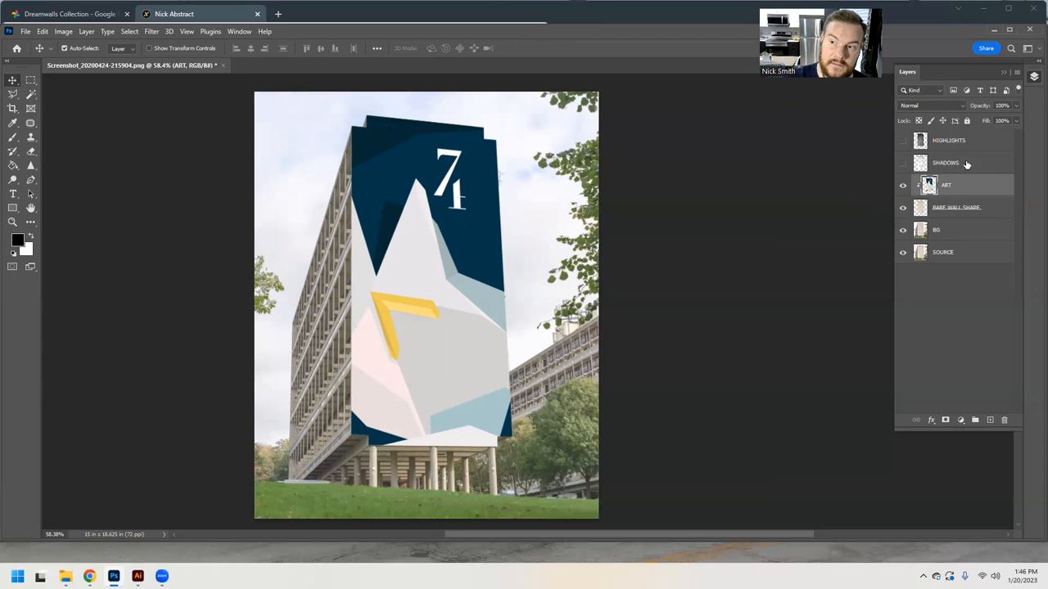
left_click(947, 162)
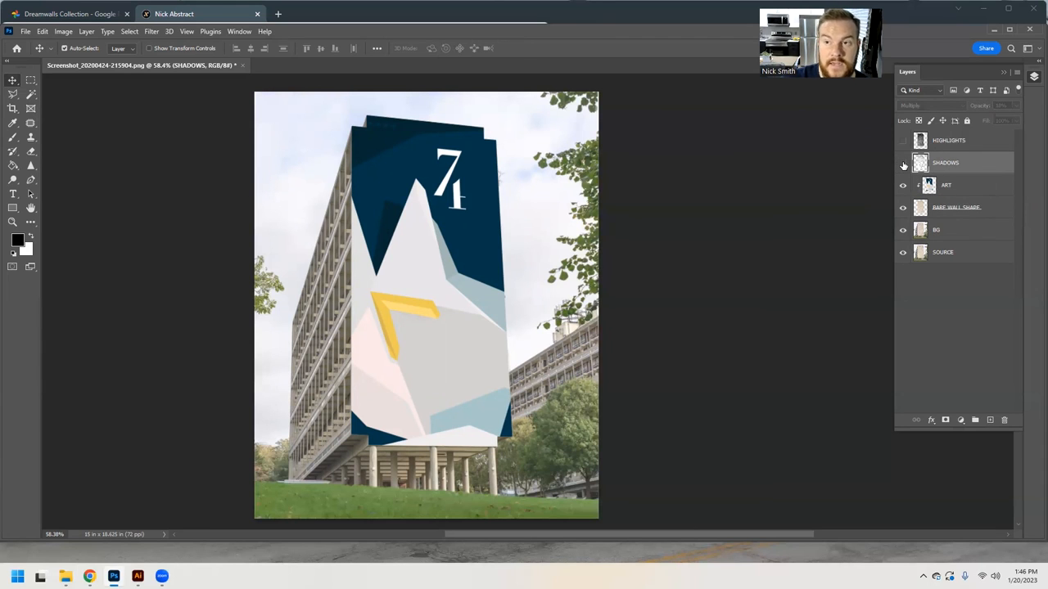
left_click(72, 31)
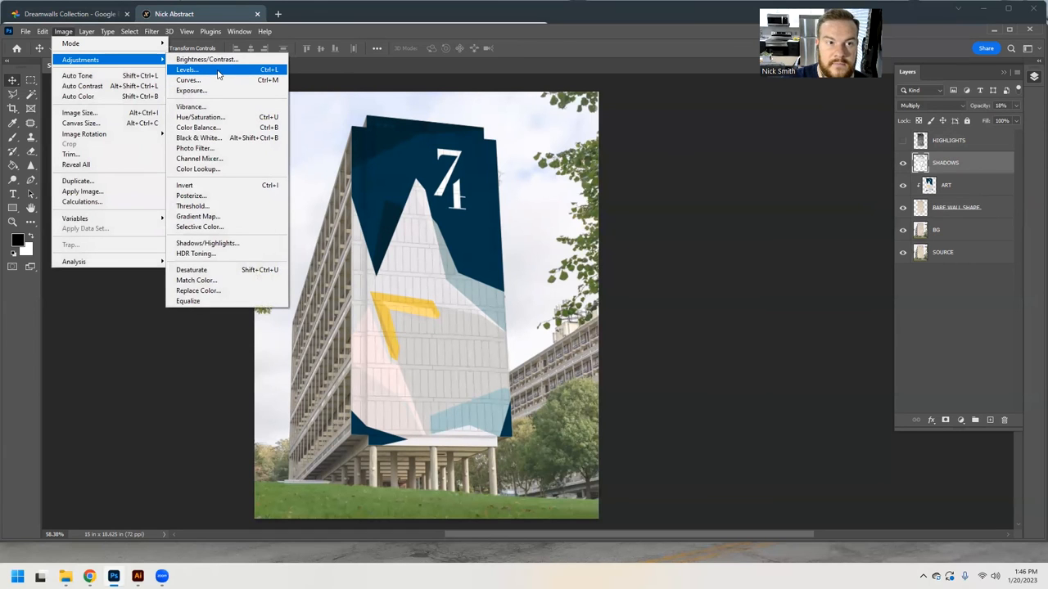
Step: Start a tonal adjustment on the mockup and zoom in on the canvas
left_click(186, 72)
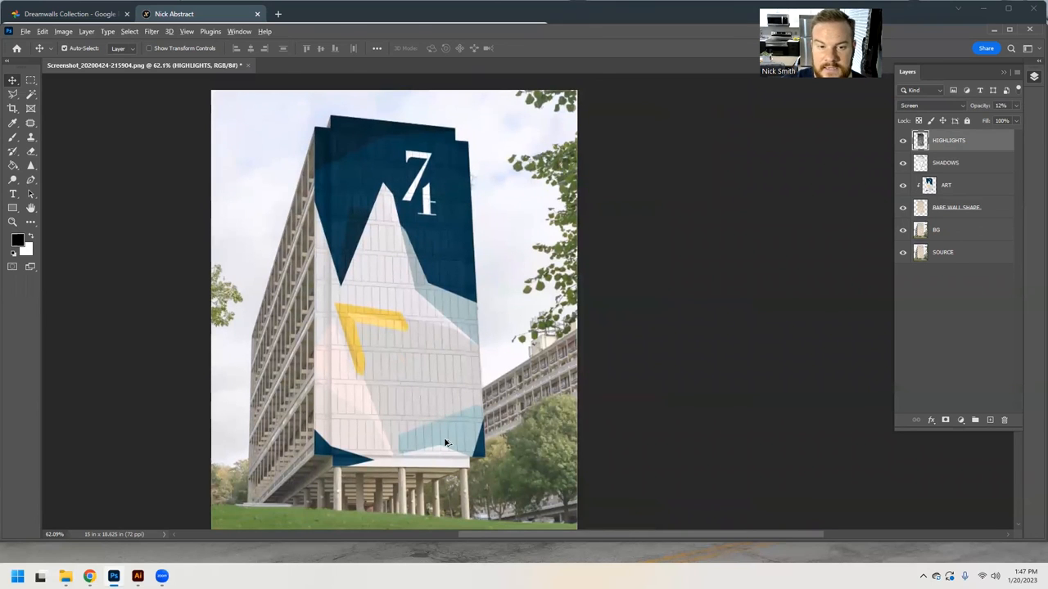
key("ctrl+plus")
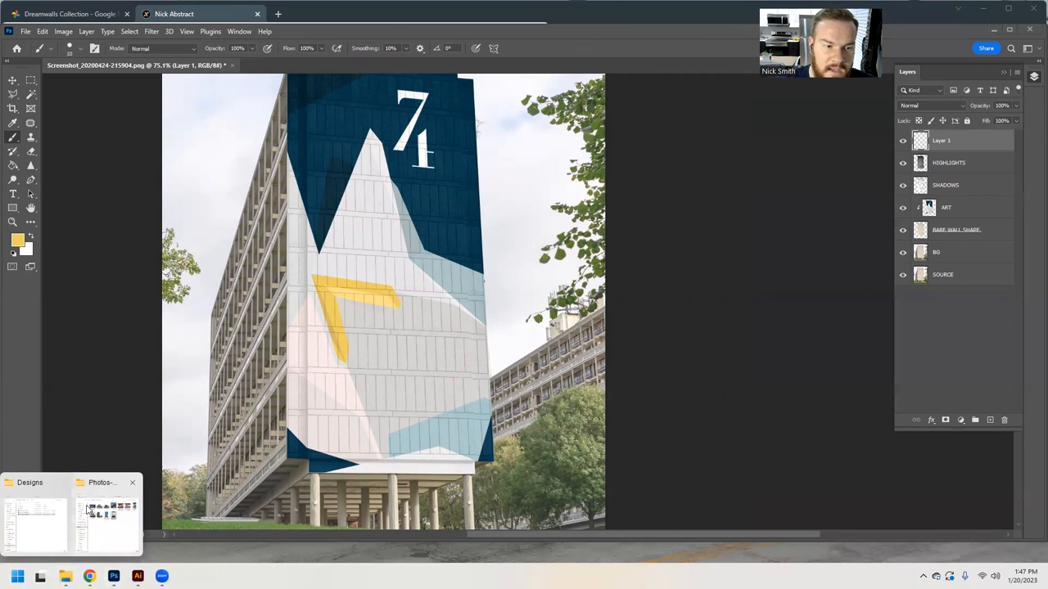
Step: Open the mural photos folder and a photo of an earlier painted building
left_click(102, 516)
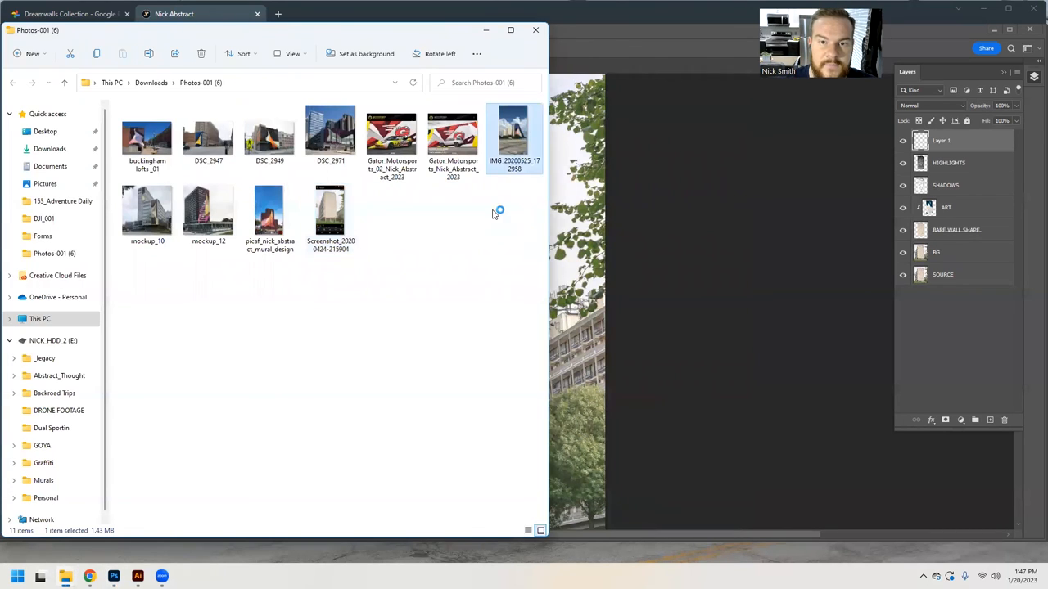
double_click(514, 134)
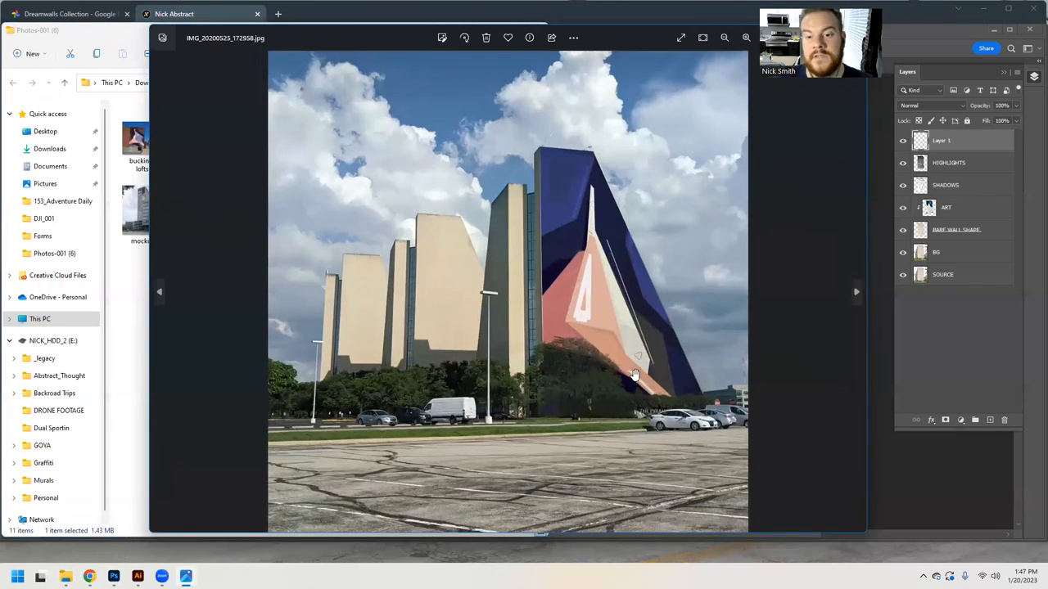
mouse_move(575, 363)
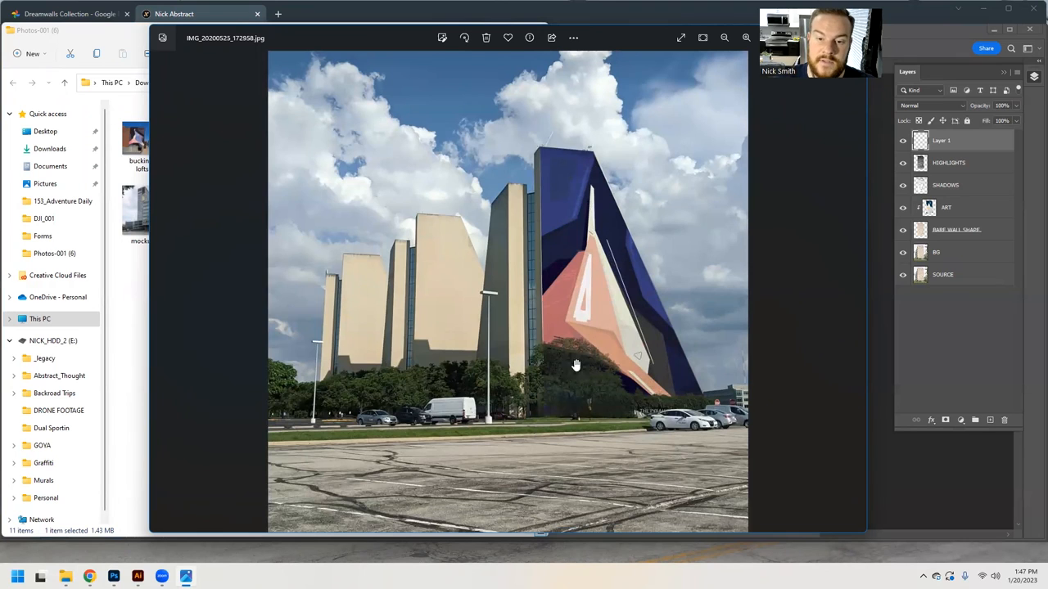
mouse_move(609, 385)
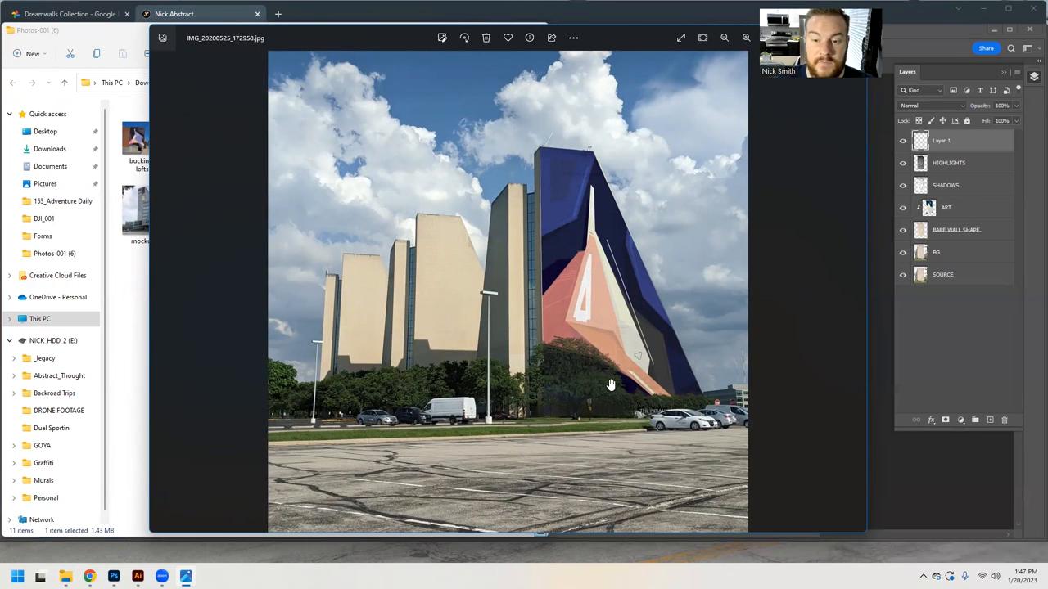
mouse_move(593, 370)
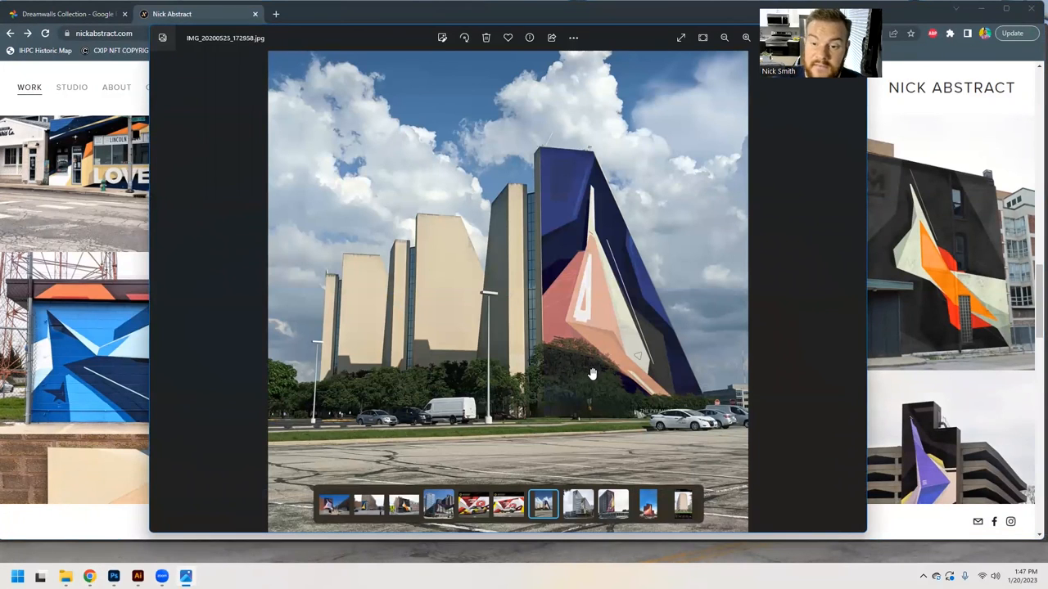
mouse_move(537, 246)
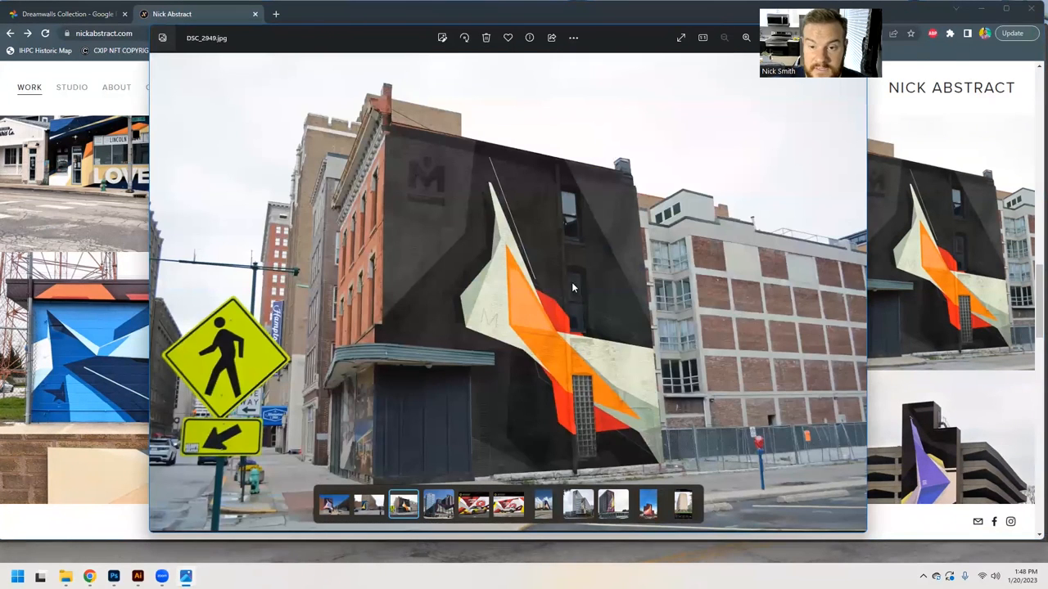
mouse_move(604, 465)
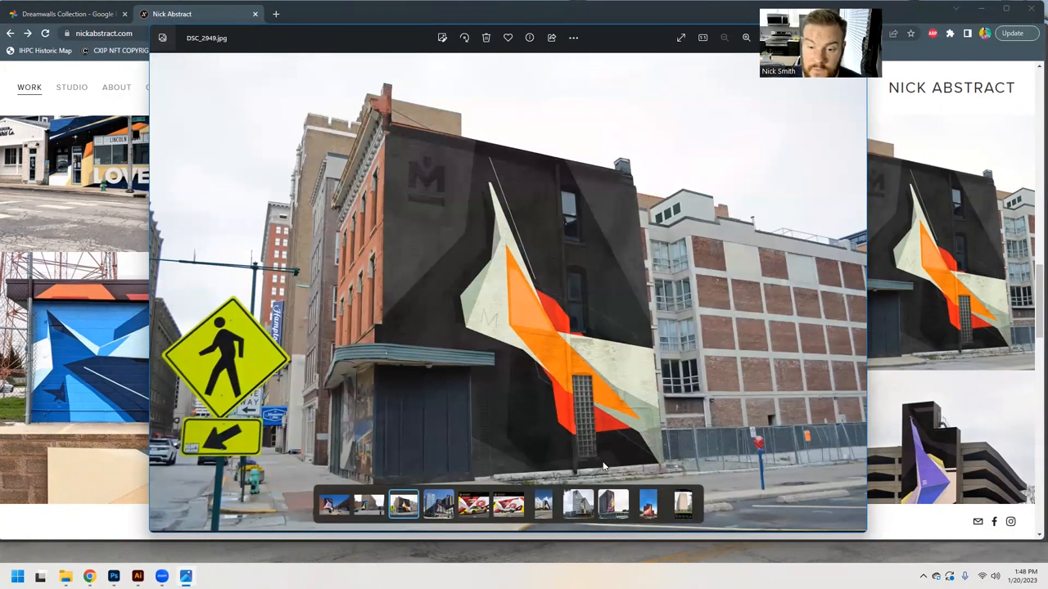
Step: Advance the Photos viewer to the next mural mockup, the purple-and-yellow building
left_click(611, 504)
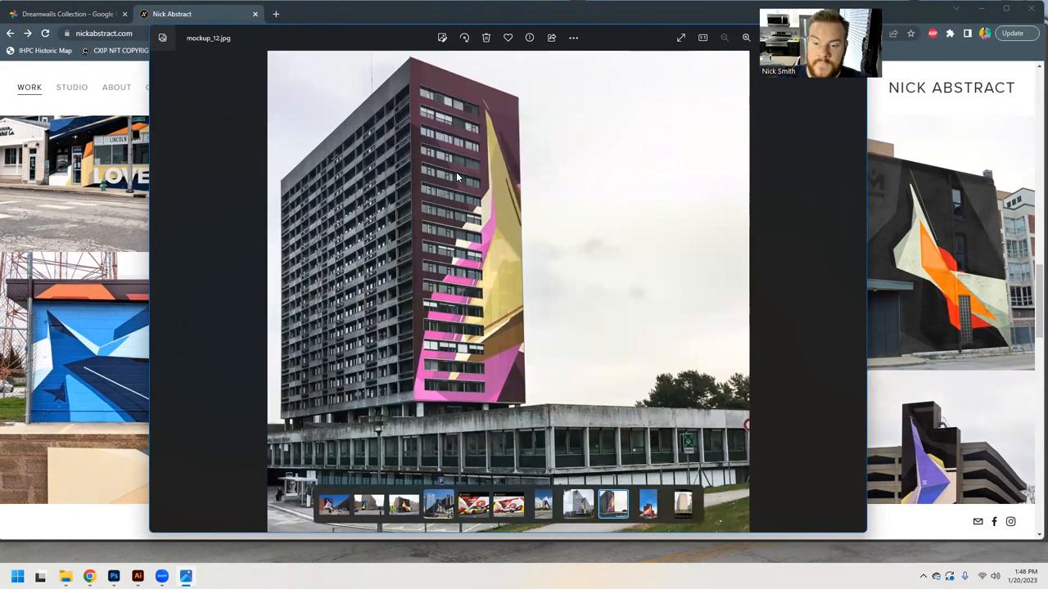
Step: Leave the photo viewer and return to the Nick Abstract WORK gallery in Chrome
left_click(683, 504)
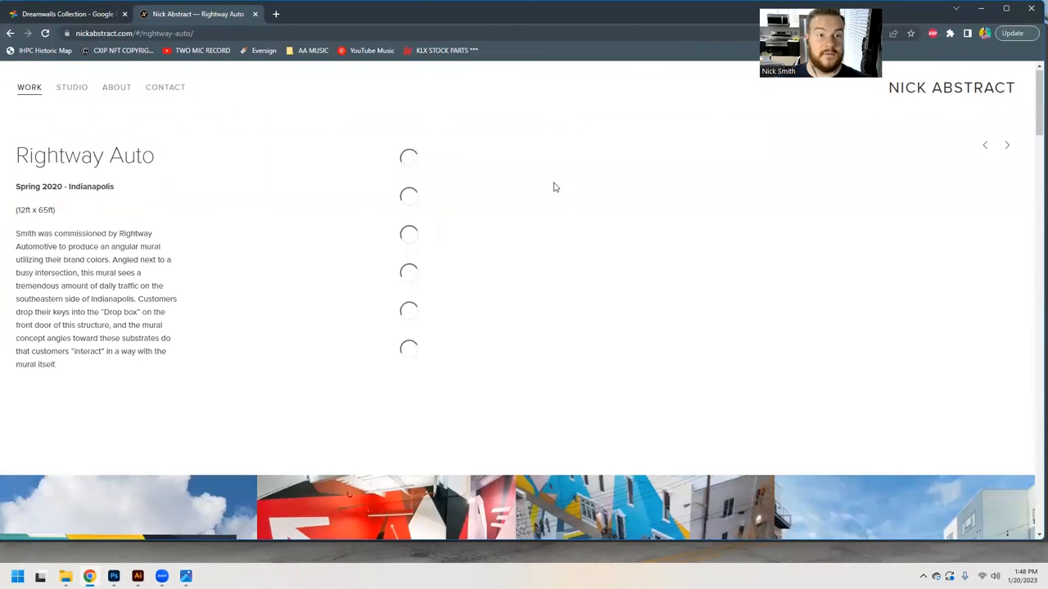
left_click(30, 89)
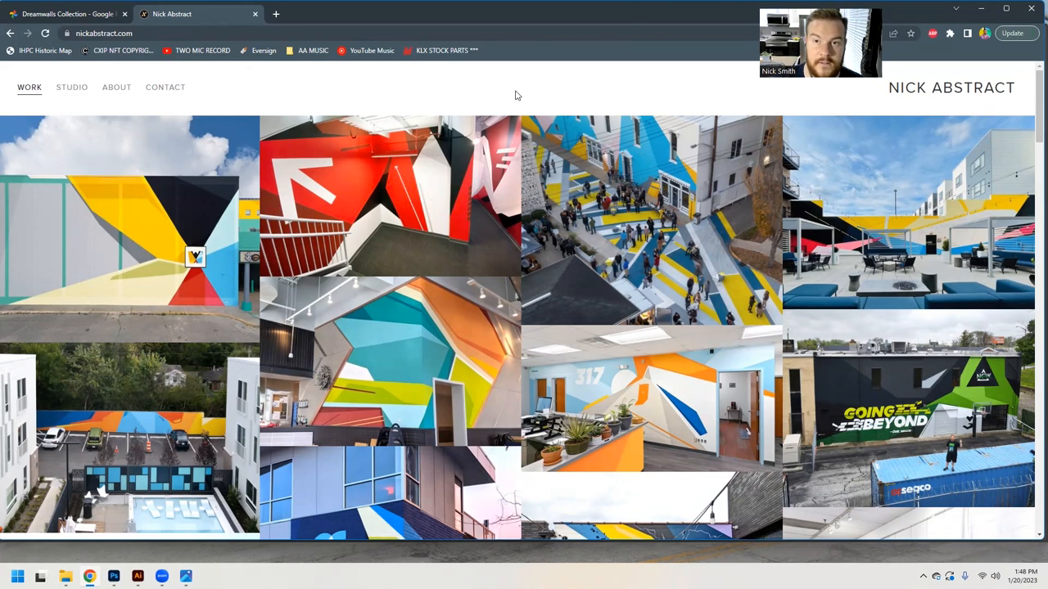
mouse_move(521, 88)
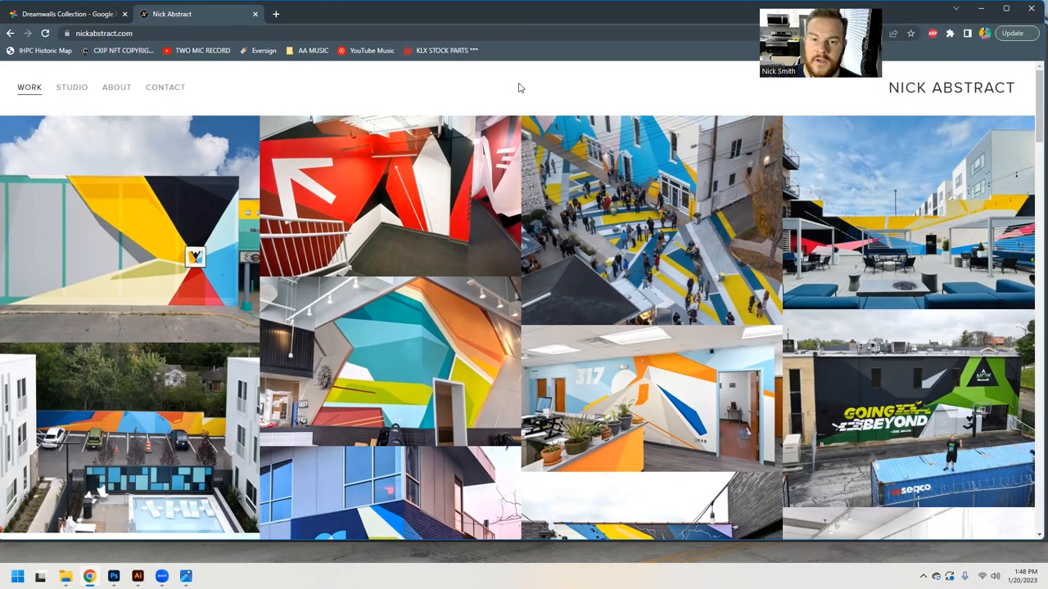